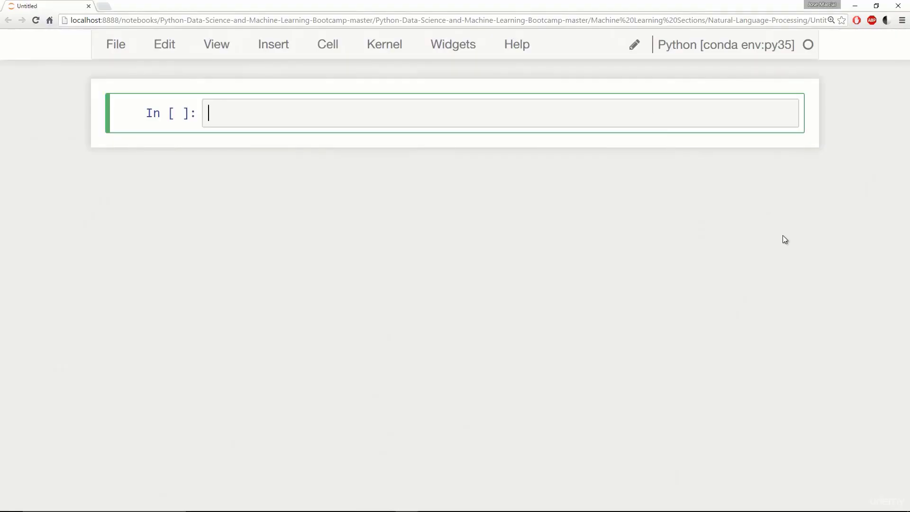
Import pandas as pd and numpy as np in the first cell and run it.
{"action": "type", "text": "import pan"}
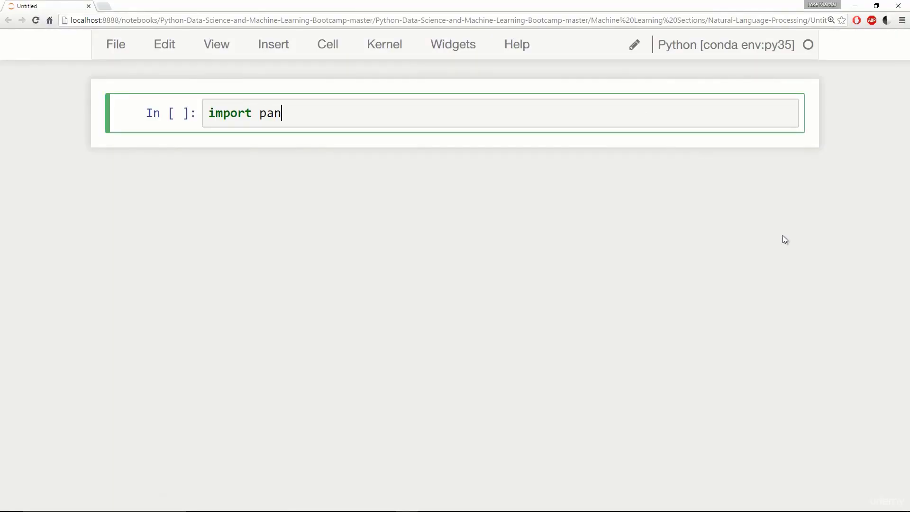
{"action": "type", "text": "das as pd"}
{"action": "type", "text": "import numpy a"}
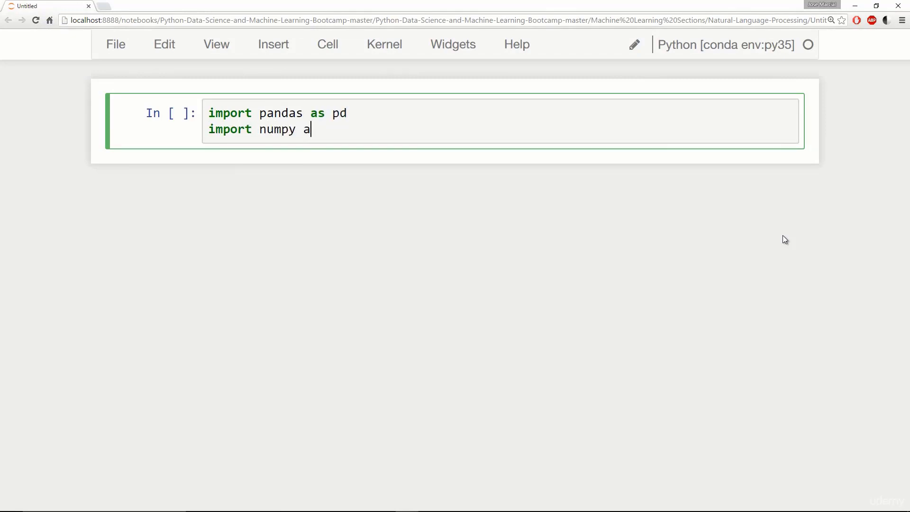
{"action": "type", "text": "s np"}
{"action": "type", "text": "impo"}
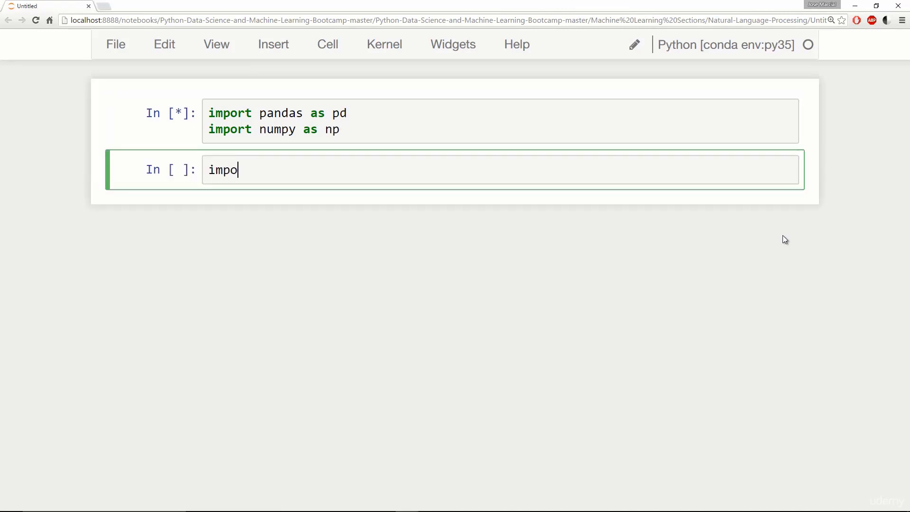
Import matplotlib.pyplot as plt and seaborn as sns in the next cell and run it.
{"action": "type", "text": "rt matplotlib.p"}
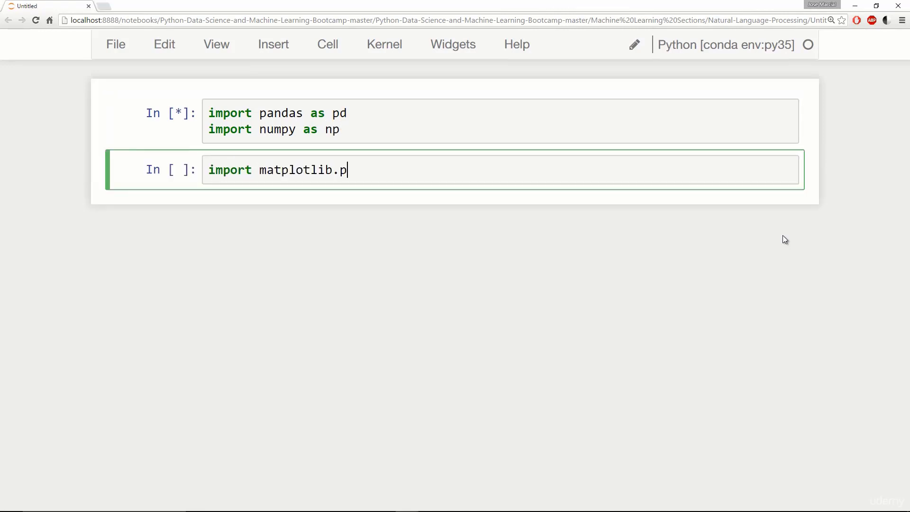
{"action": "type", "text": "yplot as plt"}
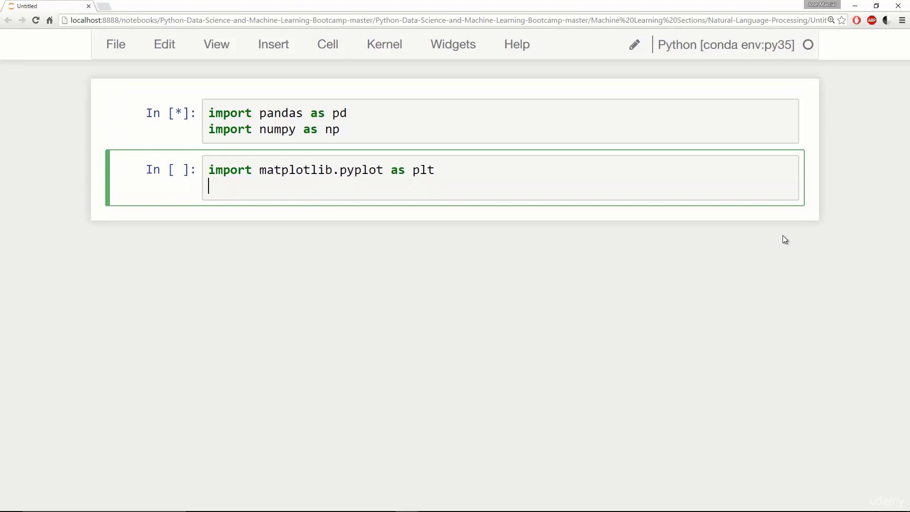
{"action": "type", "text": "import seaborn as sns"}
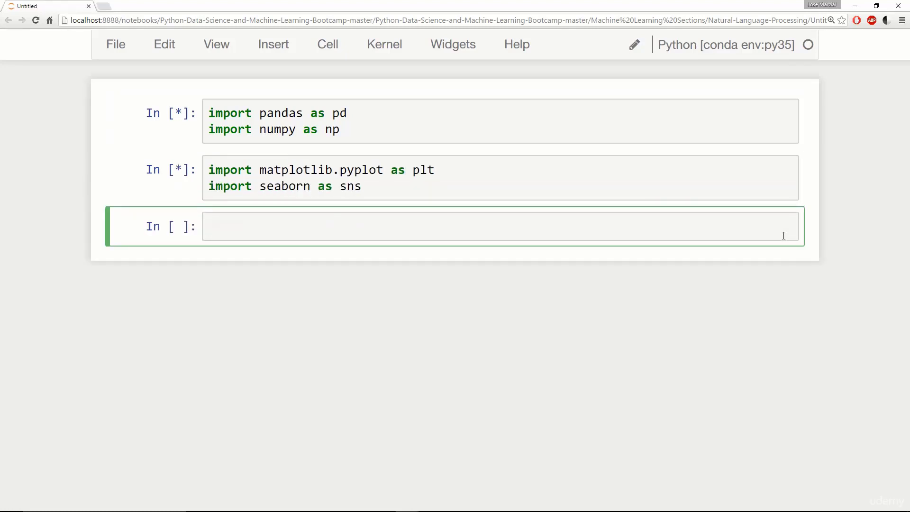
Enable inline plotting with %matplotlib inline.
{"action": "type", "text": "%matpl"}
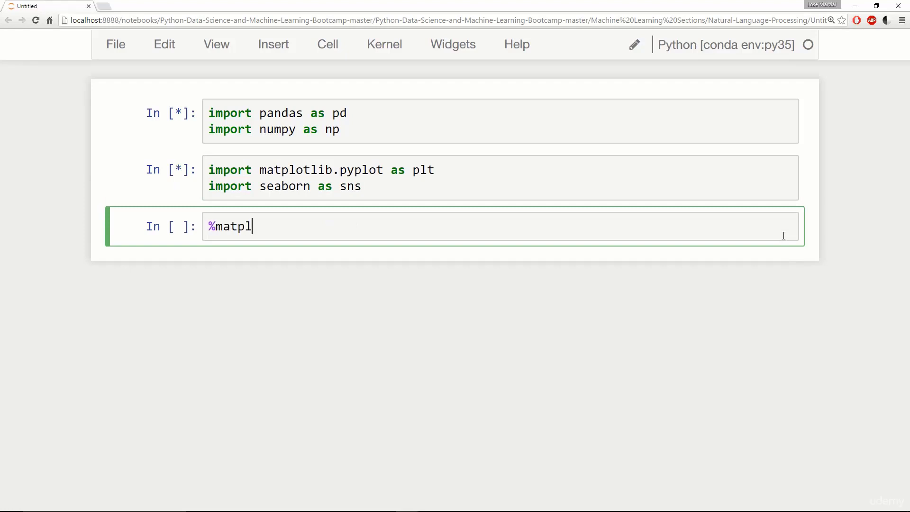
{"action": "type", "text": "ot"}
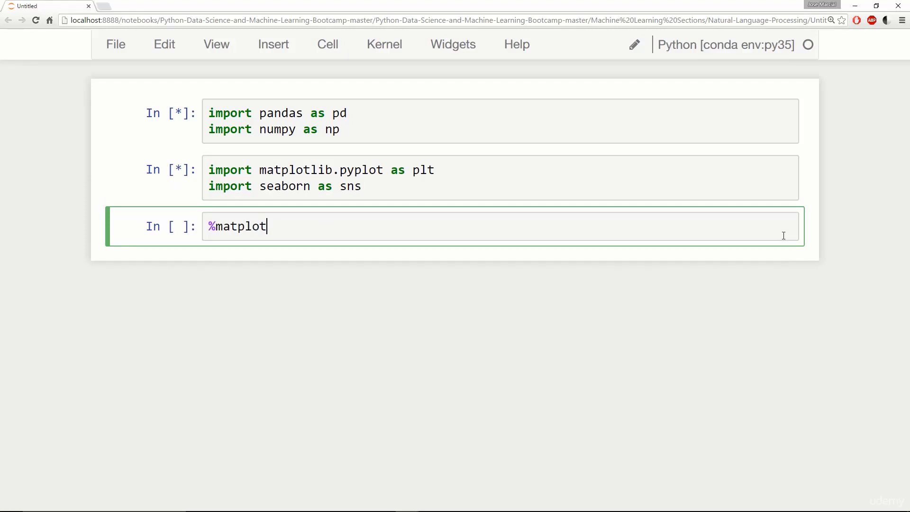
{"action": "type", "text": "lib inline"}
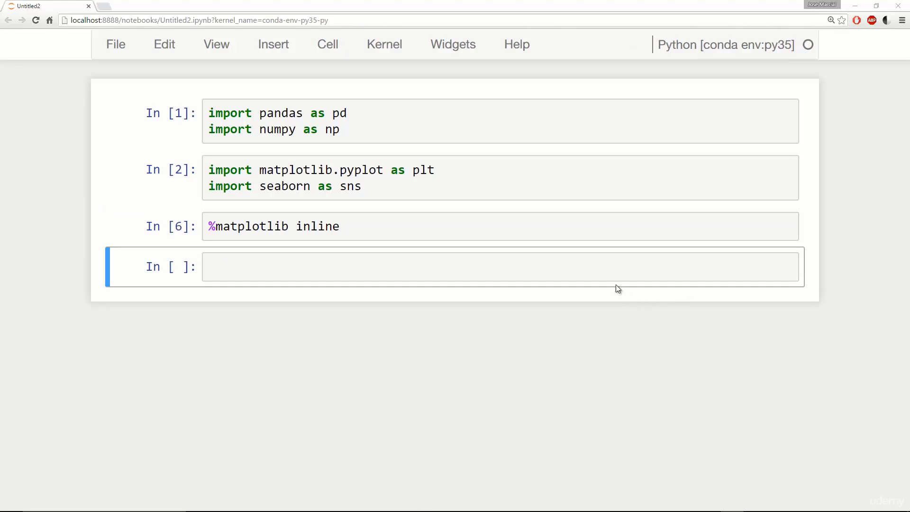
Import load_breast_cancer from sklearn.datasets in a new cell.
{"action": "left_click", "coordinate": [499, 267]}
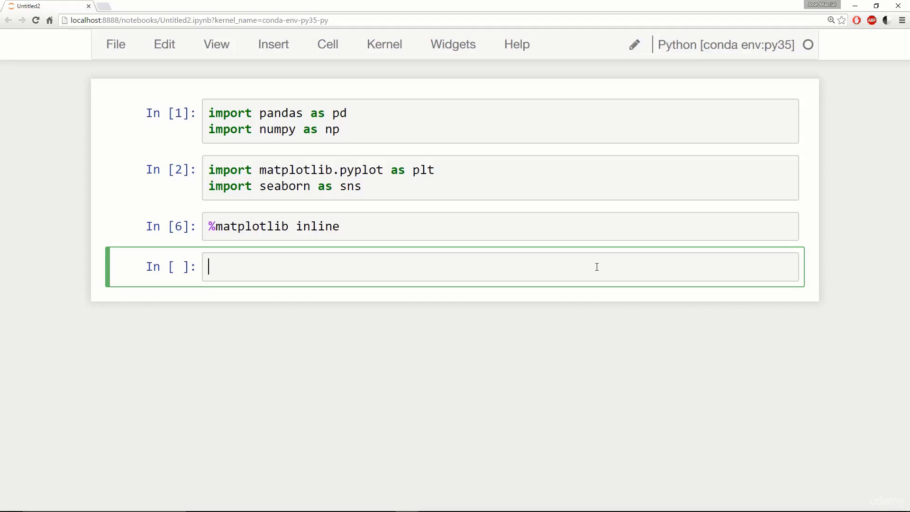
{"action": "type", "text": "from s"}
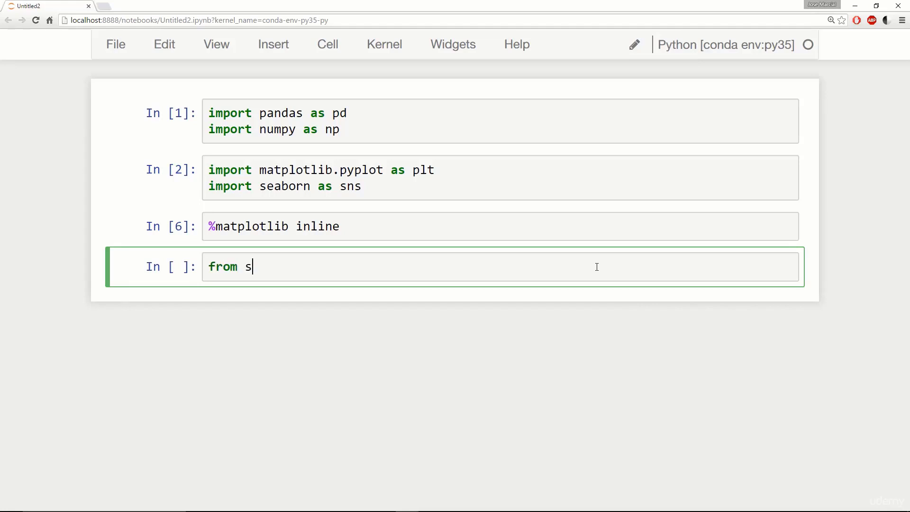
{"action": "type", "text": "klearn."}
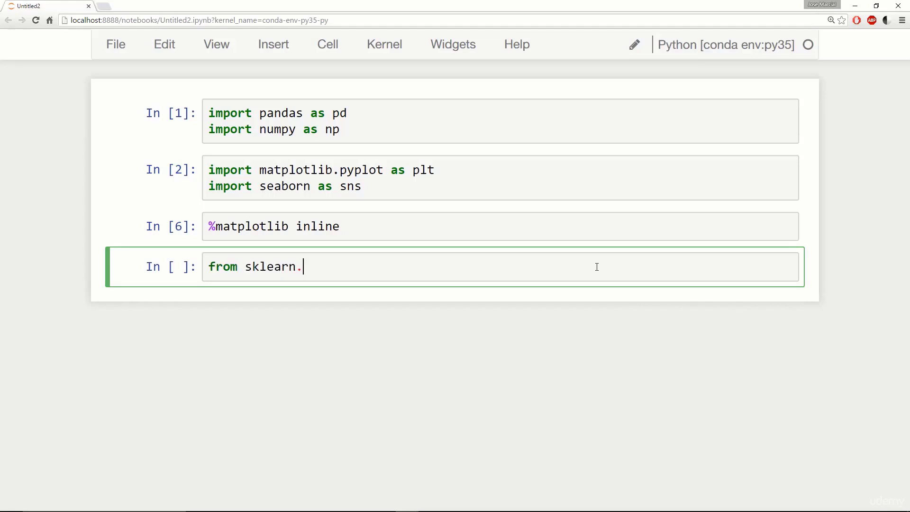
{"action": "type", "text": "datasets l"}
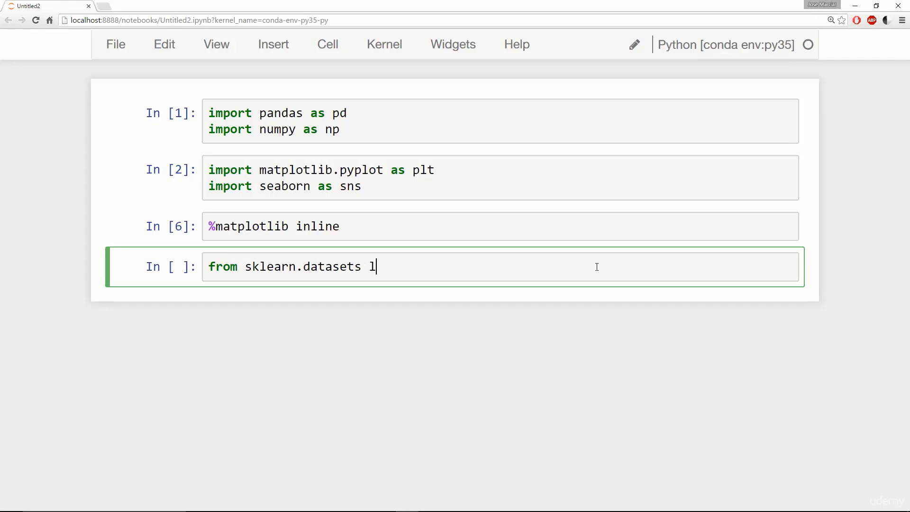
{"action": "type", "text": "mport load"}
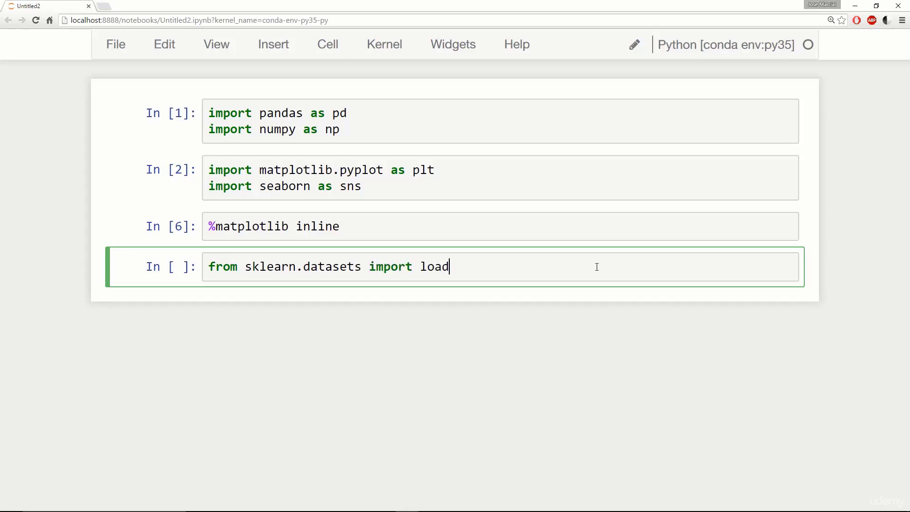
{"action": "type", "text": "_bre"}
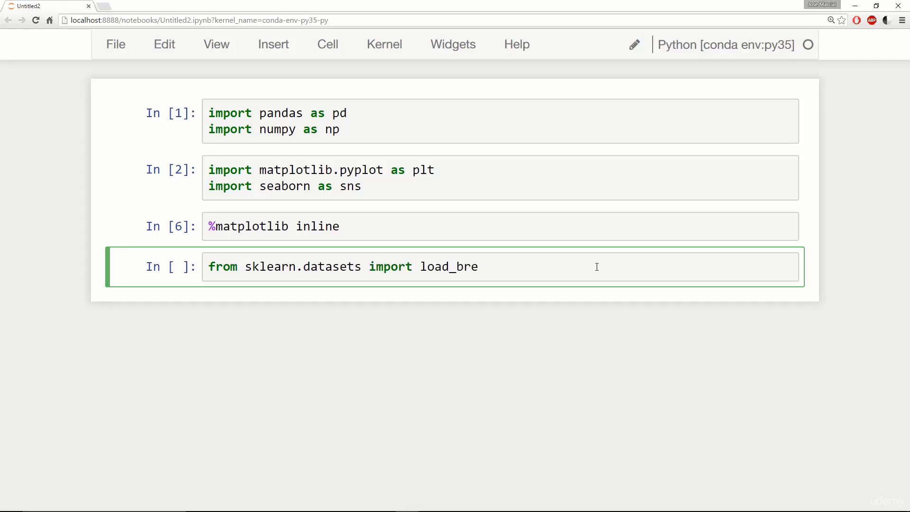
{"action": "type", "text": "ast_cancer"}
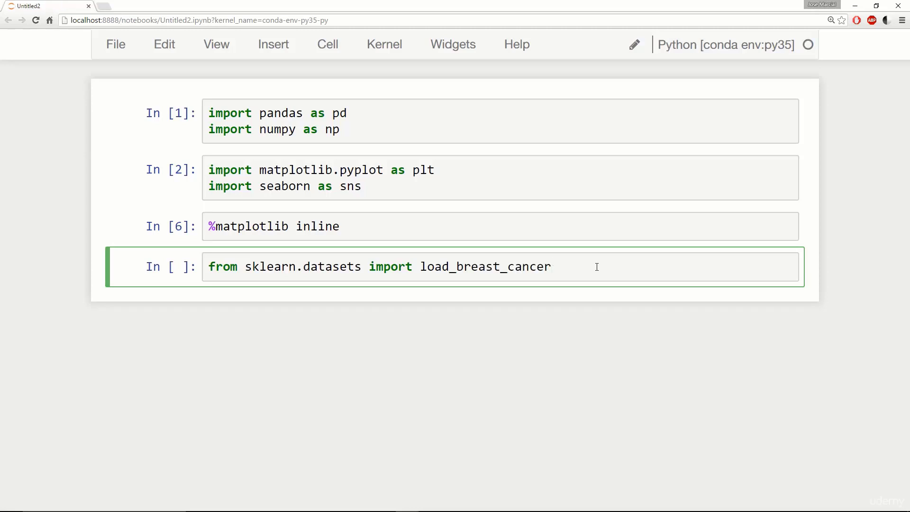
Load the dataset into cancer and display cancer.keys().
{"action": "type", "text": "cancer = load_breast_cancer("}
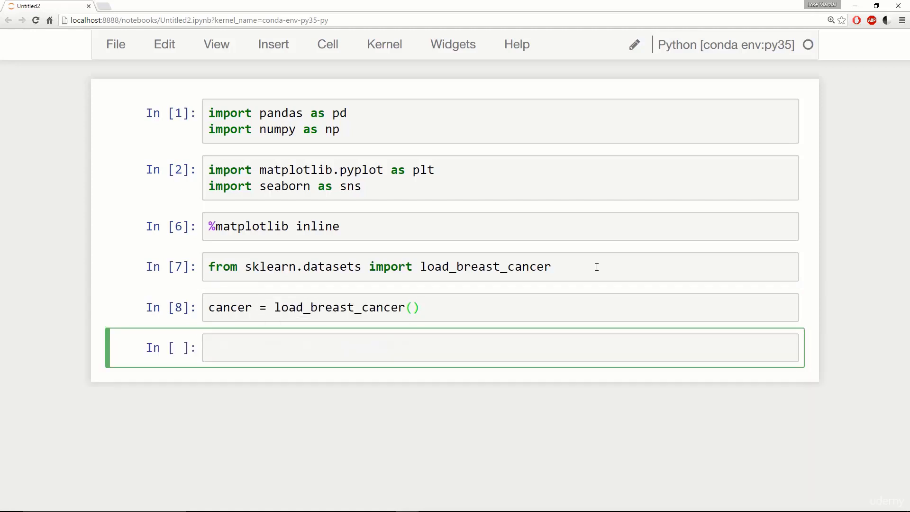
{"action": "type", "text": "cancer.keys("}
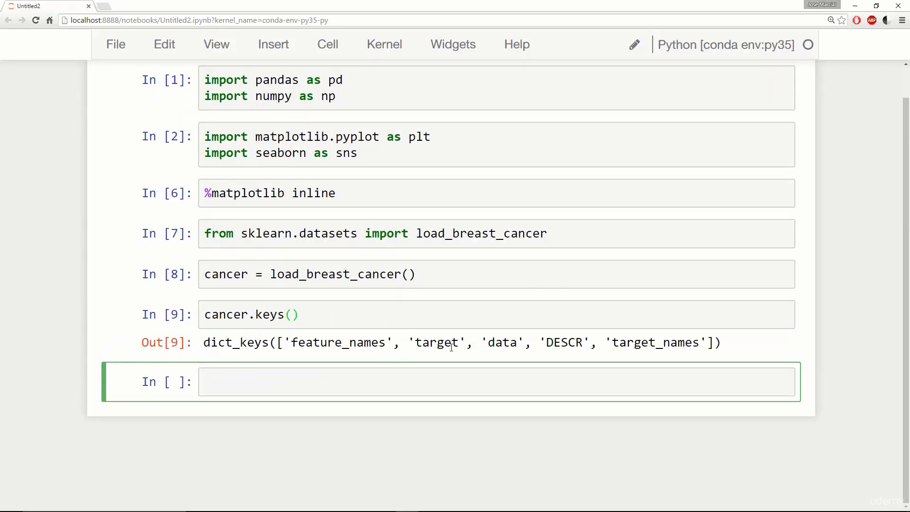
{"action": "double_click", "coordinate": [562, 342]}
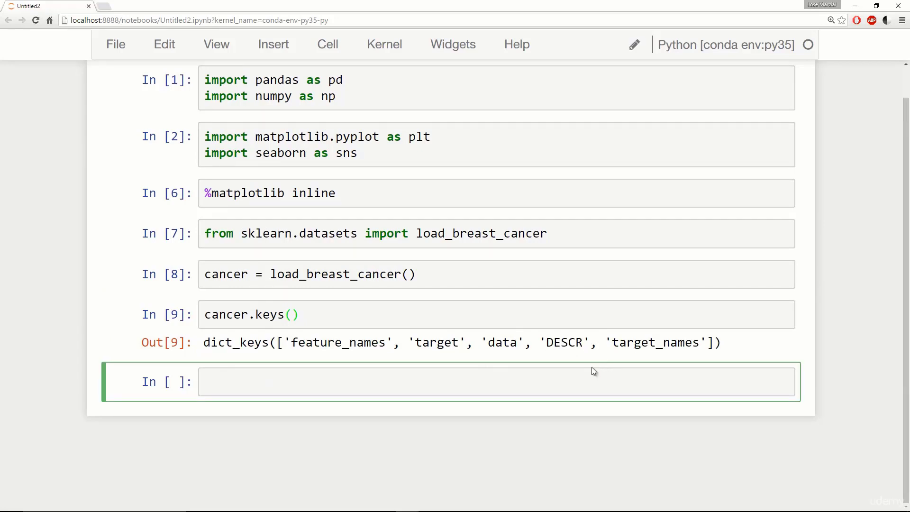
Print cancer['DESCR'] and read through the dataset description, noting smoothness.
{"action": "type", "text": "print(cancer["}
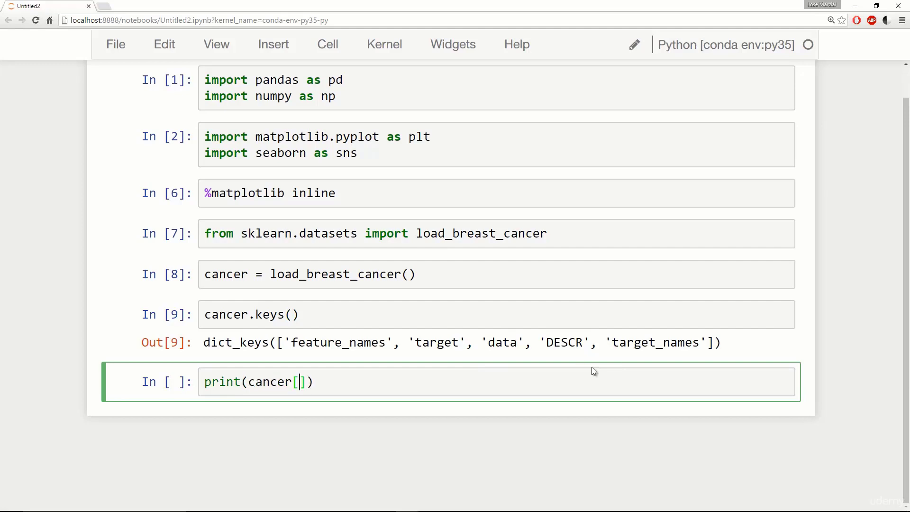
{"action": "type", "text": "'DES'"}
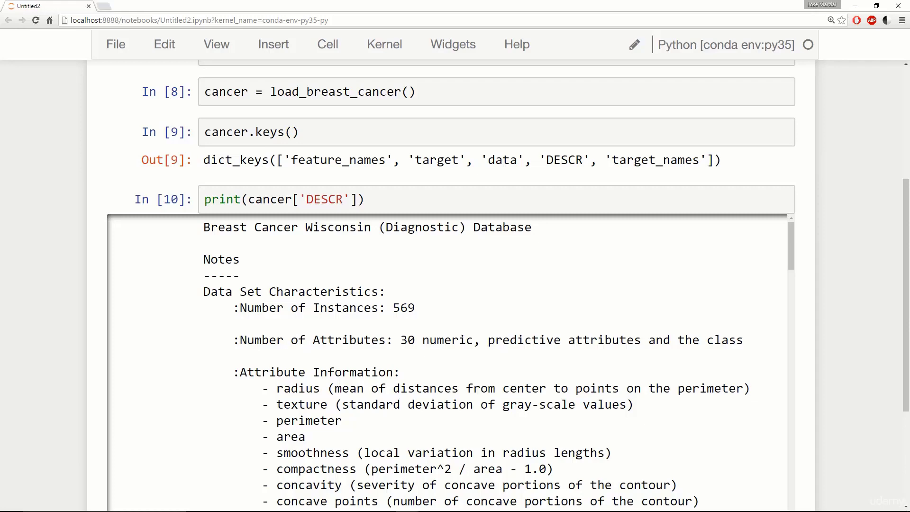
{"action": "scroll", "scroll_direction": "down", "scroll_amount": 3}
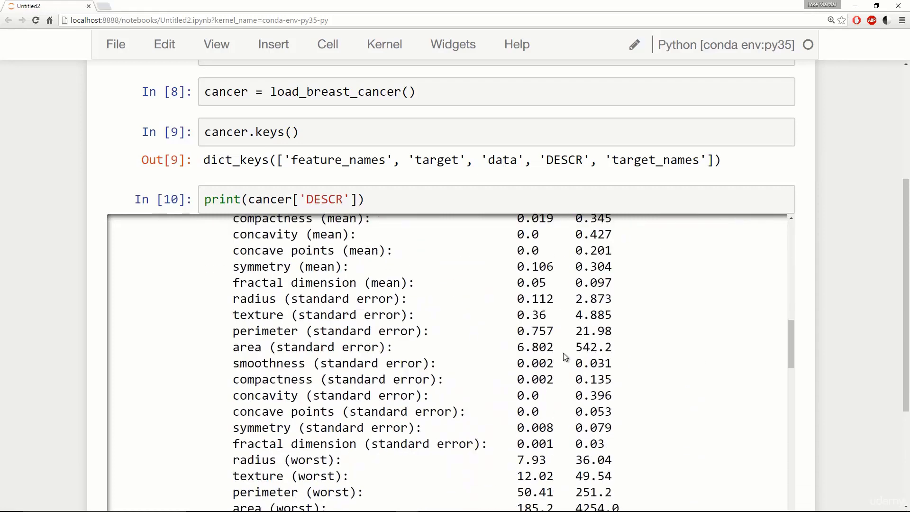
{"action": "double_click", "coordinate": [273, 334]}
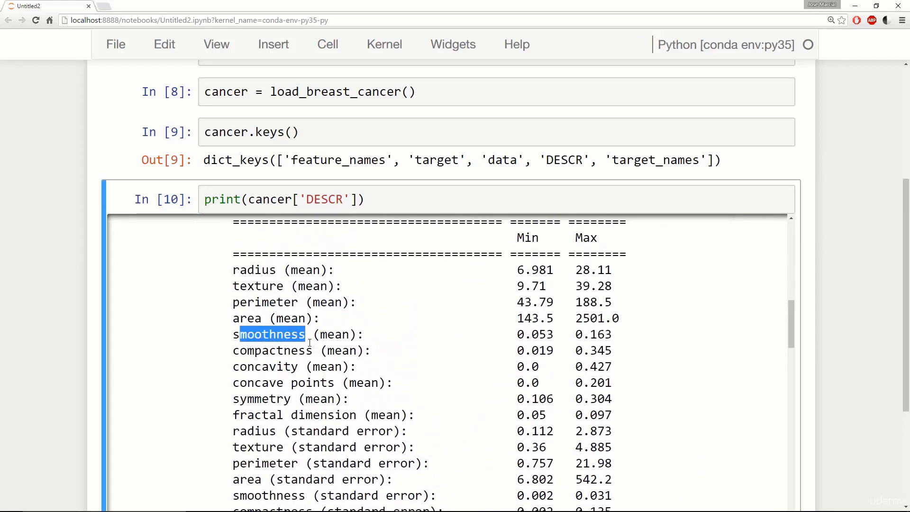
{"action": "scroll", "scroll_direction": "down", "scroll_amount": 3}
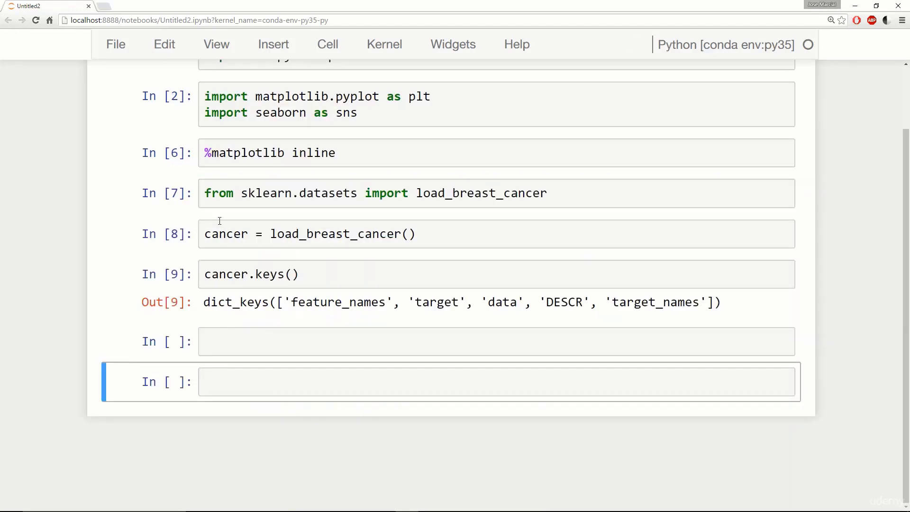
Create df_feat as pd.DataFrame(cancer['data'], columns=cancer['feature_names']).
{"action": "left_click", "coordinate": [297, 341]}
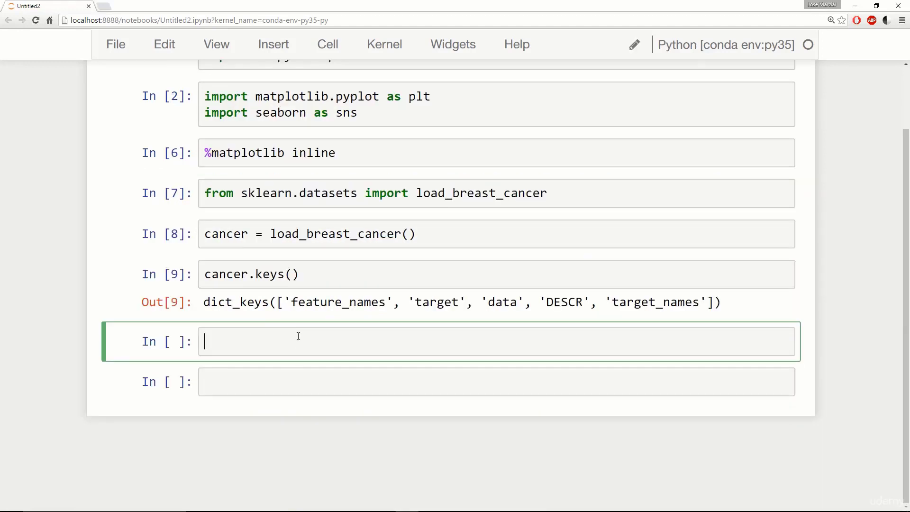
{"action": "type", "text": "df_feat = pd"}
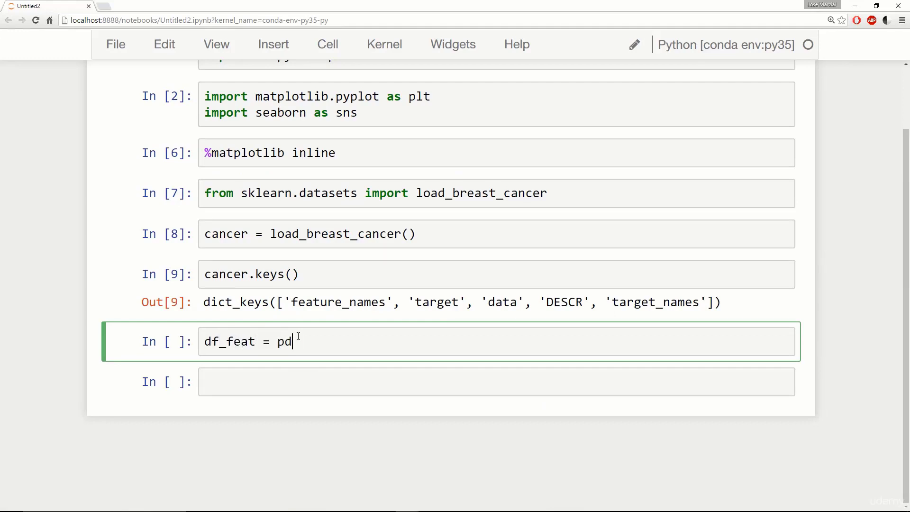
{"action": "type", "text": ".DataFrame"}
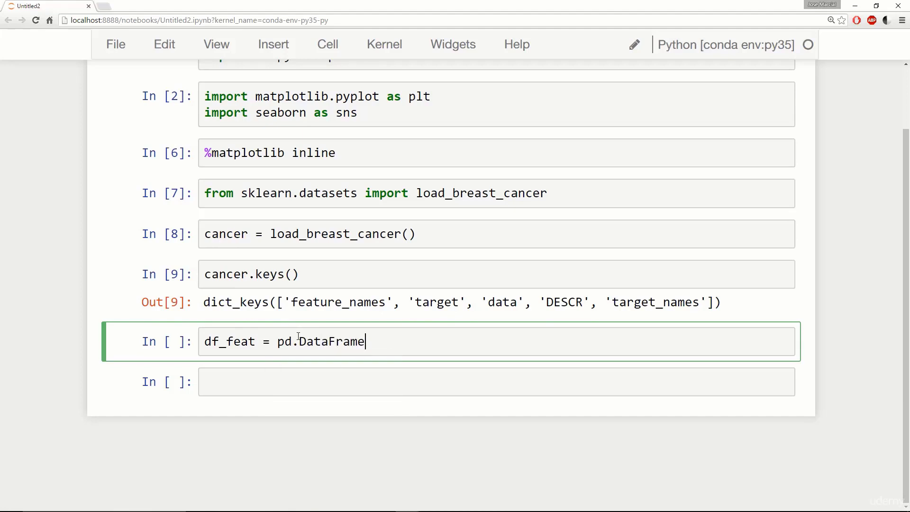
{"action": "type", "text": "(cancer"}
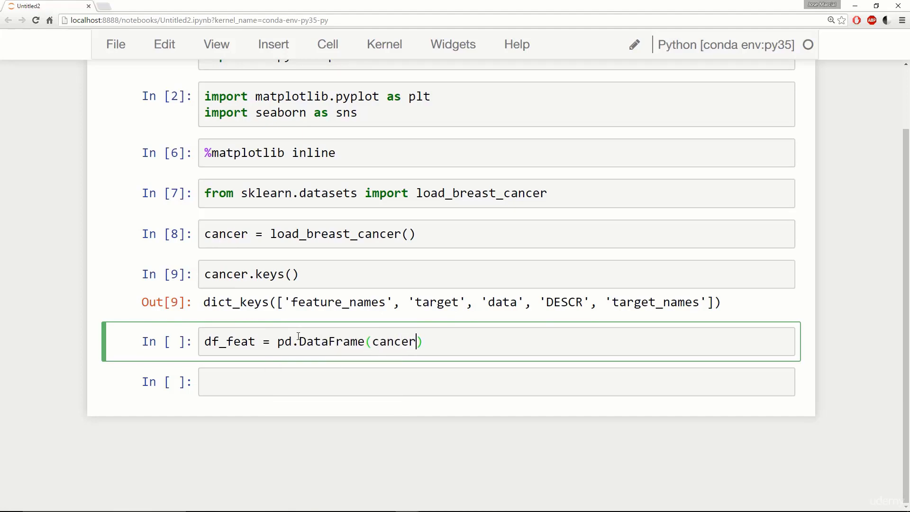
{"action": "type", "text": "['dat'"}
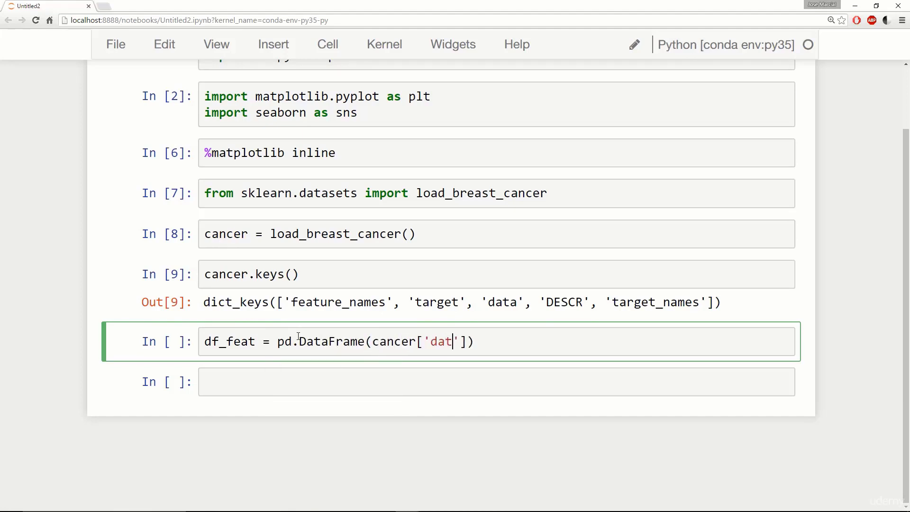
{"action": "type", "text": "a"}
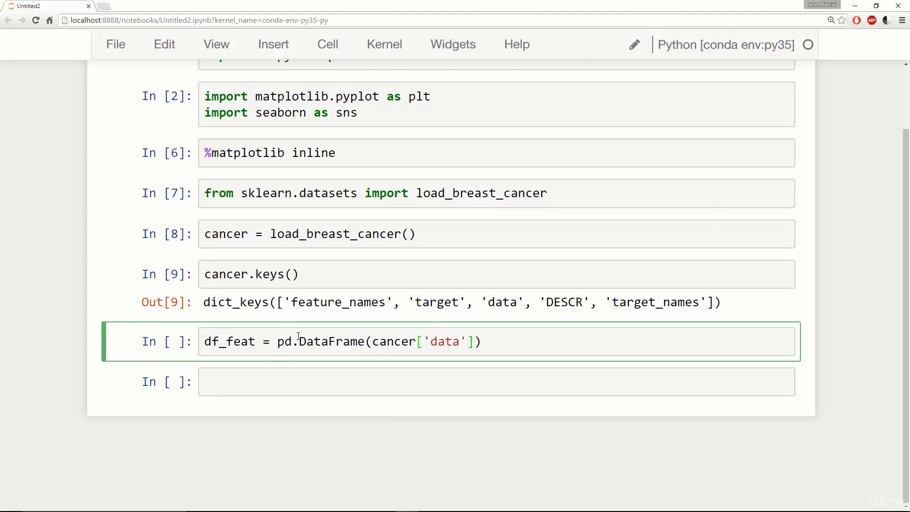
{"action": "type", "text": ",columns"}
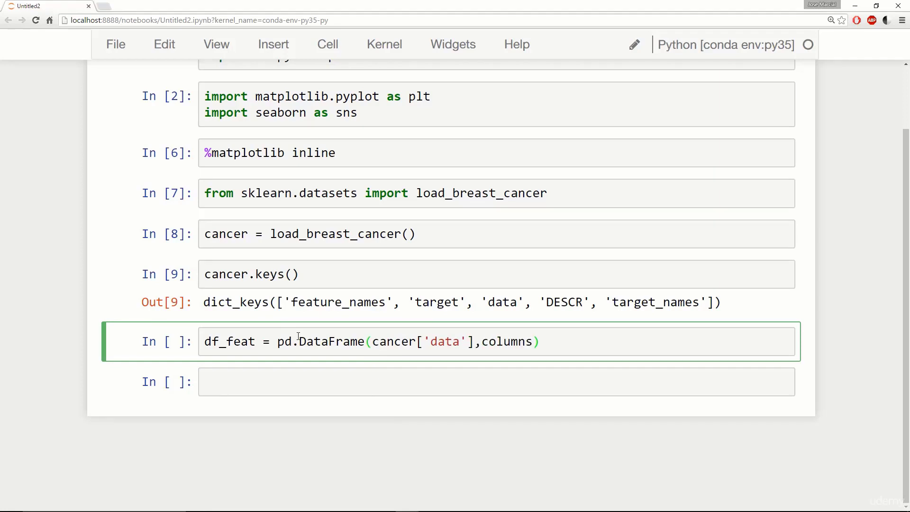
{"action": "type", "text": "=cancer['feature_names"}
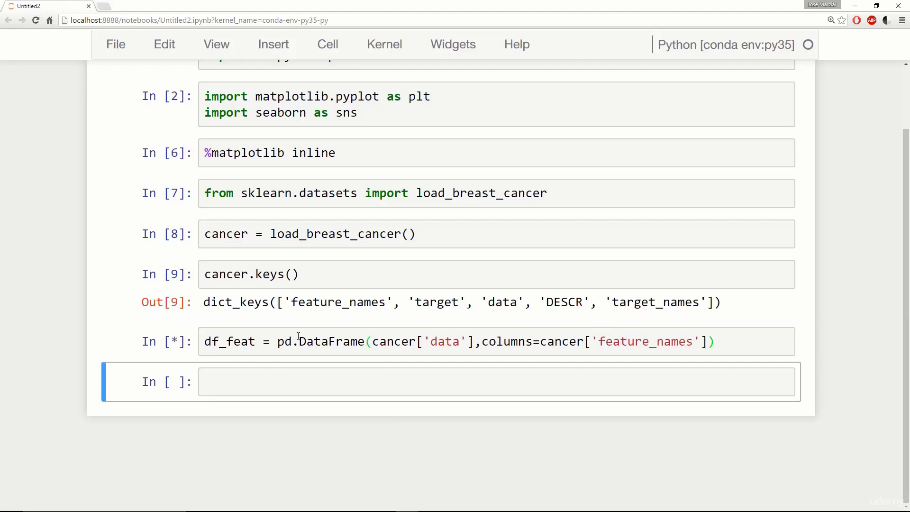
Preview df_feat with df_feat.head(2).
{"action": "type", "text": "df_fea"}
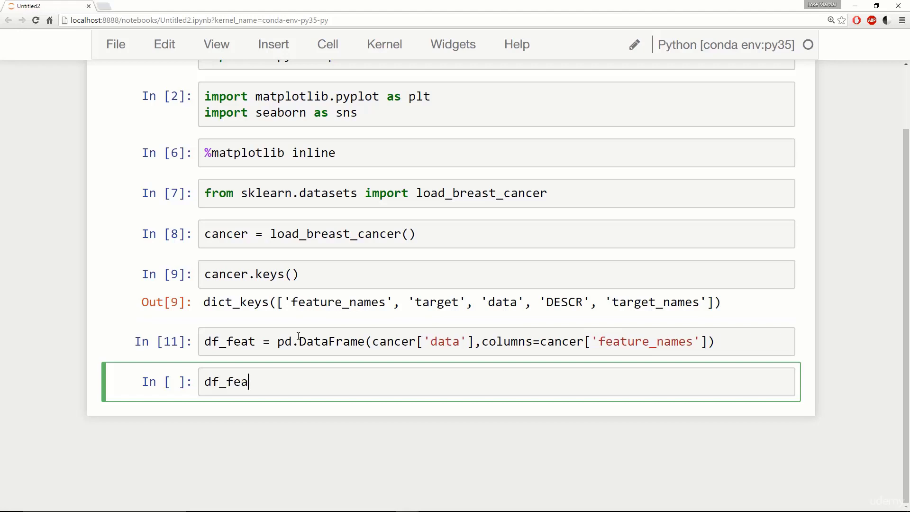
{"action": "type", "text": "t.head()"}
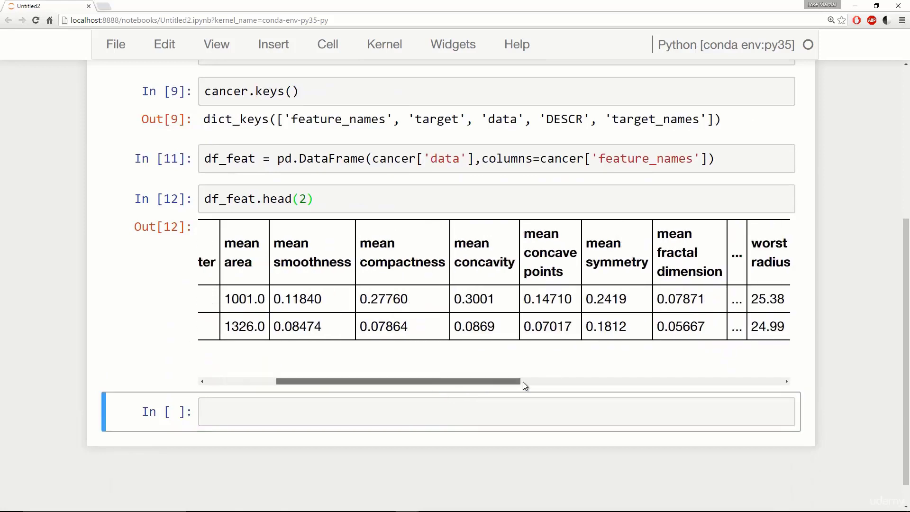
Replace the head call with df_feat.info() showing 569 entries and 30 float columns.
{"action": "left_click_drag", "start_coordinate": [522, 381], "coordinate": [325, 381]}
{"action": "type", "text": "info"}
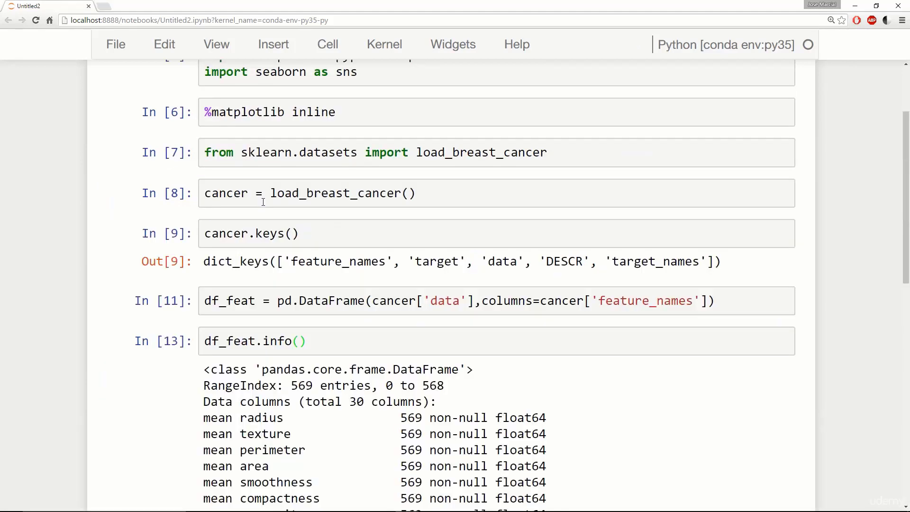
{"action": "scroll", "scroll_direction": "down", "scroll_amount": 3}
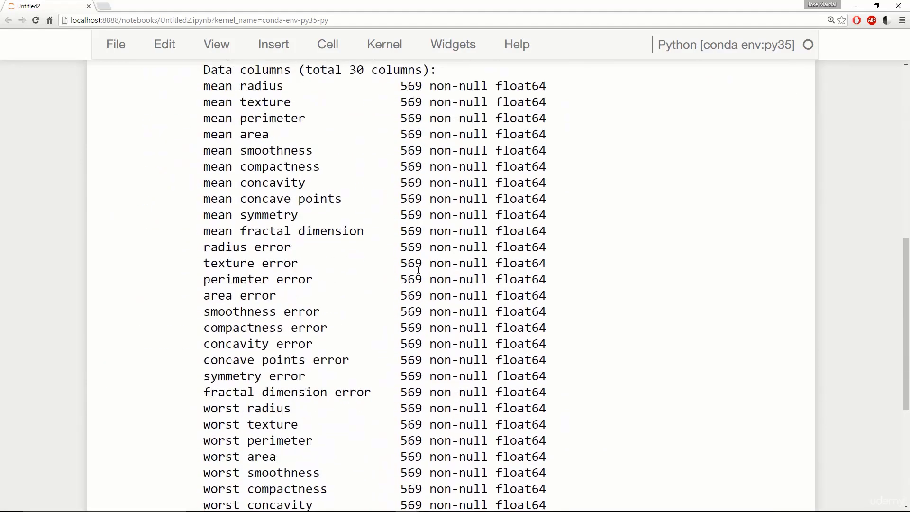
{"action": "scroll", "scroll_direction": "down", "scroll_amount": 3}
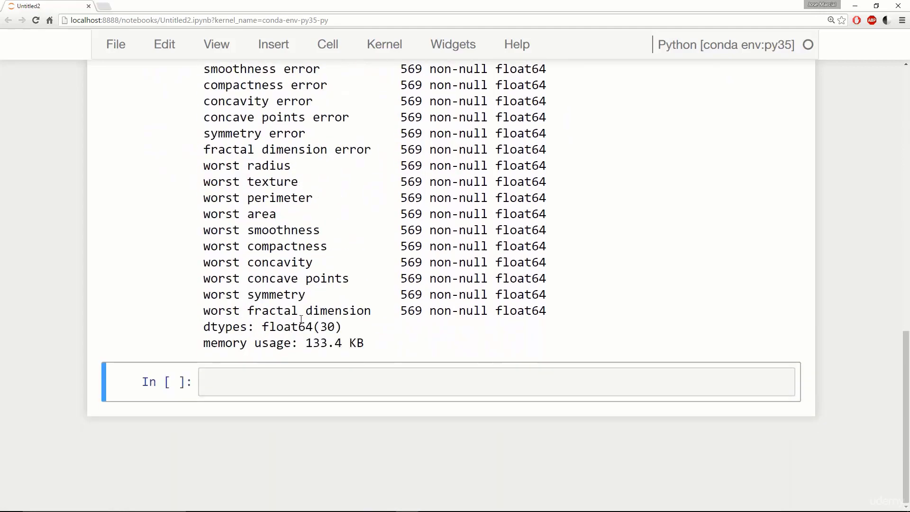
Display cancer['target_names'] giving malignant and benign.
{"action": "type", "text": "cancer"}
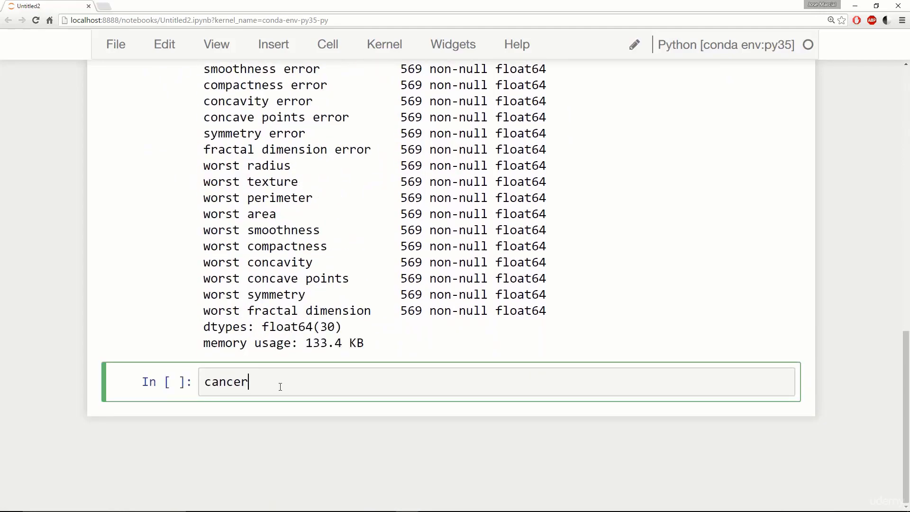
{"action": "type", "text": "['tar'"}
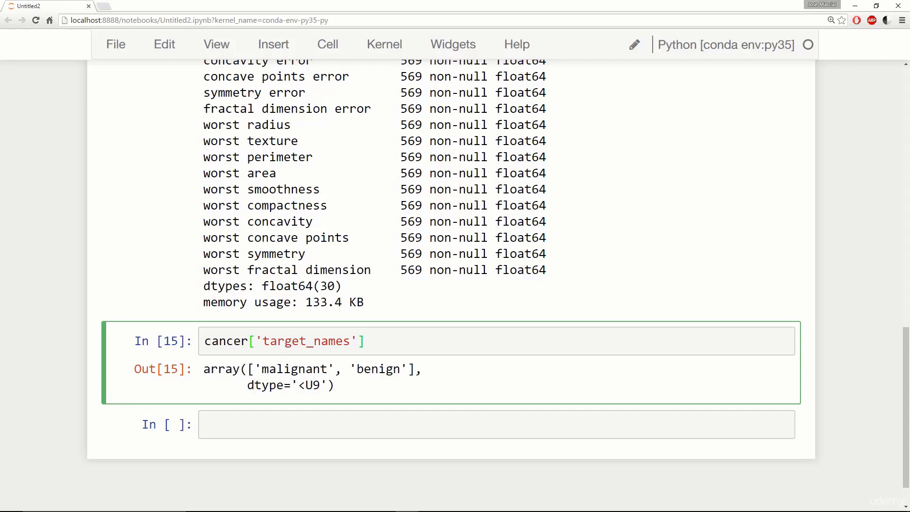
{"action": "left_click", "coordinate": [365, 341]}
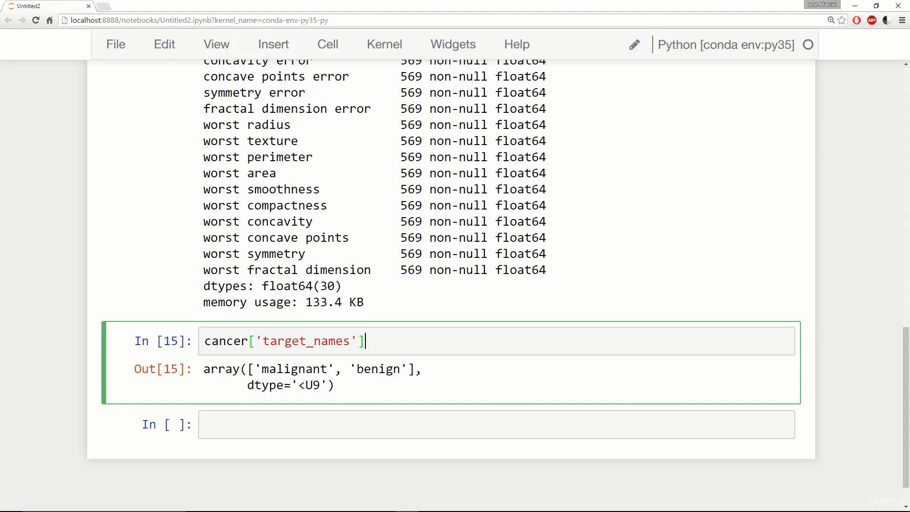
{"action": "key", "text": "Escape"}
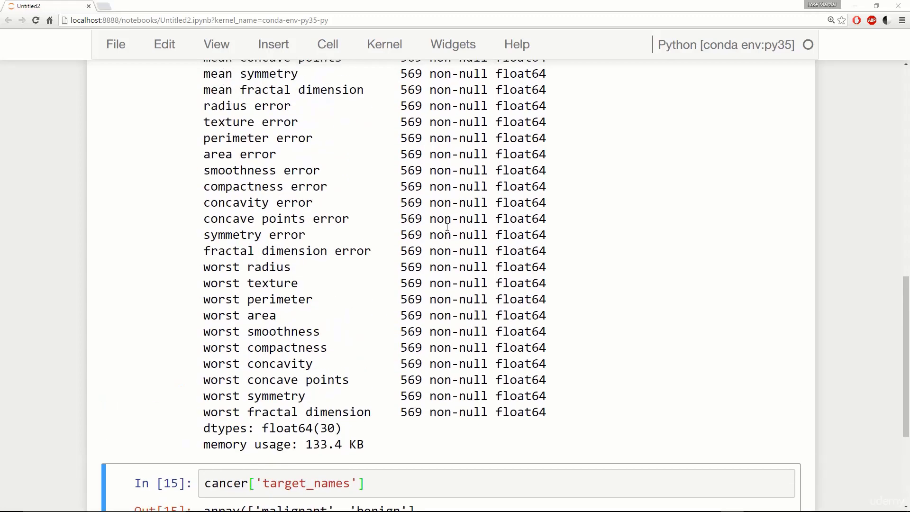
{"action": "double_click", "coordinate": [257, 442]}
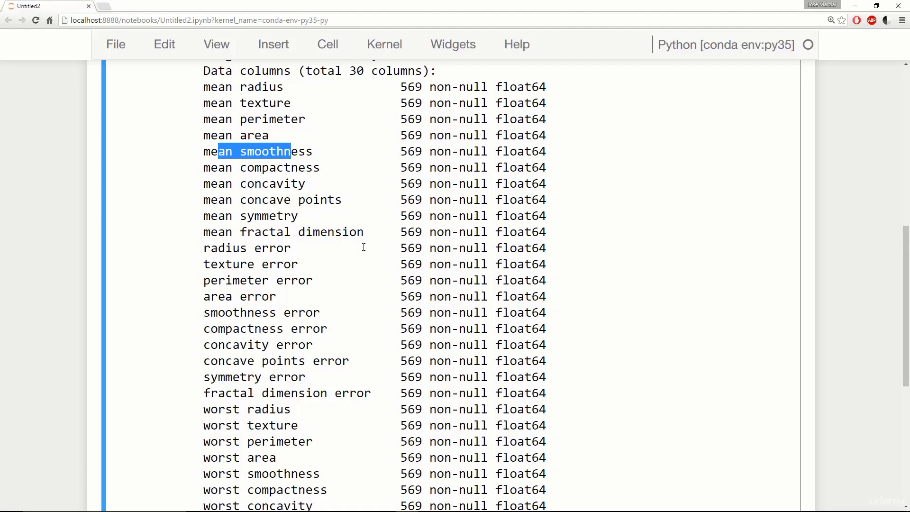
{"action": "mouse_move", "coordinate": [389, 248]}
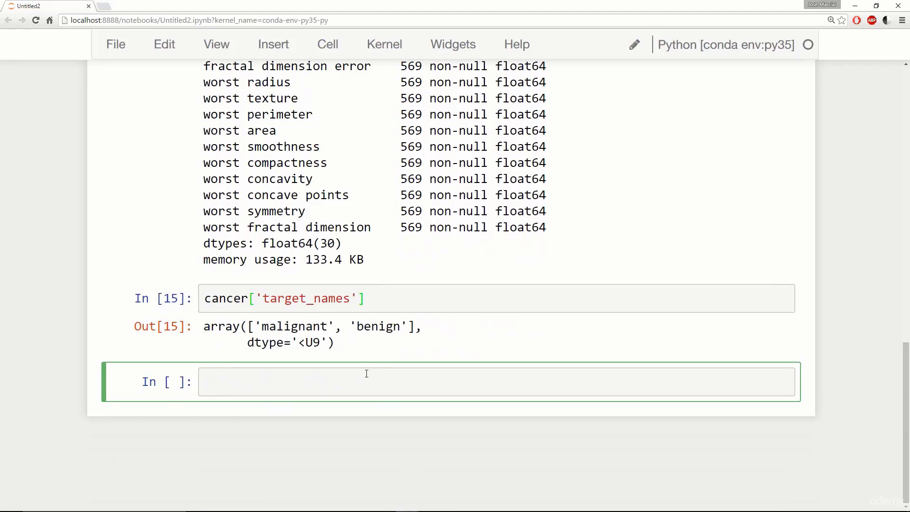
Import train_test_split from sklearn.cross_validation using autocomplete and run it.
{"action": "type", "text": "from sklearn"}
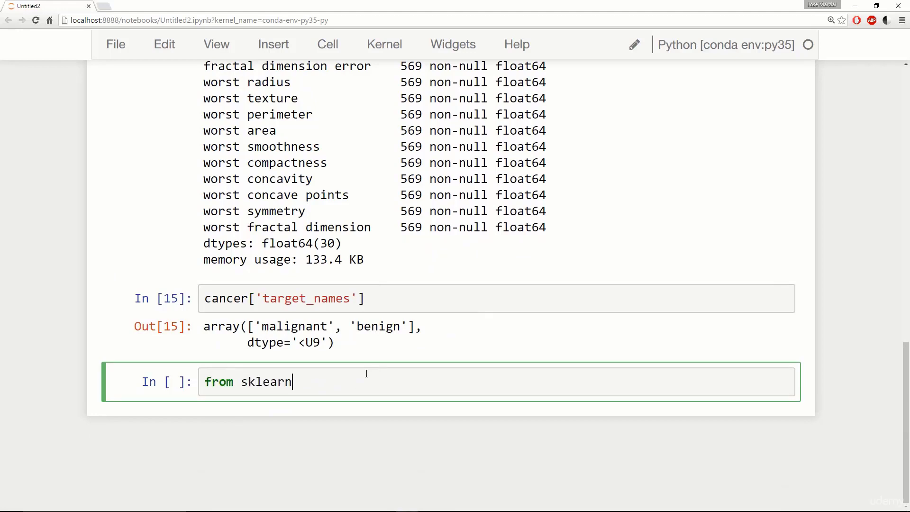
{"action": "type", "text": ".cro"}
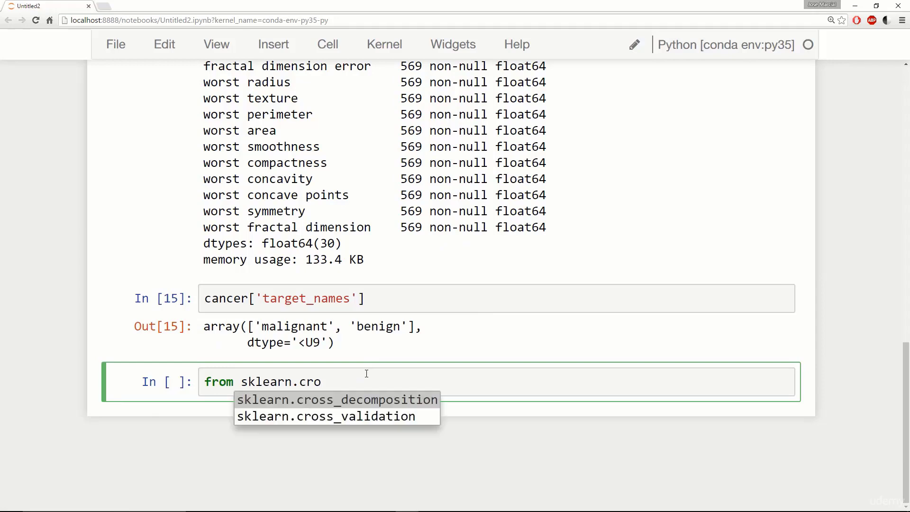
{"action": "left_click", "coordinate": [328, 416]}
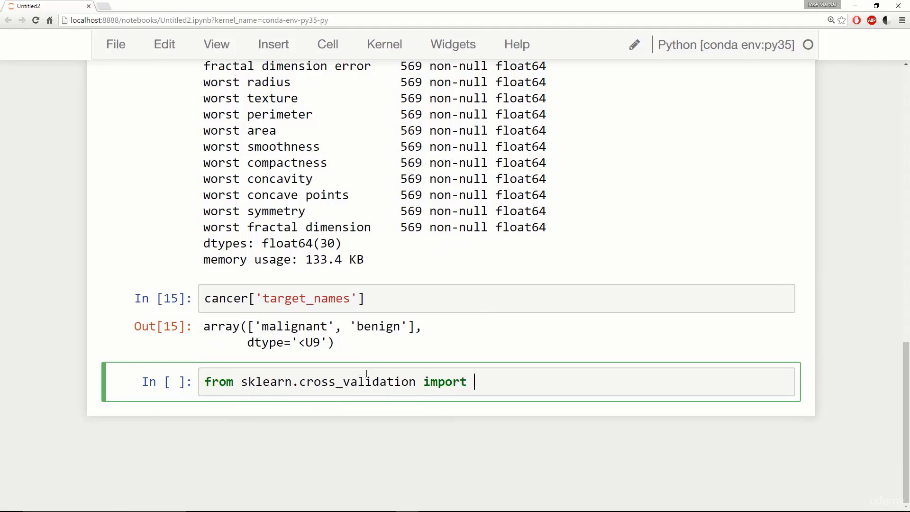
{"action": "type", "text": "train_test_split"}
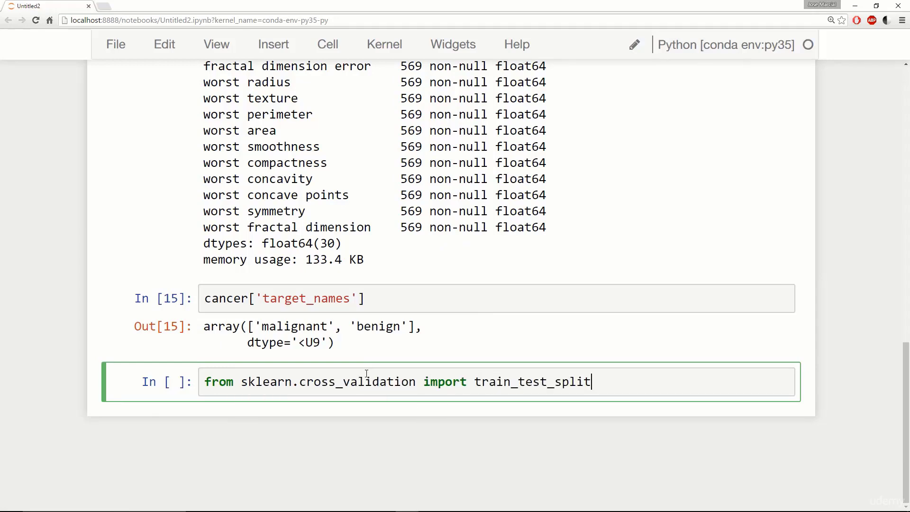
Look up train_test_split's docstring and copy its example split line.
{"action": "type", "text": "tra"}
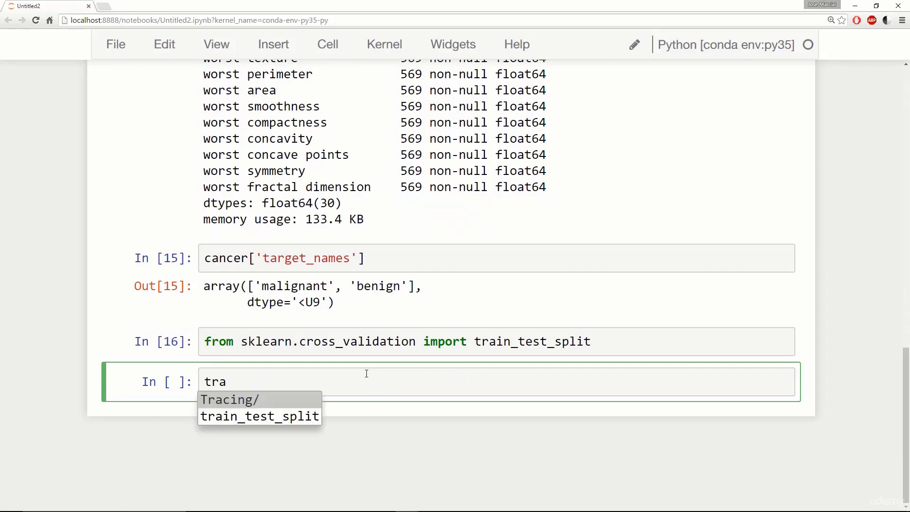
{"action": "left_click", "coordinate": [259, 417]}
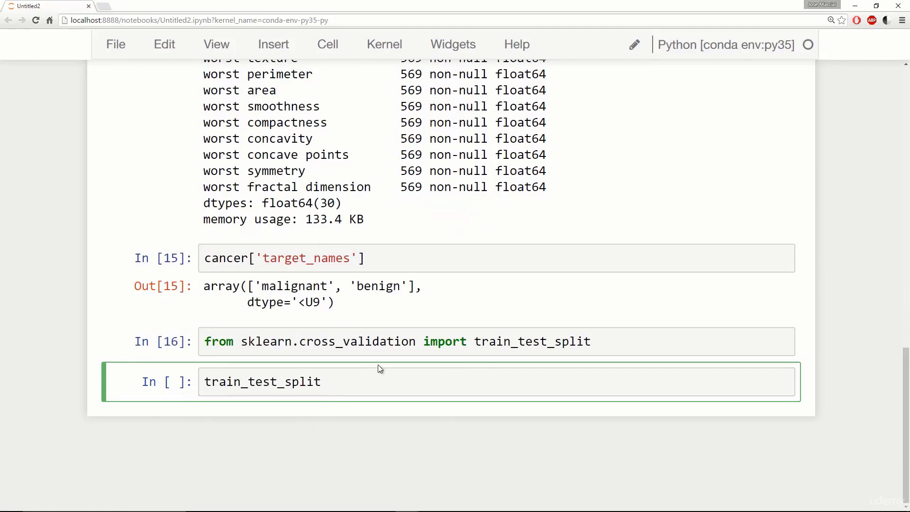
{"action": "key", "text": "shift+Tab"}
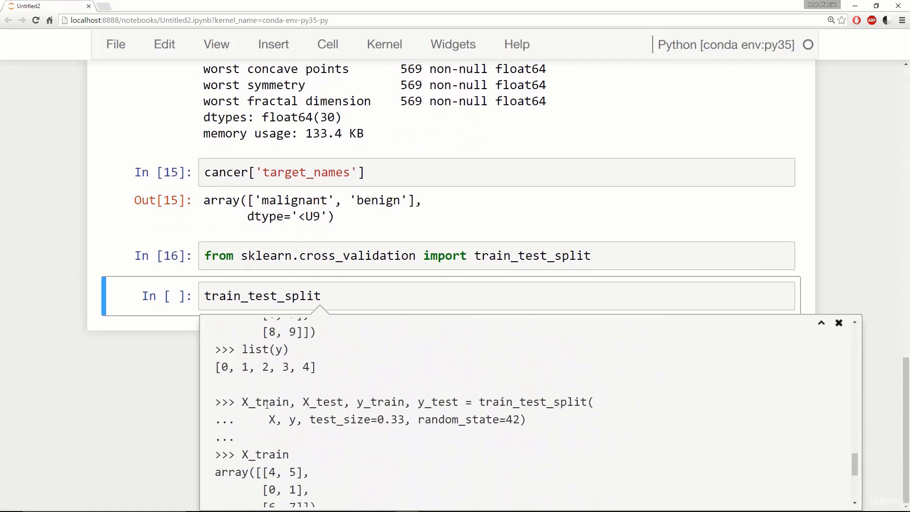
{"action": "left_click_drag", "start_coordinate": [240, 401], "coordinate": [525, 419]}
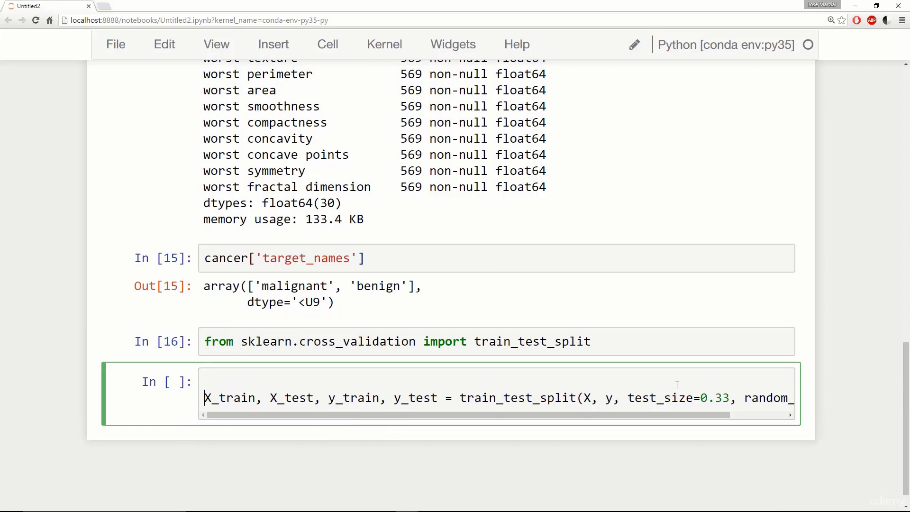
Set X = df_feat and y = cancer['target'] above the pasted split with test_size 0.3.
{"action": "type", "text": "X"}
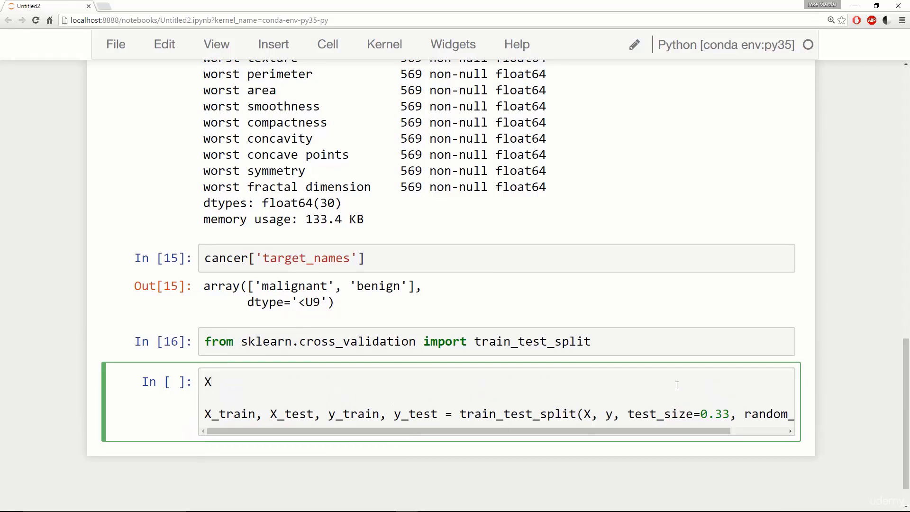
{"action": "type", "text": "= df_feat"}
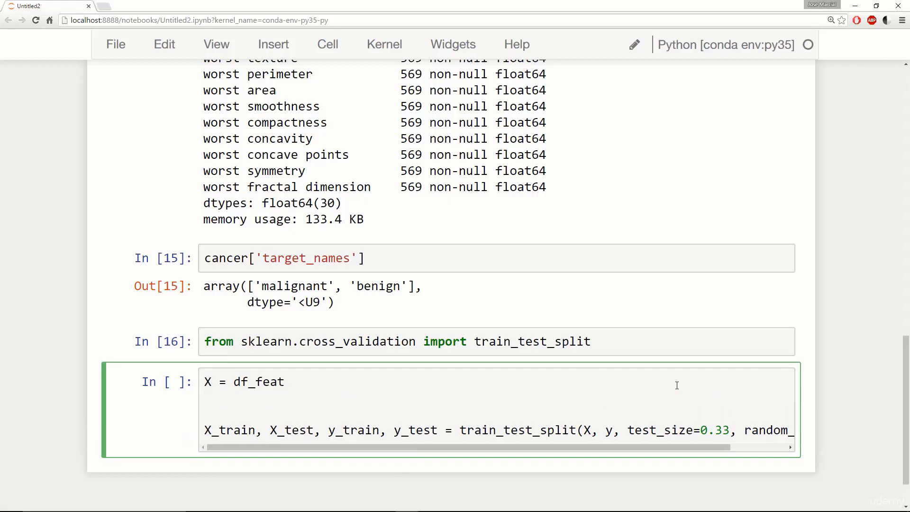
{"action": "type", "text": "y ="}
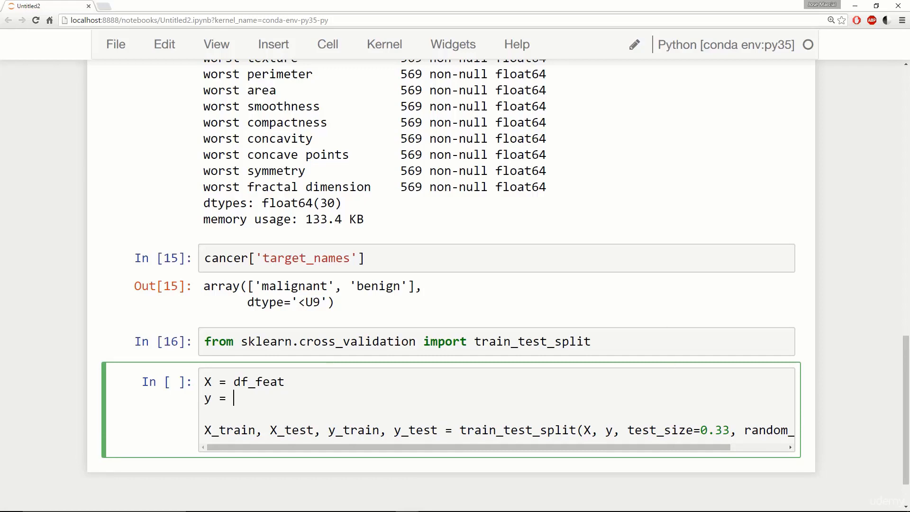
{"action": "key", "text": "Escape"}
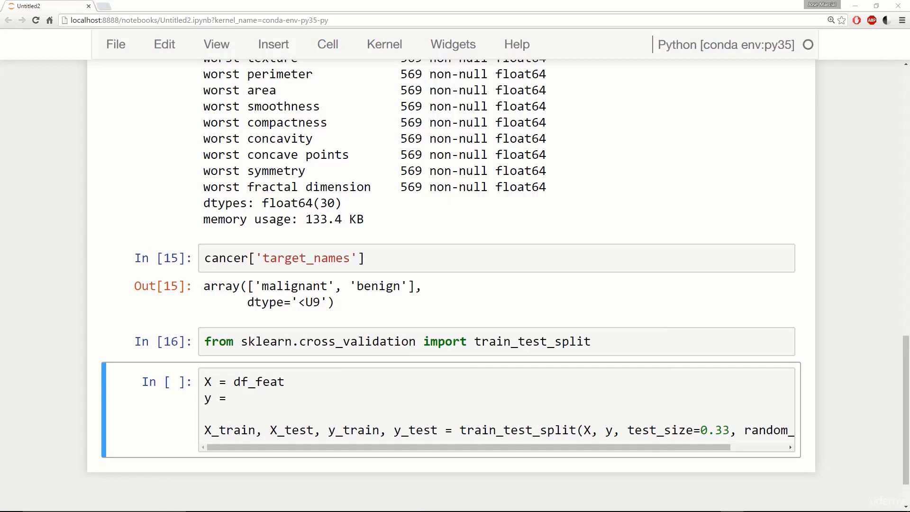
{"action": "type", "text": "cancer['target"}
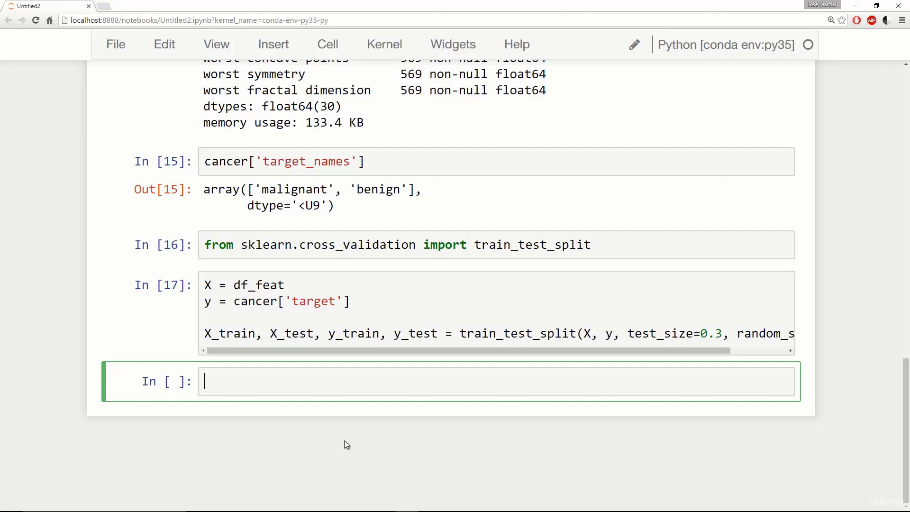
Import SVC from sklearn.svm, enlarging the notebook text.
{"action": "type", "text": "from"}
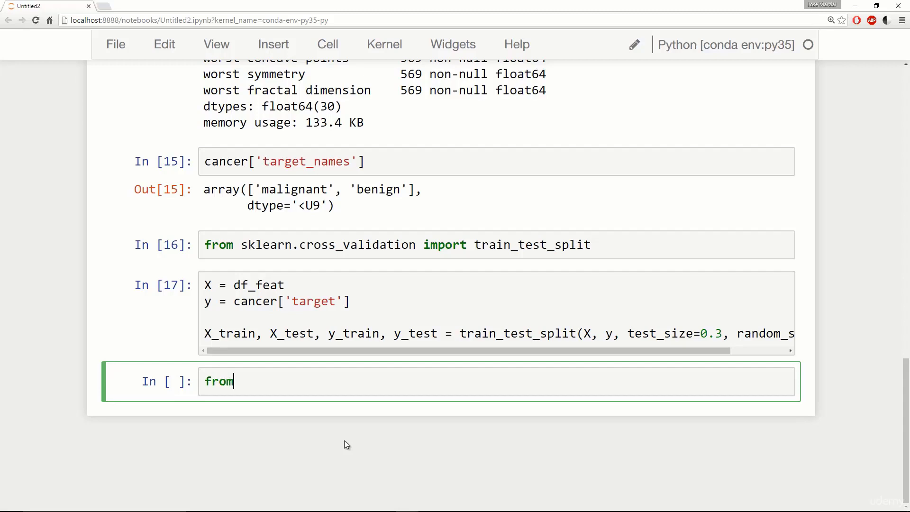
{"action": "key", "text": "ctrl+plus"}
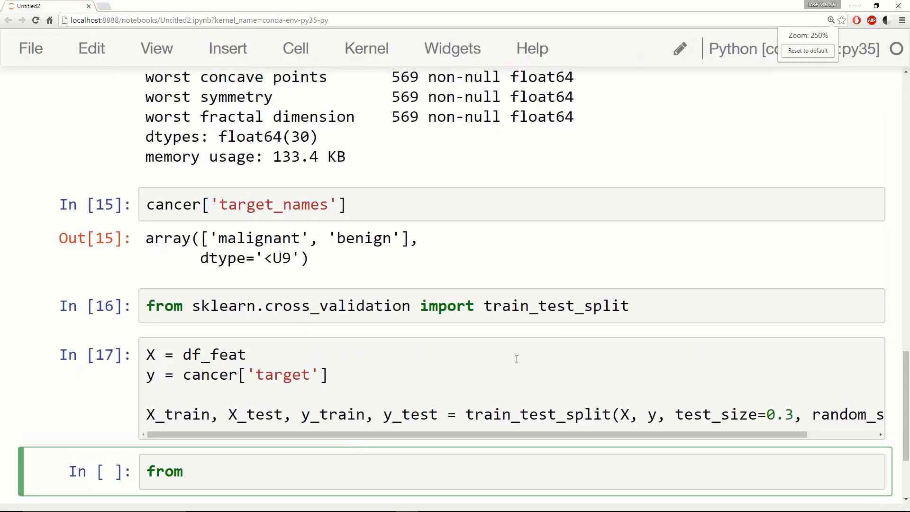
{"action": "scroll", "scroll_direction": "down", "scroll_amount": 3}
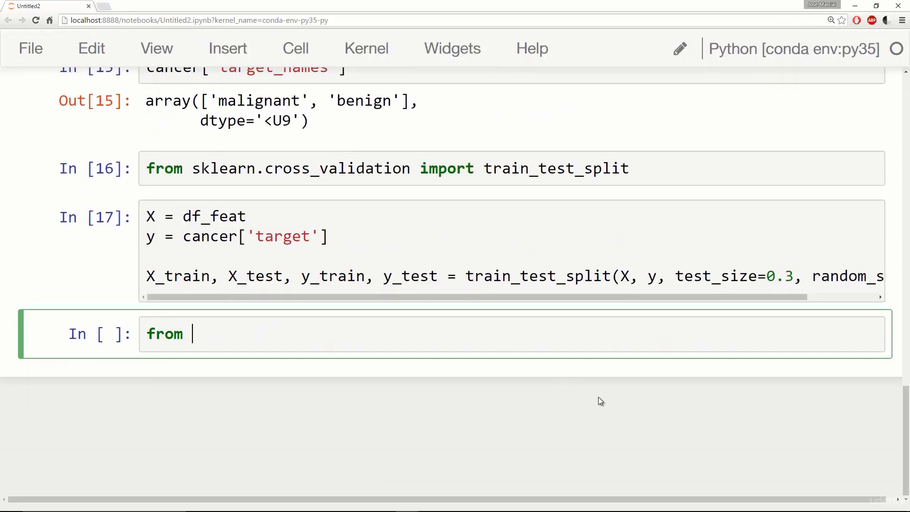
{"action": "type", "text": "sklearn."}
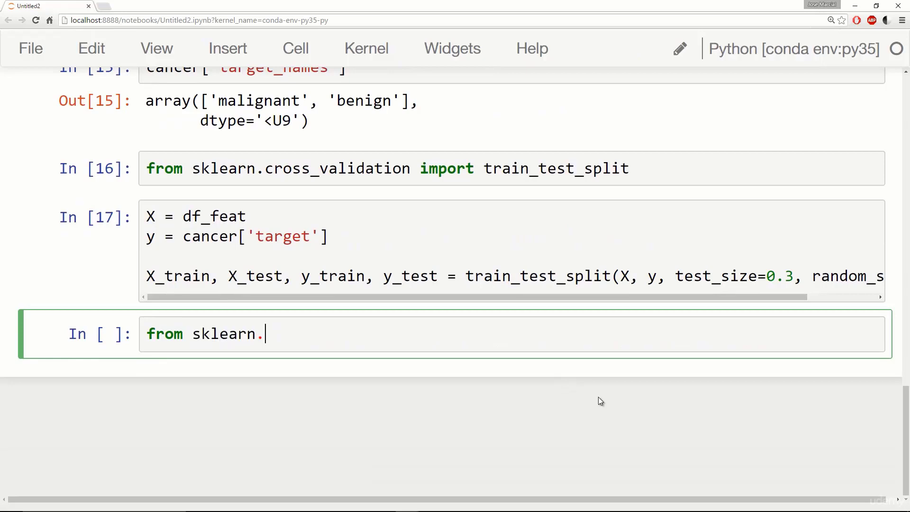
{"action": "type", "text": "svm imp"}
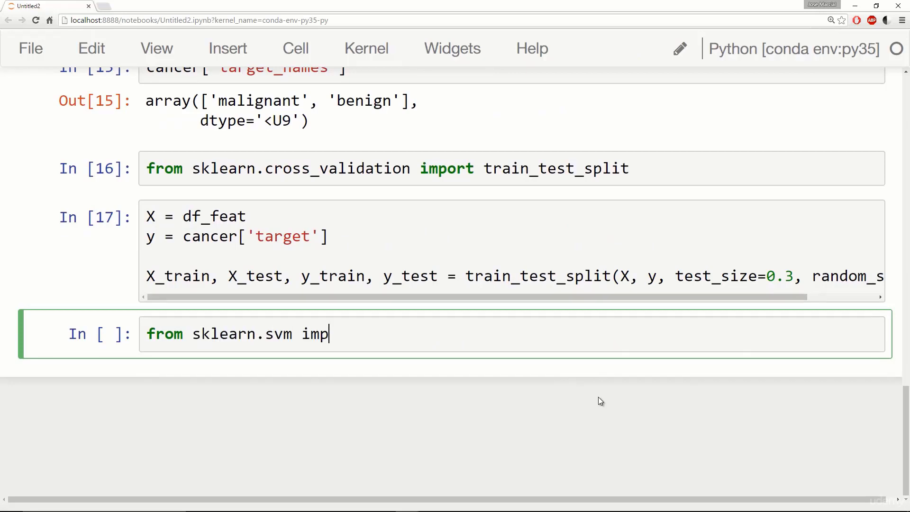
{"action": "type", "text": "ort SVC"}
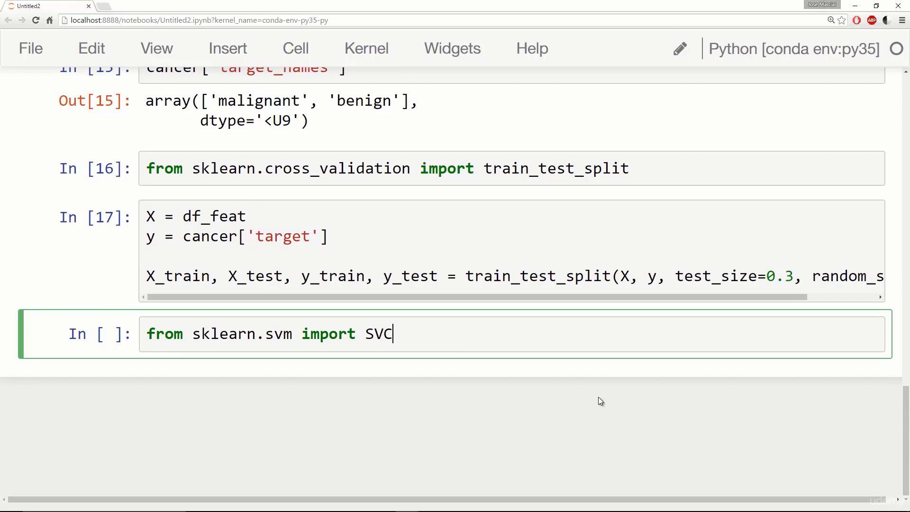
Create model = SVC() and begin a model.fit call.
{"action": "type", "text": "model"}
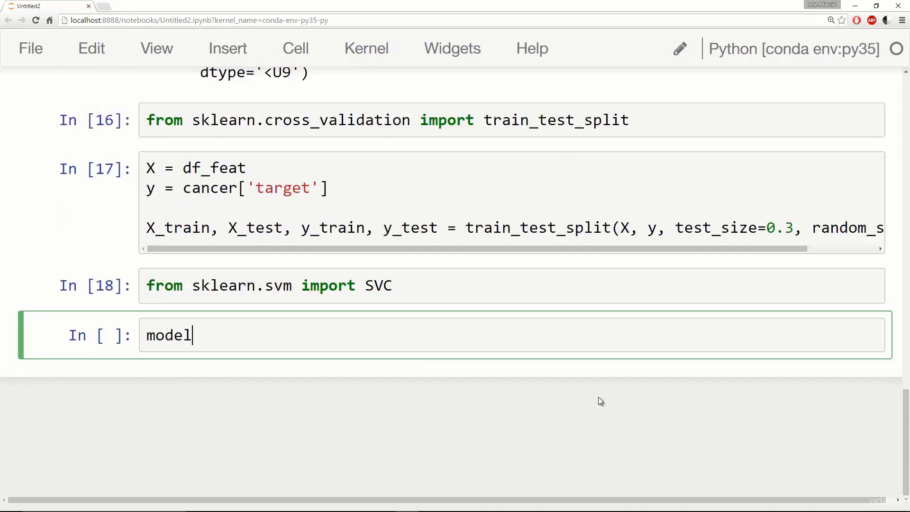
{"action": "type", "text": "= SVC"}
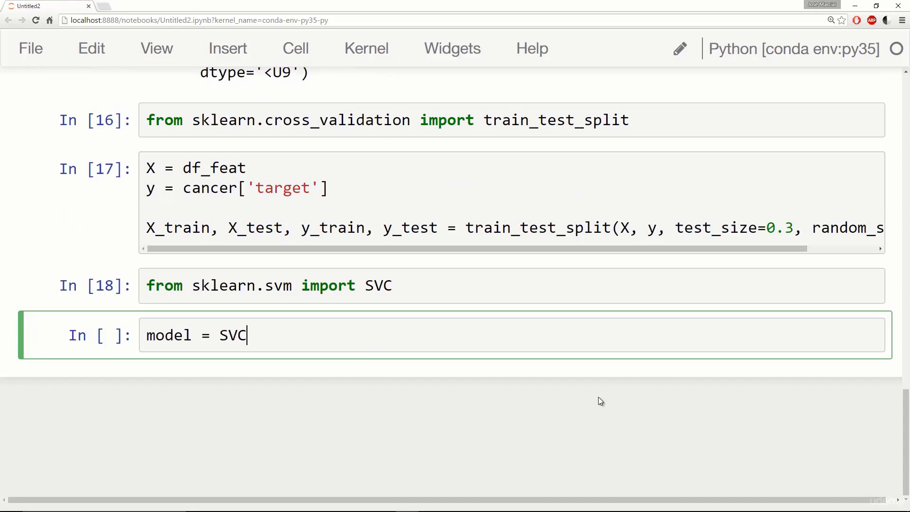
{"action": "type", "text": "()"}
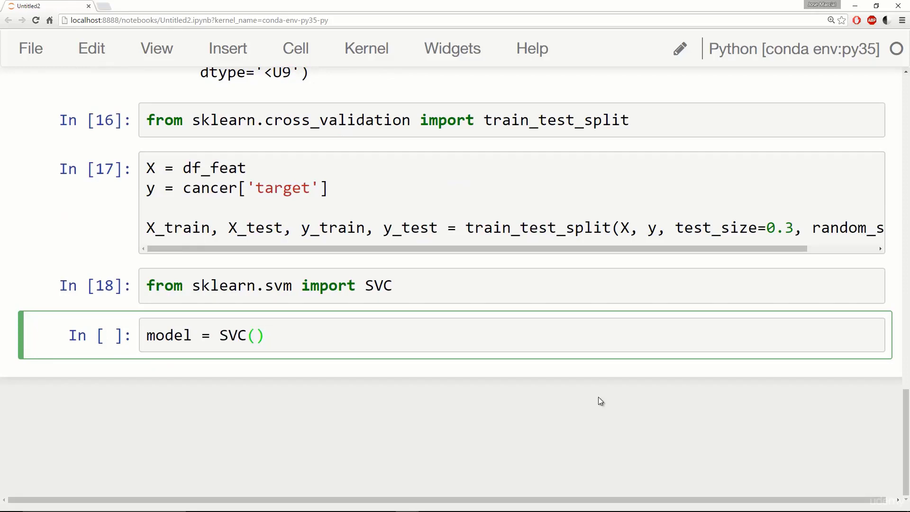
{"action": "type", "text": "model.fit(X_"}
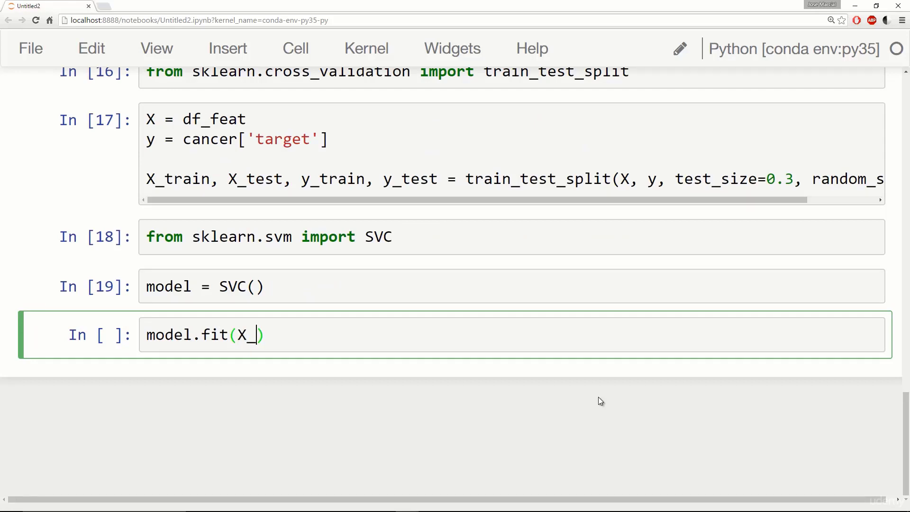
Fit the model with model.fit(X_train,y_train) and highlight kernel='rbf' in the output.
{"action": "type", "text": "train,y_train"}
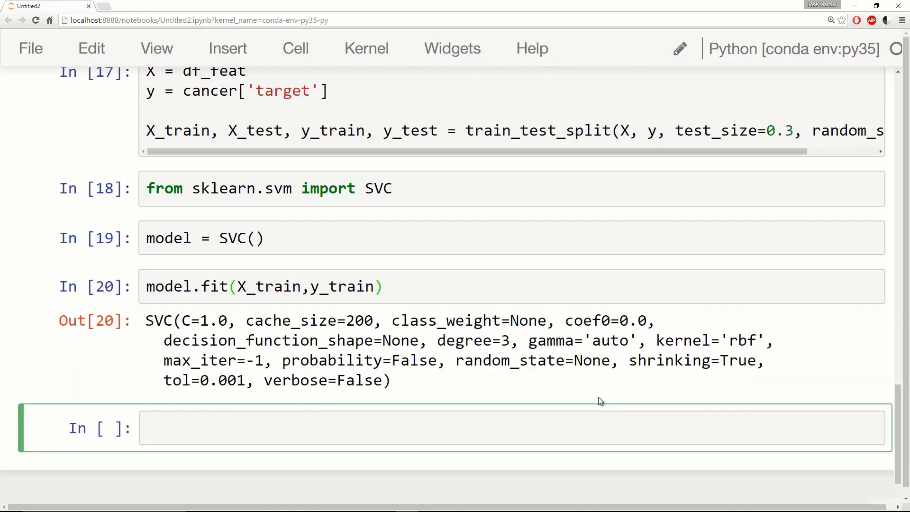
{"action": "mouse_move", "coordinate": [373, 304]}
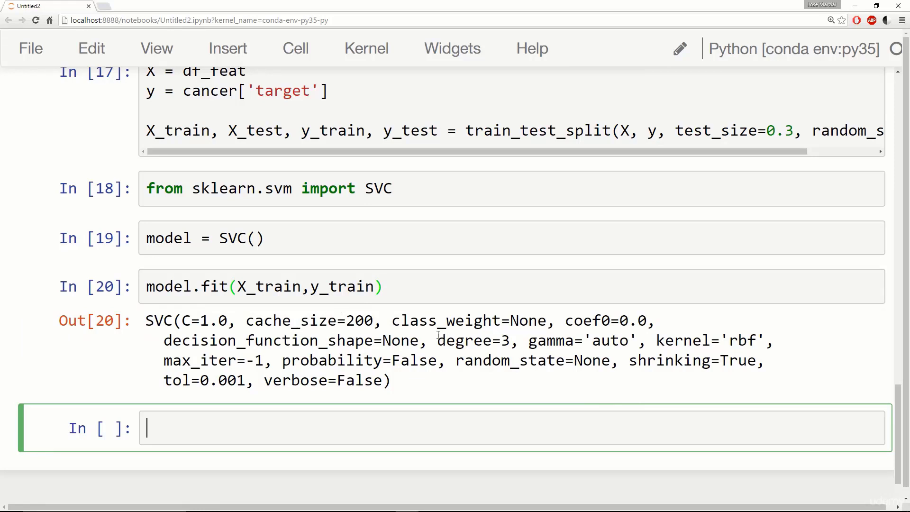
{"action": "double_click", "coordinate": [690, 341]}
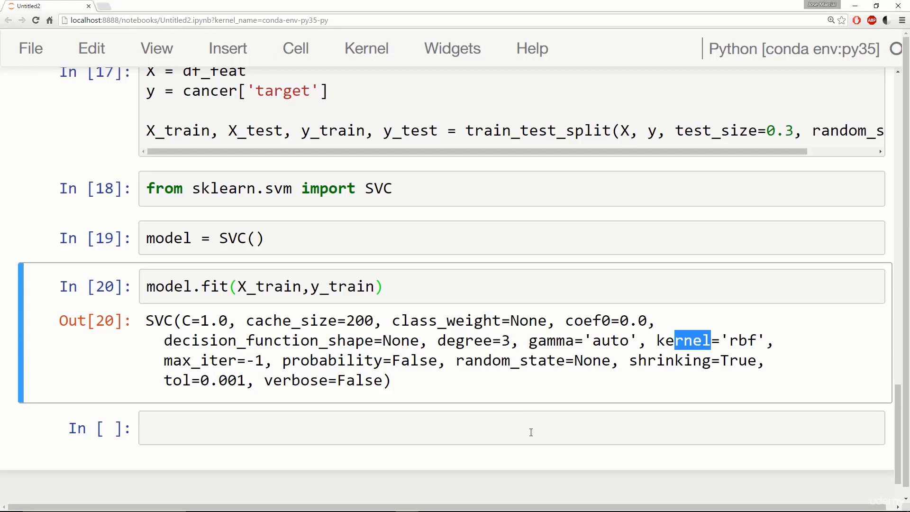
Run predictions = model.predict(X_test).
{"action": "type", "text": "pred"}
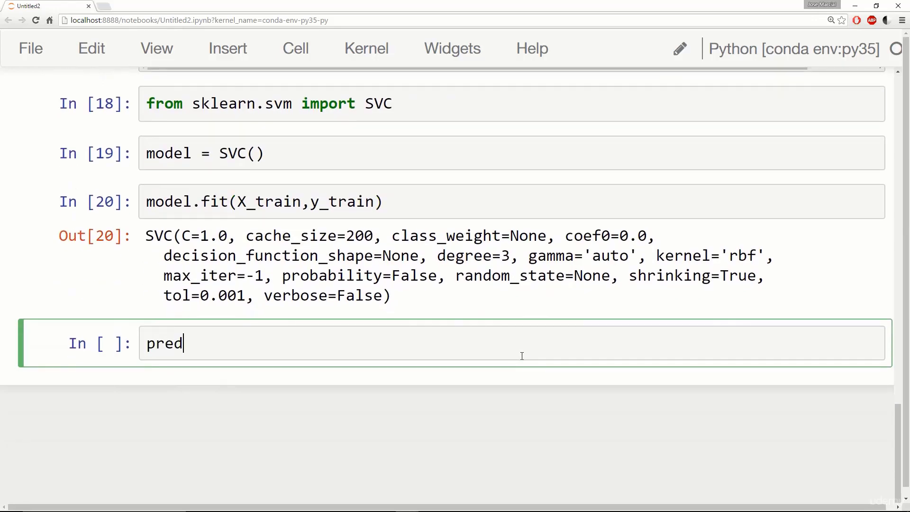
{"action": "type", "text": "i"}
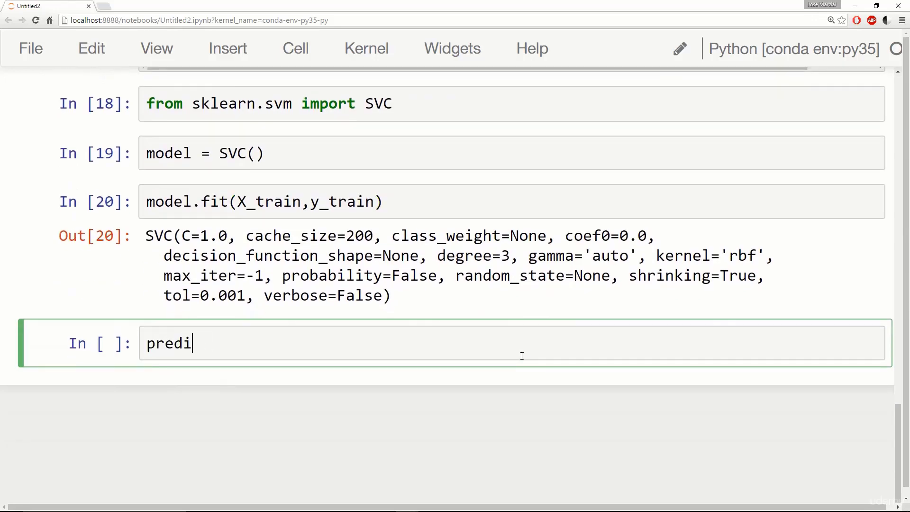
{"action": "type", "text": "ctions"}
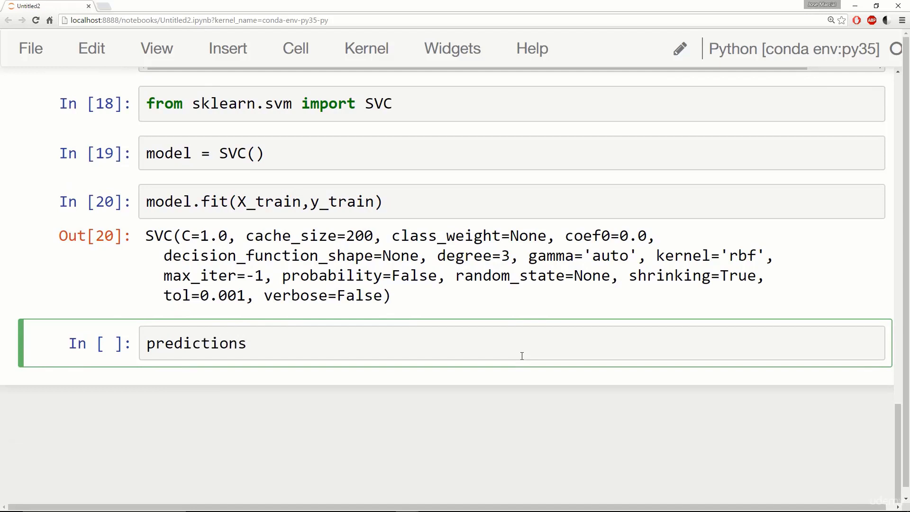
{"action": "type", "text": "= model."}
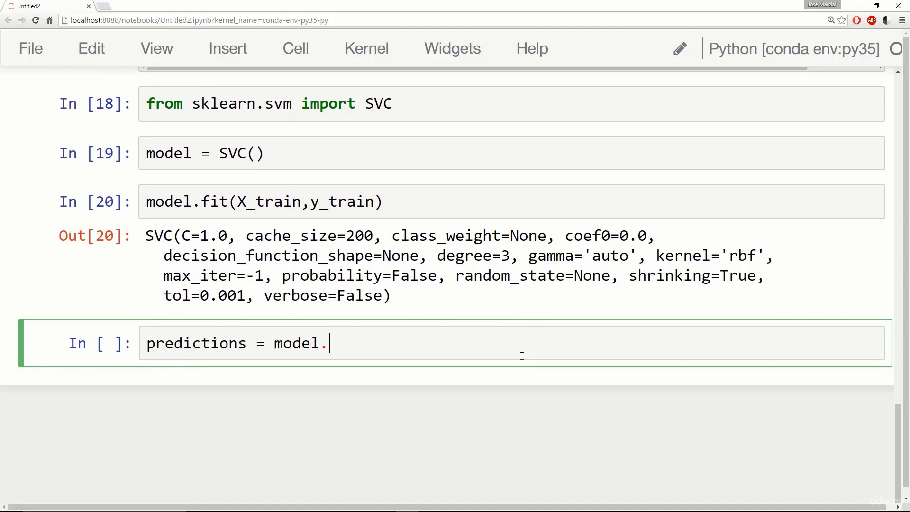
{"action": "type", "text": "predict()"}
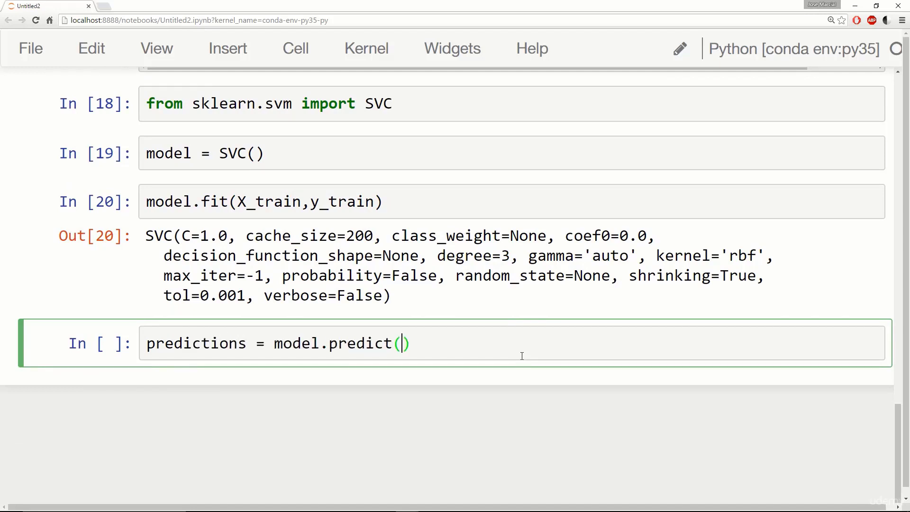
{"action": "type", "text": "X_test"}
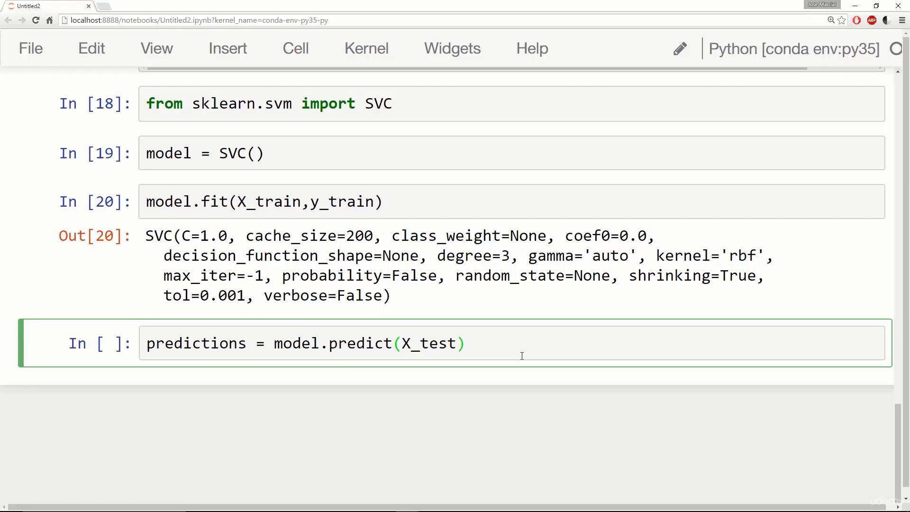
Import classification_report and confusion_matrix from sklearn.metrics.
{"action": "type", "text": "frm"}
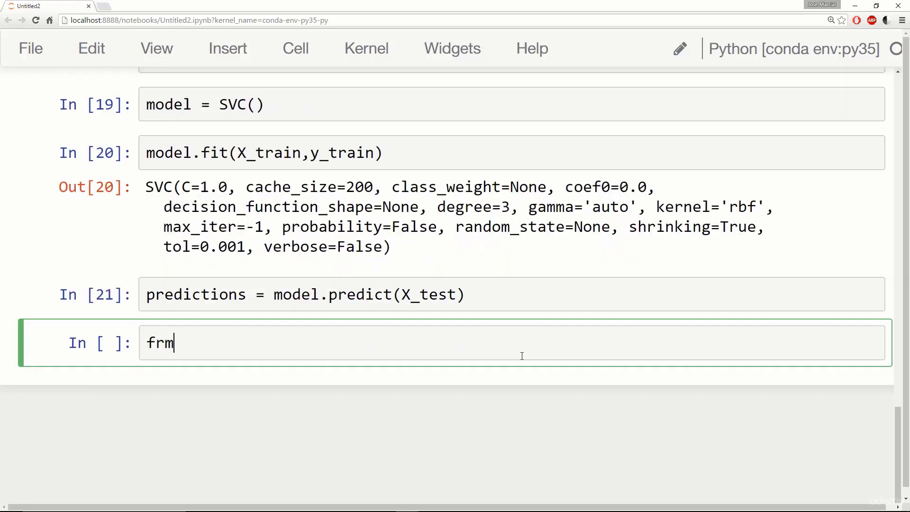
{"action": "type", "text": "from sklearn."}
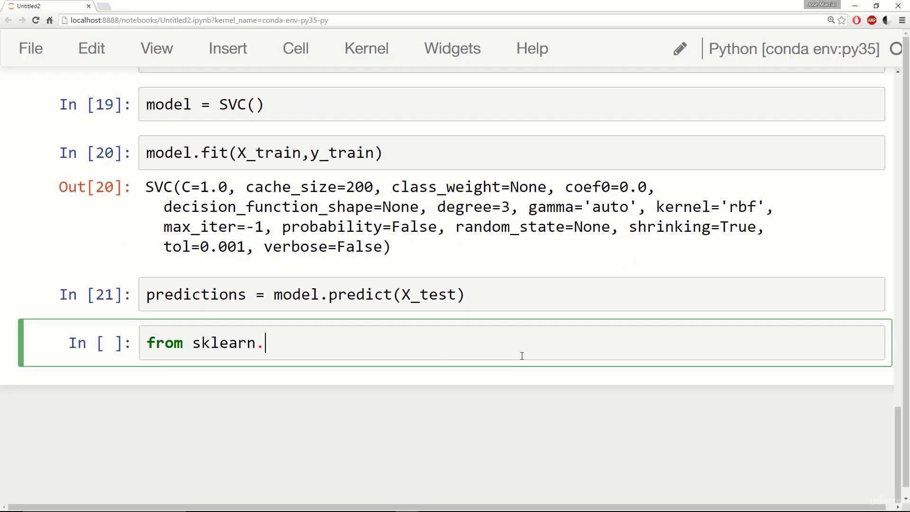
{"action": "type", "text": "metrics"}
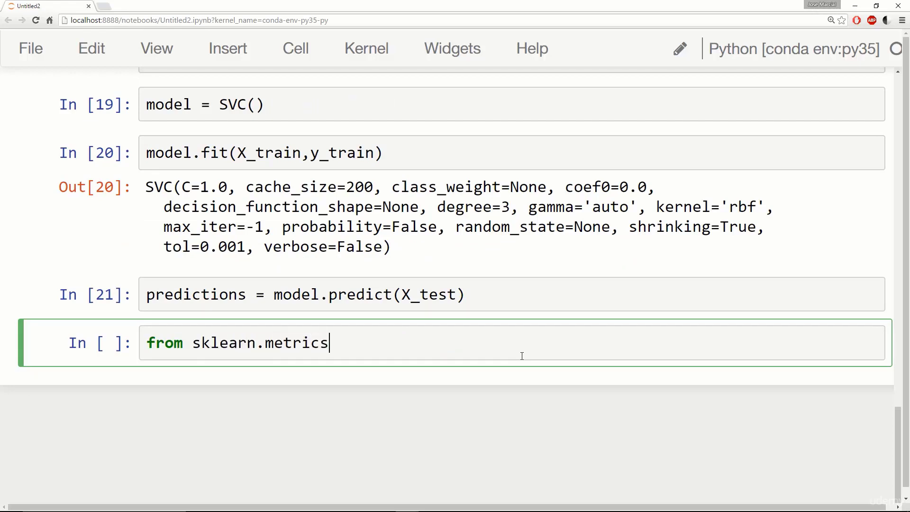
{"action": "type", "text": "import"}
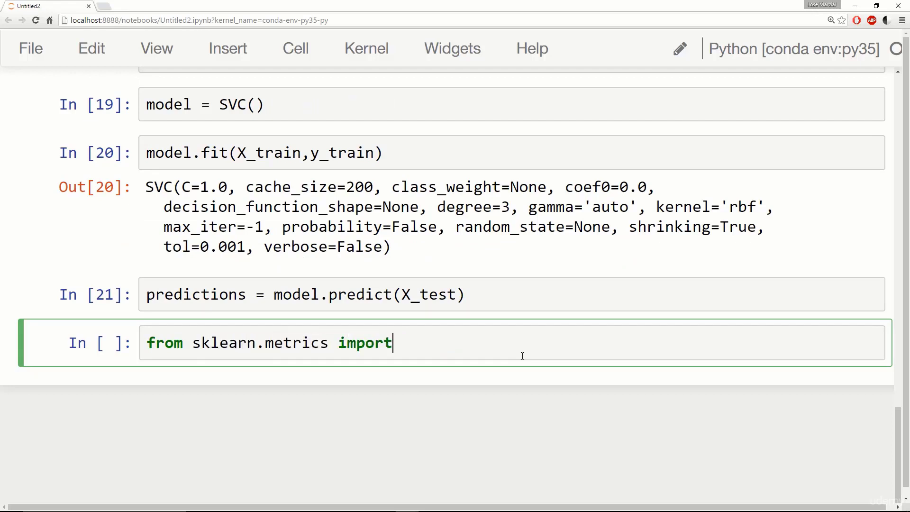
{"action": "type", "text": "cl"}
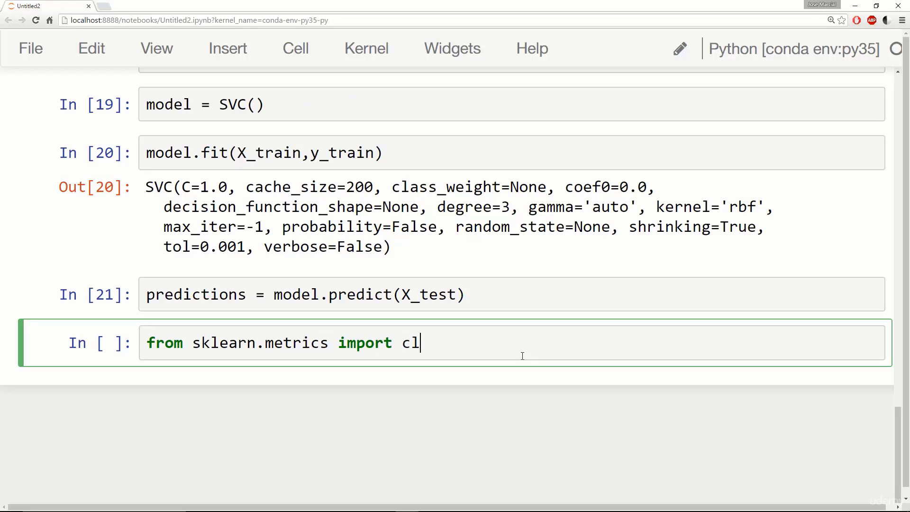
{"action": "type", "text": "assification_report"}
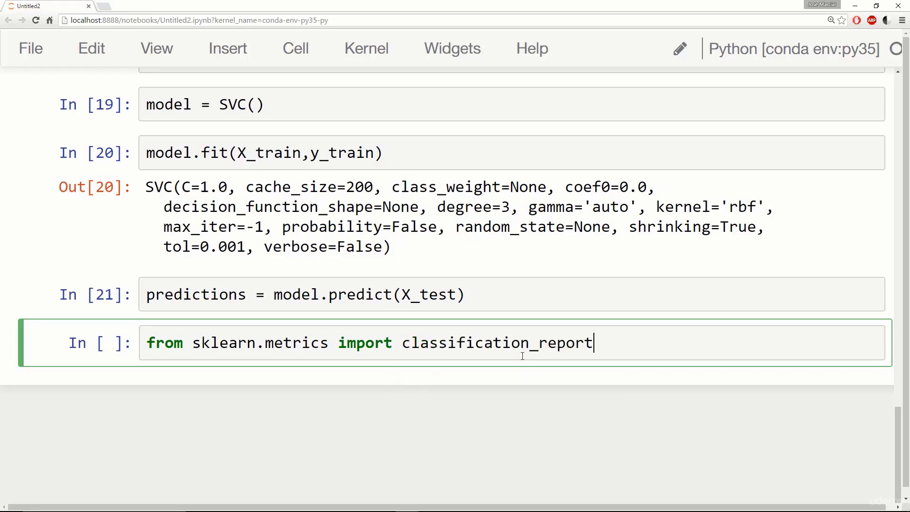
{"action": "type", "text": ",confusion_matrix"}
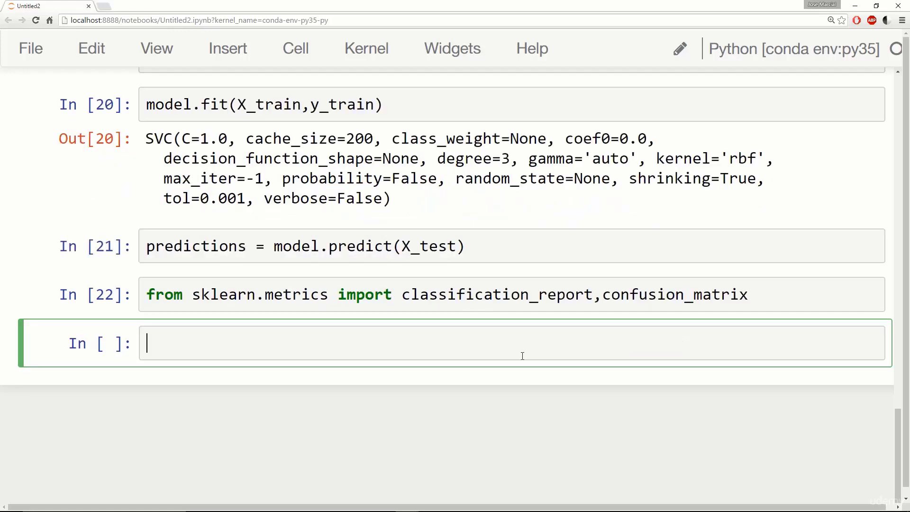
{"action": "type", "text": "print()"}
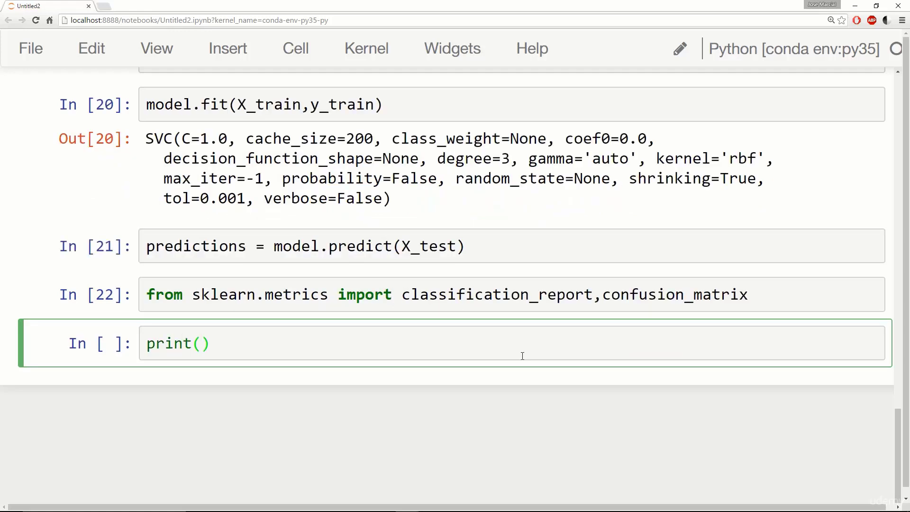
{"action": "type", "text": "confusion_matrix"}
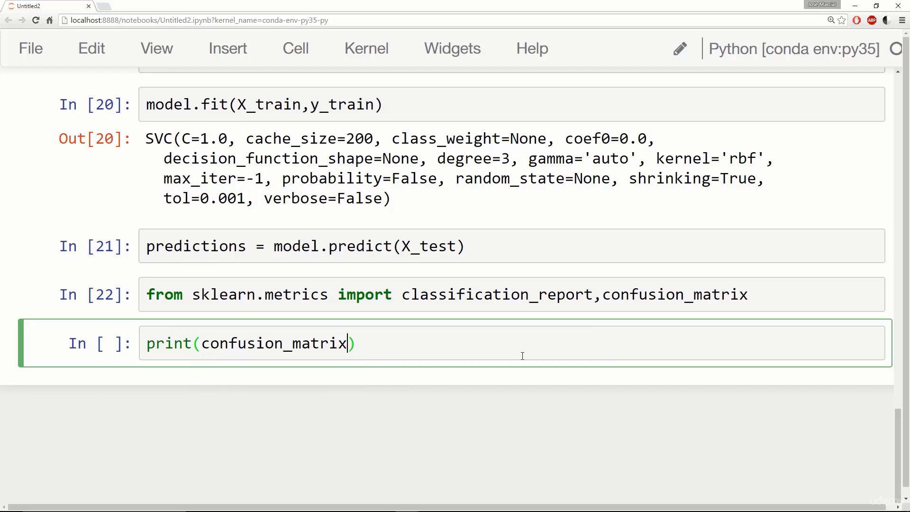
{"action": "type", "text": "y_"}
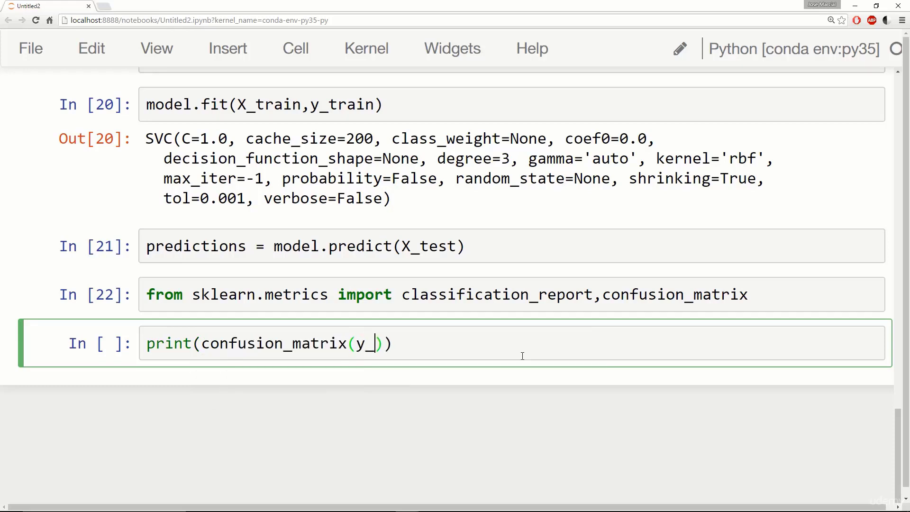
{"action": "type", "text": "test,"}
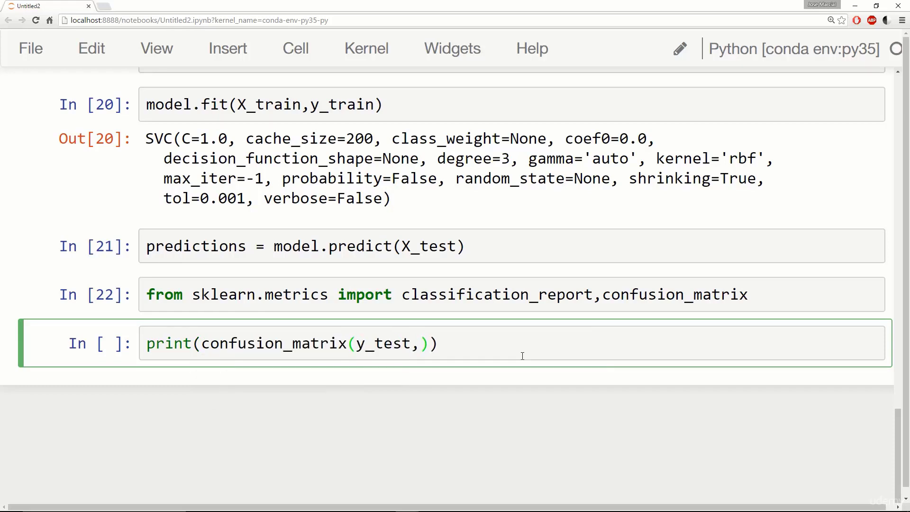
{"action": "type", "text": "predictions"}
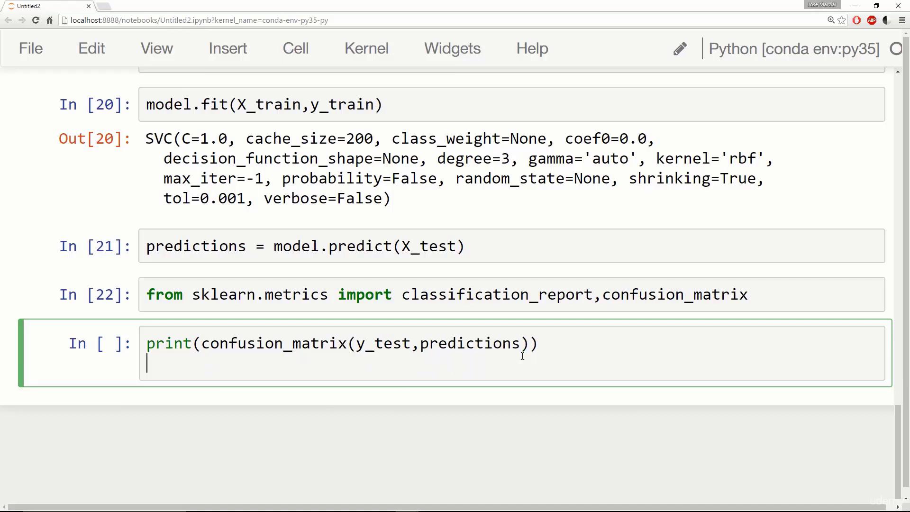
{"action": "type", "text": "print()"}
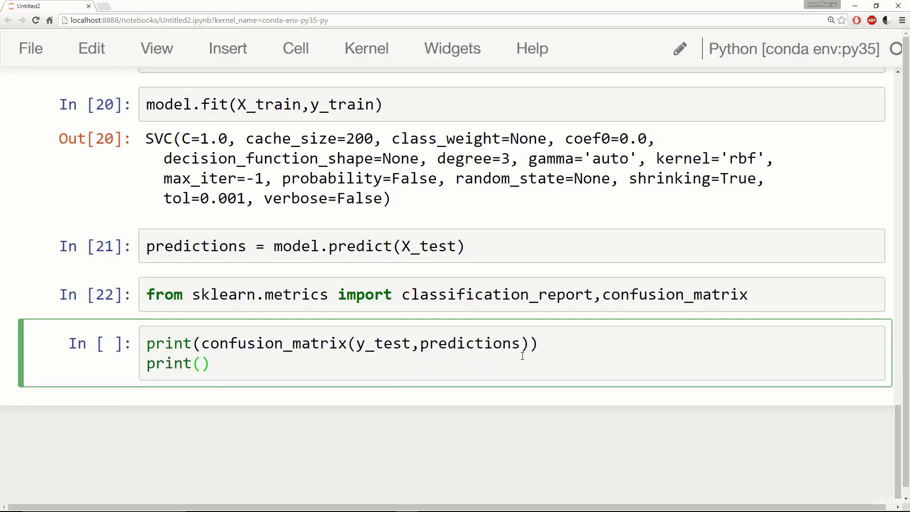
{"action": "type", "text": "'\\n'"}
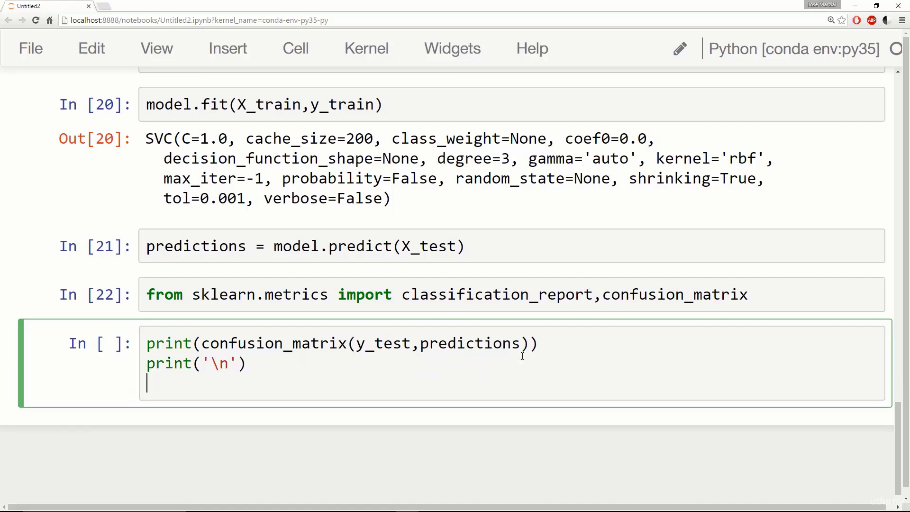
{"action": "type", "text": "print()"}
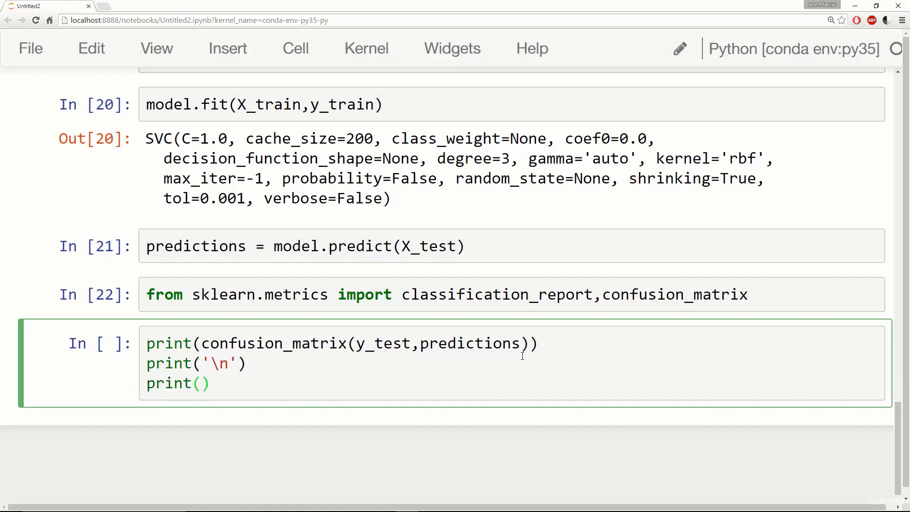
{"action": "type", "text": "clas"}
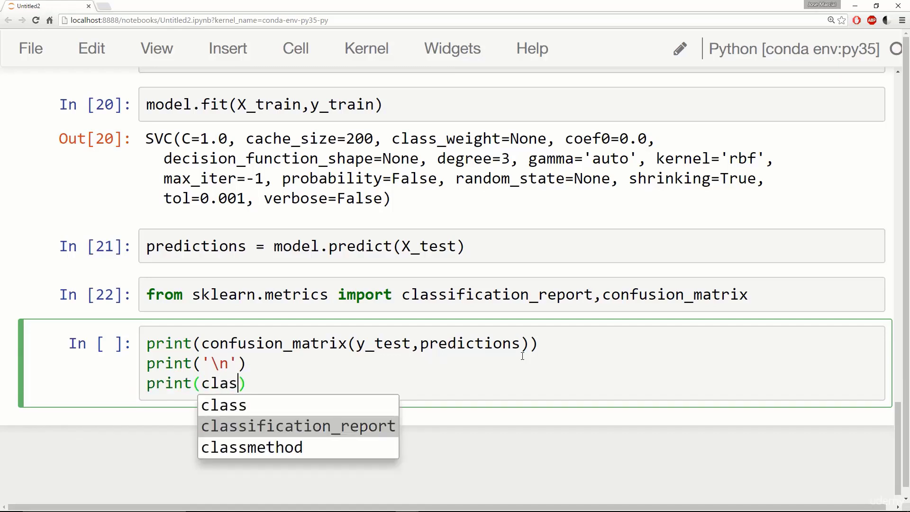
{"action": "type", "text": "classification_report(y_t"}
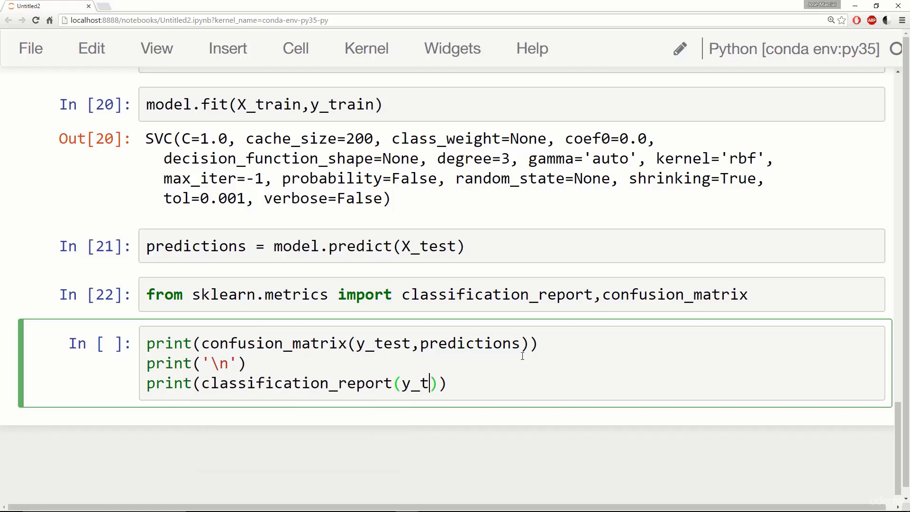
{"action": "type", "text": "est,"}
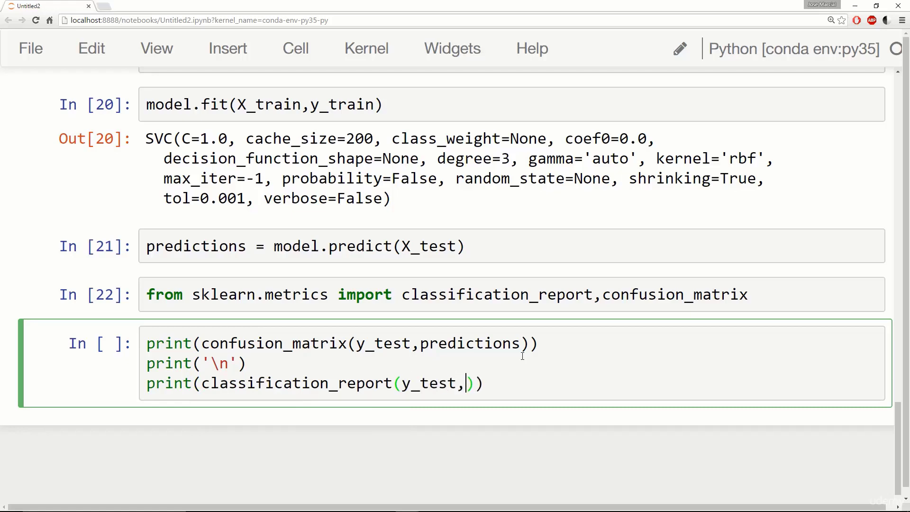
{"action": "type", "text": "predictions"}
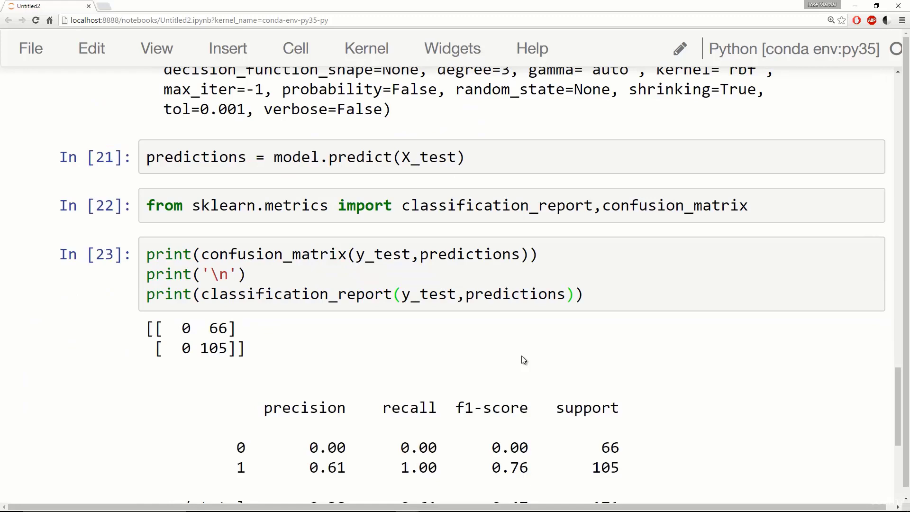
{"action": "scroll", "scroll_direction": "down", "scroll_amount": 3}
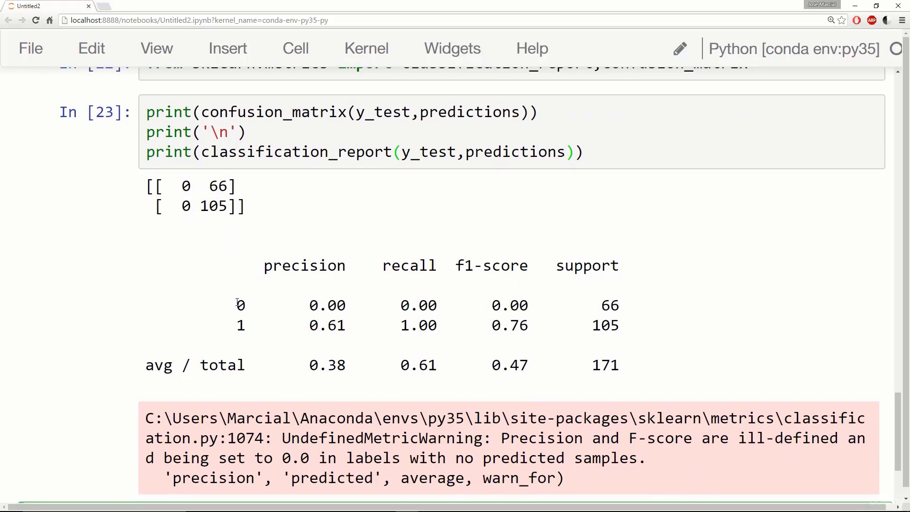
{"action": "left_click_drag", "start_coordinate": [236, 305], "coordinate": [528, 304]}
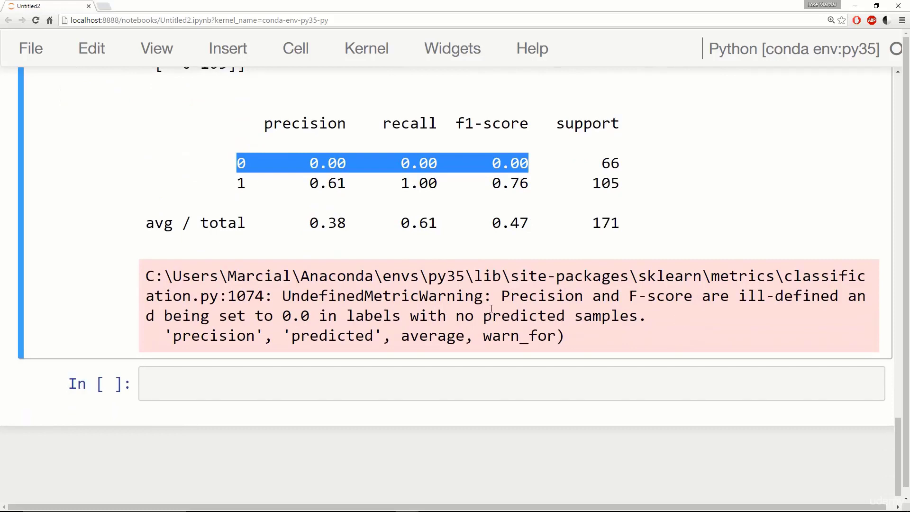
{"action": "double_click", "coordinate": [507, 296]}
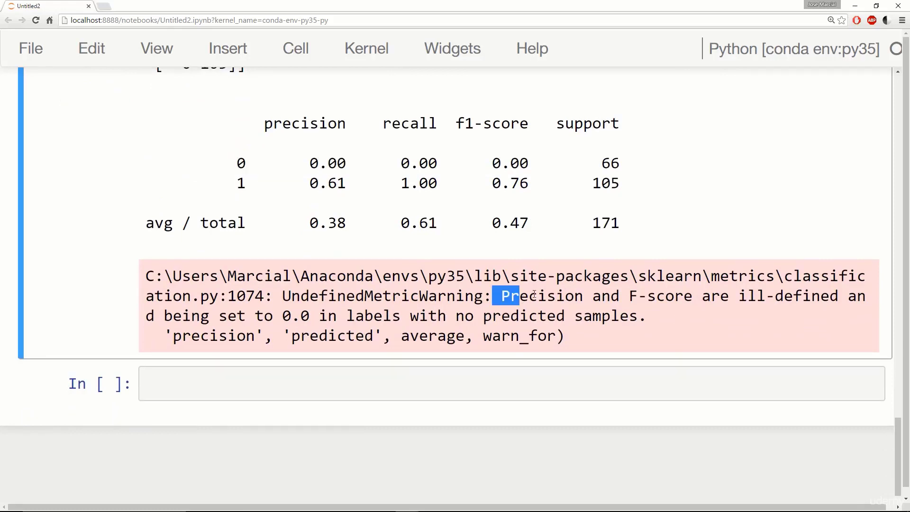
{"action": "left_click_drag", "start_coordinate": [511, 295], "coordinate": [690, 295]}
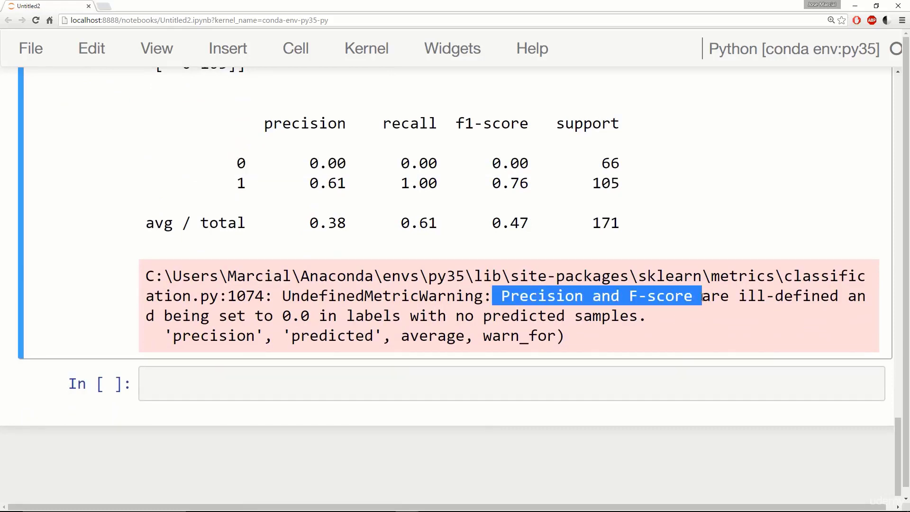
{"action": "double_click", "coordinate": [197, 315]}
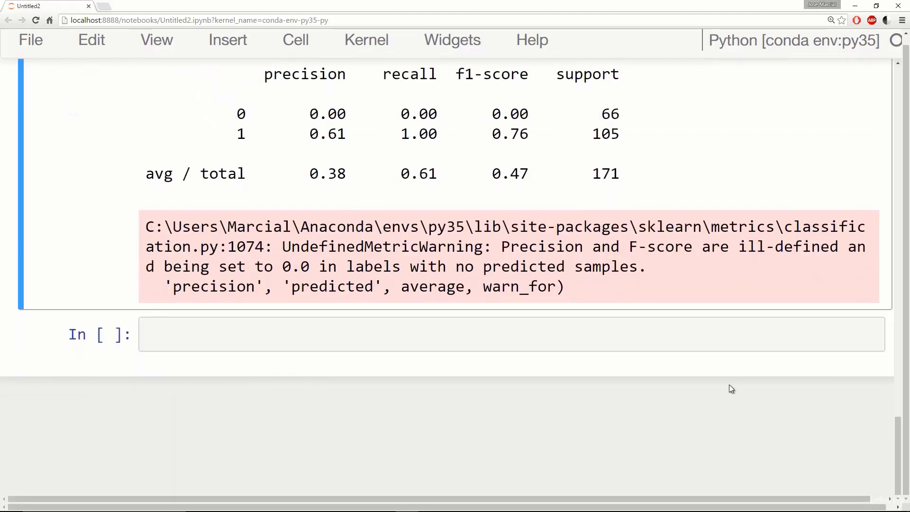
{"action": "mouse_move", "coordinate": [733, 386]}
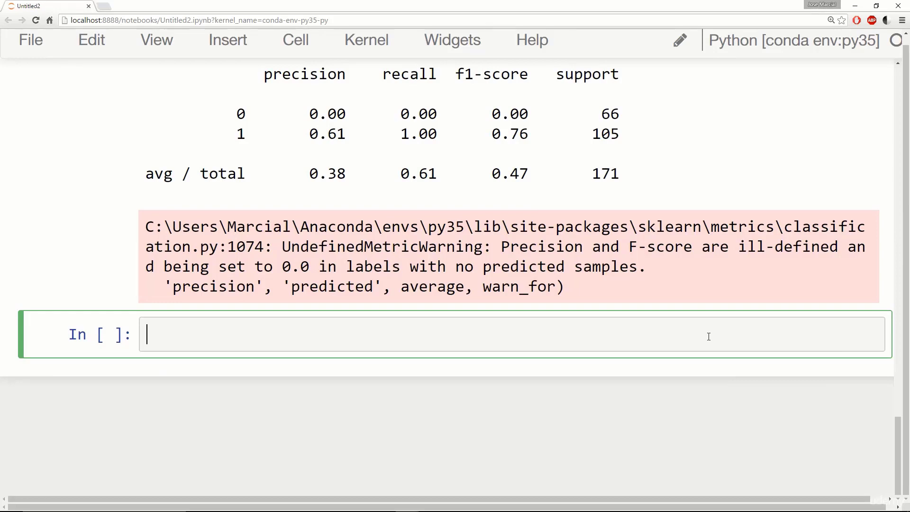
Import GridSearchCV from sklearn.grid_search and run the cell.
{"action": "type", "text": "from skle"}
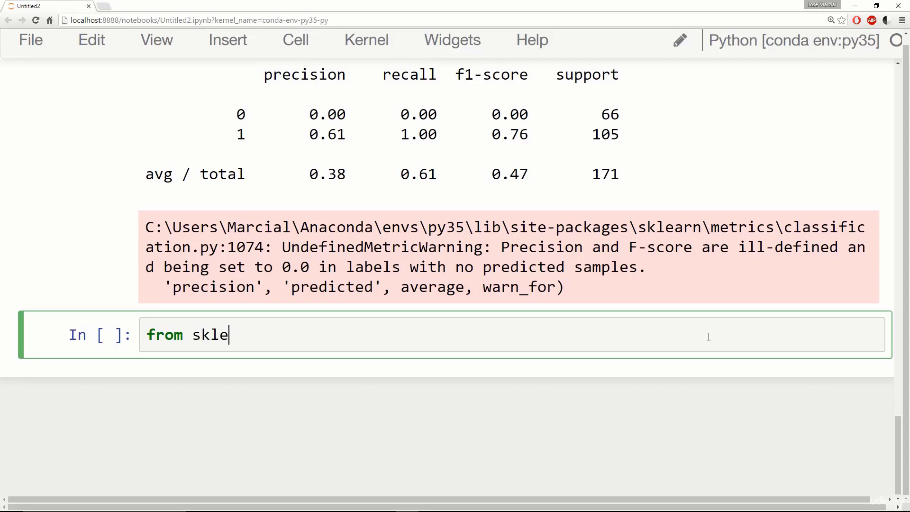
{"action": "type", "text": "arn.grid"}
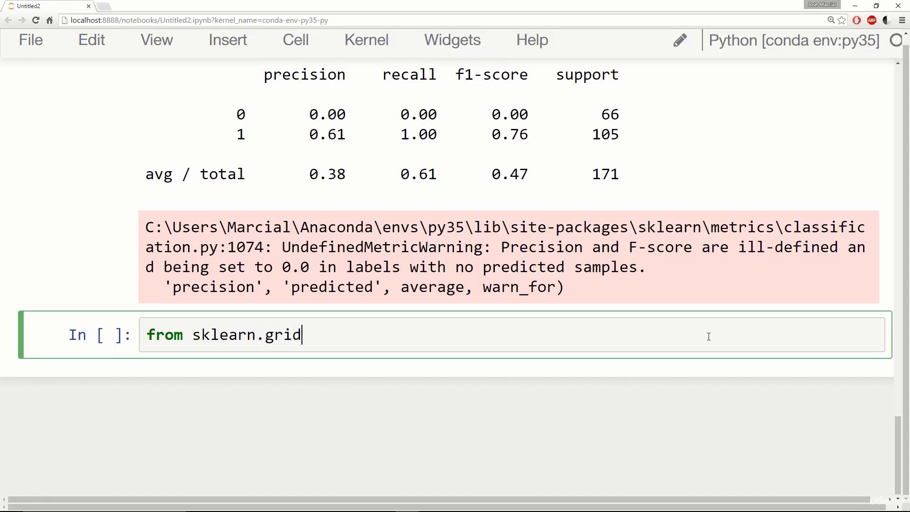
{"action": "type", "text": "_search imp"}
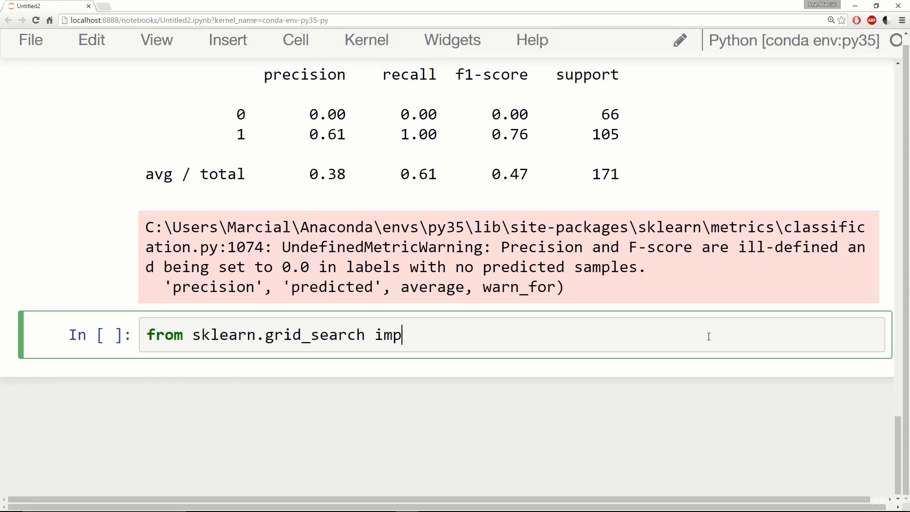
{"action": "type", "text": "ort Grid"}
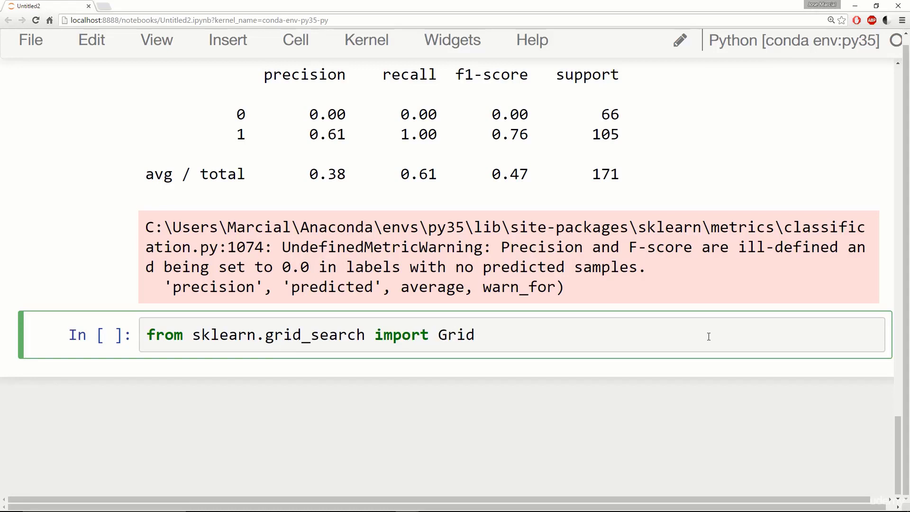
{"action": "type", "text": "SearchCV"}
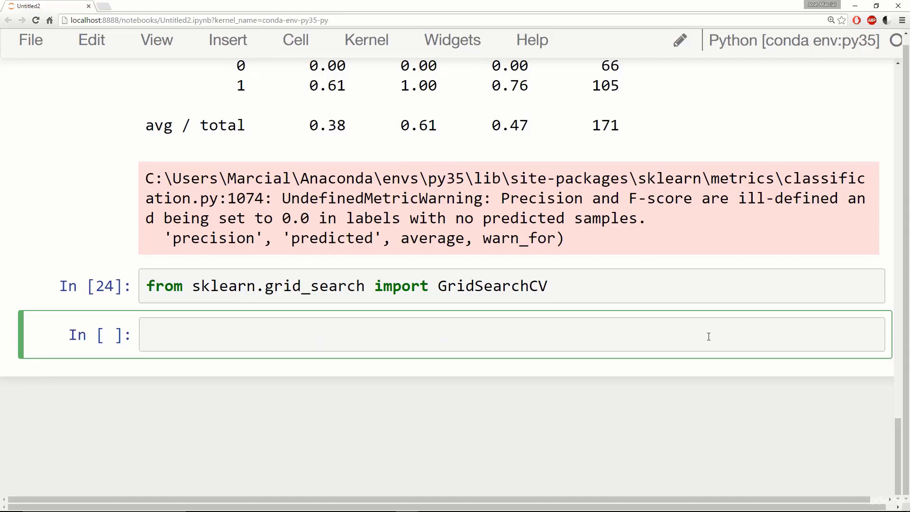
Start a new cell defining param_grid as a dictionary with an empty quoted key.
{"action": "left_click", "coordinate": [146, 334]}
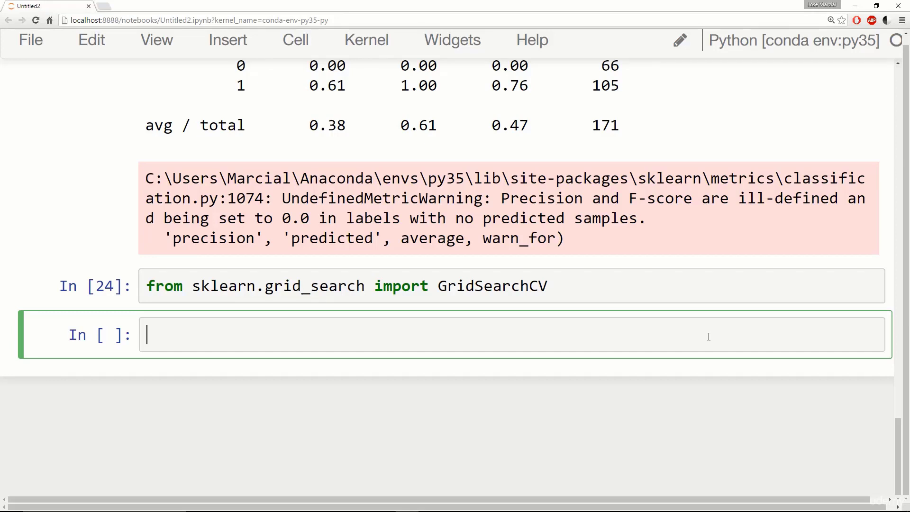
{"action": "type", "text": "param"}
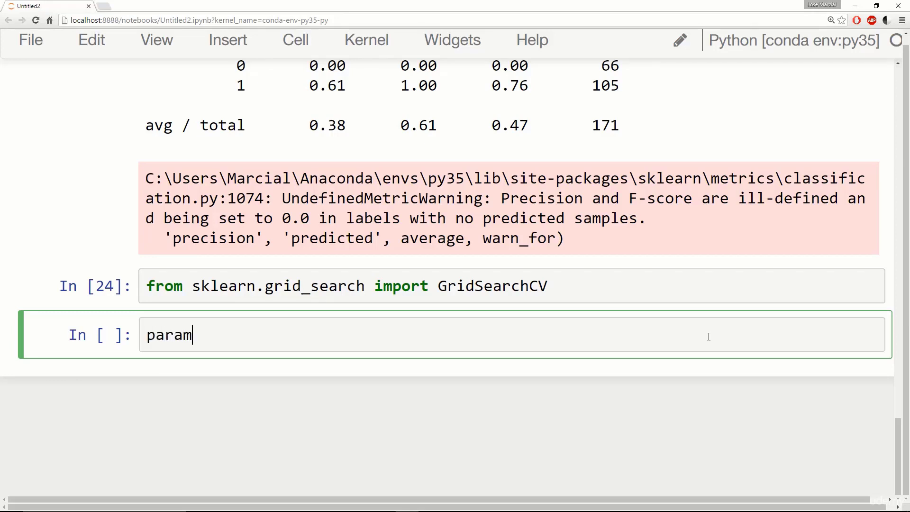
{"action": "type", "text": "_grid ="}
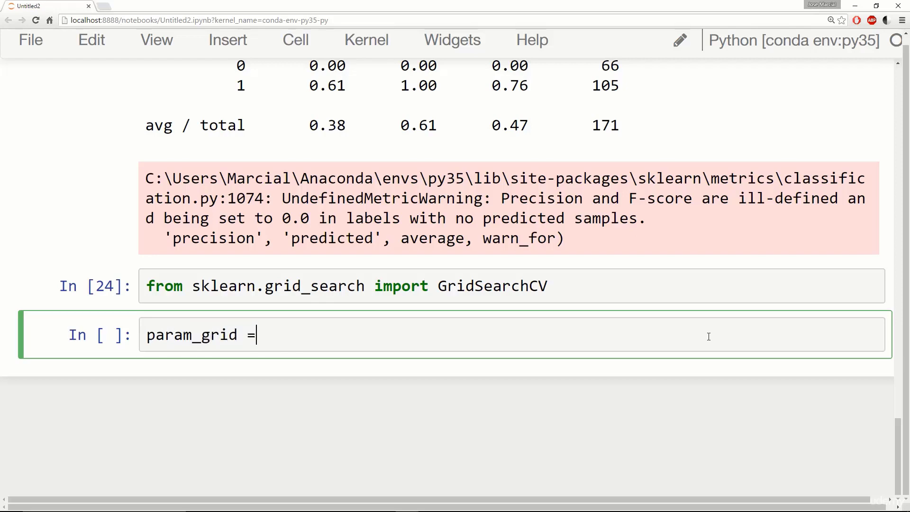
{"action": "type", "text": "{}"}
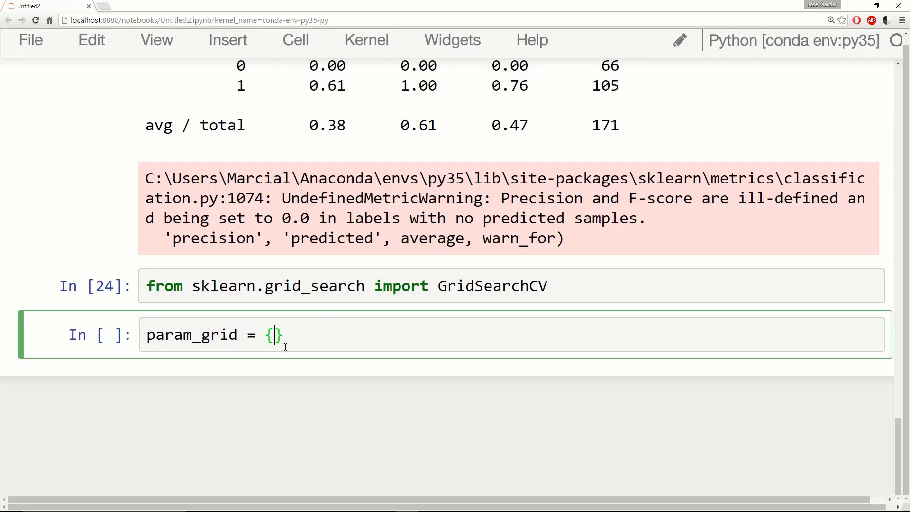
{"action": "type", "text": "''"}
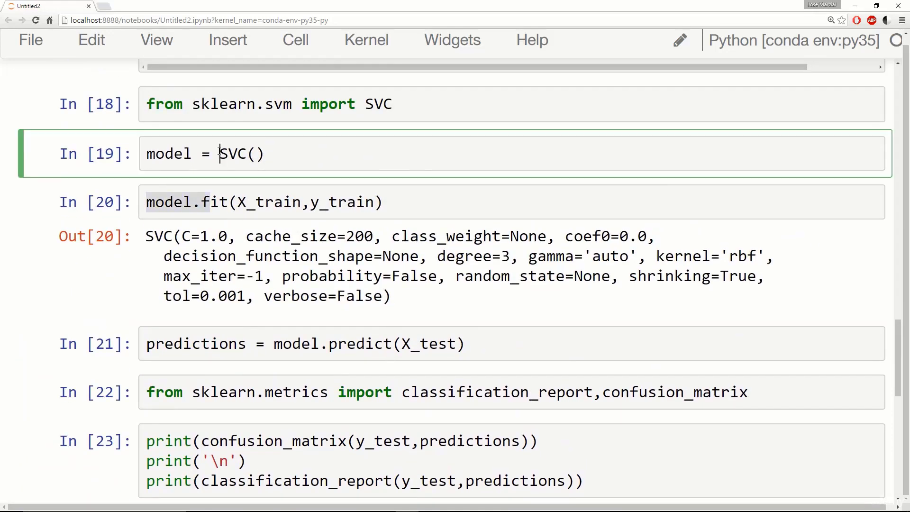
{"action": "double_click", "coordinate": [236, 153]}
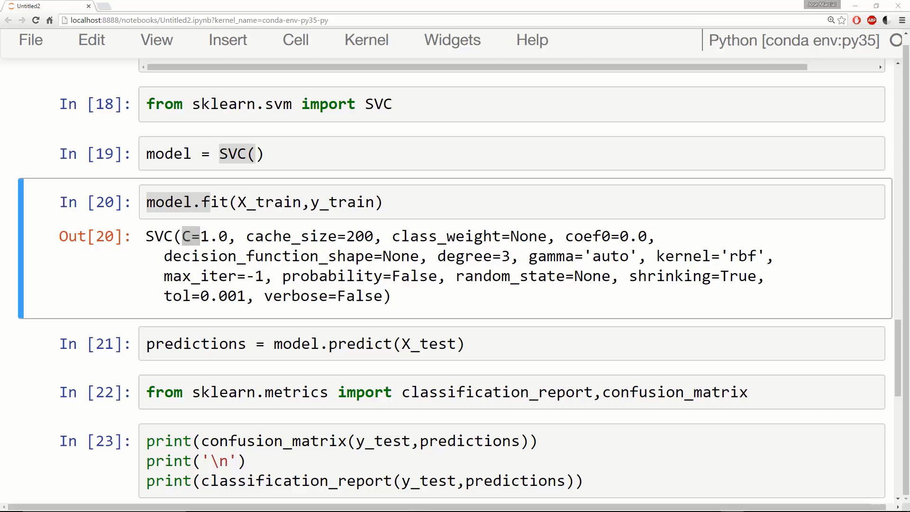
{"action": "double_click", "coordinate": [577, 256]}
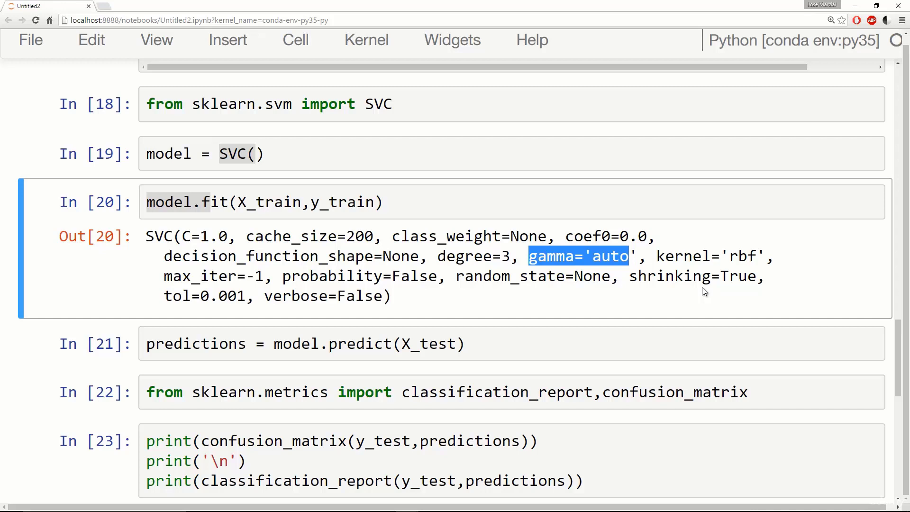
{"action": "double_click", "coordinate": [737, 256]}
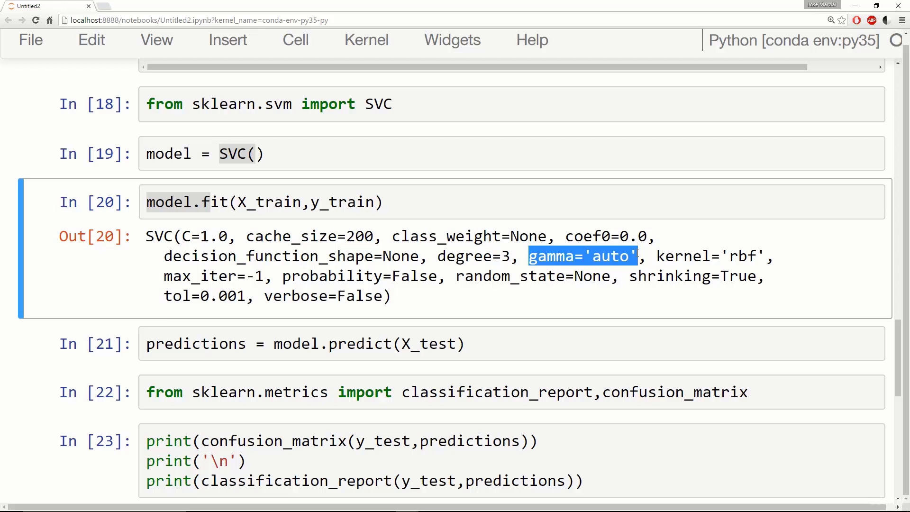
{"action": "left_click", "coordinate": [607, 256]}
{"action": "type", "text": "param_grid = {''}"}
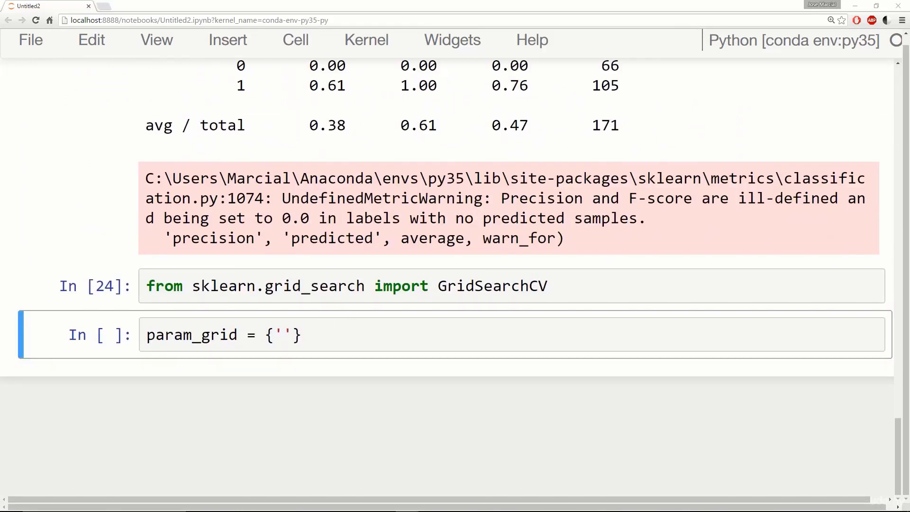
Give param_grid a 'C' list of 0.1, 1, 10, 100, 1000.
{"action": "left_click", "coordinate": [282, 335]}
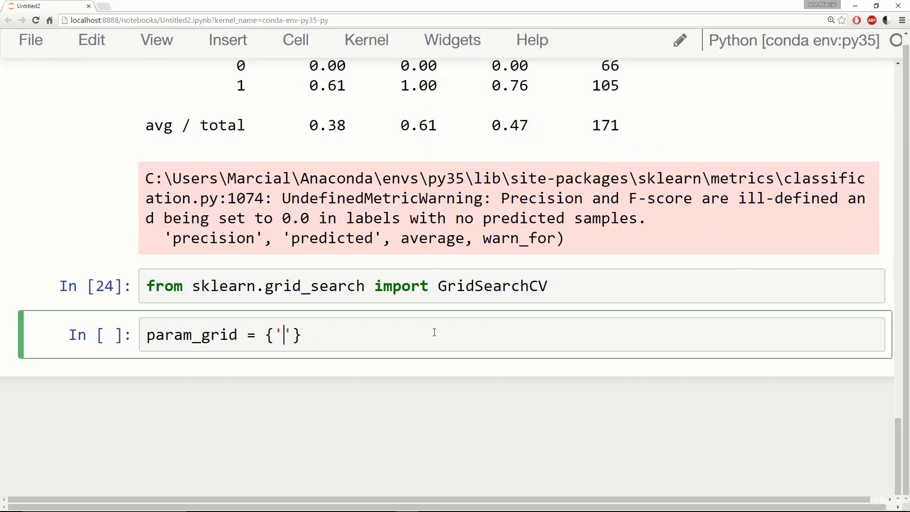
{"action": "type", "text": "C"}
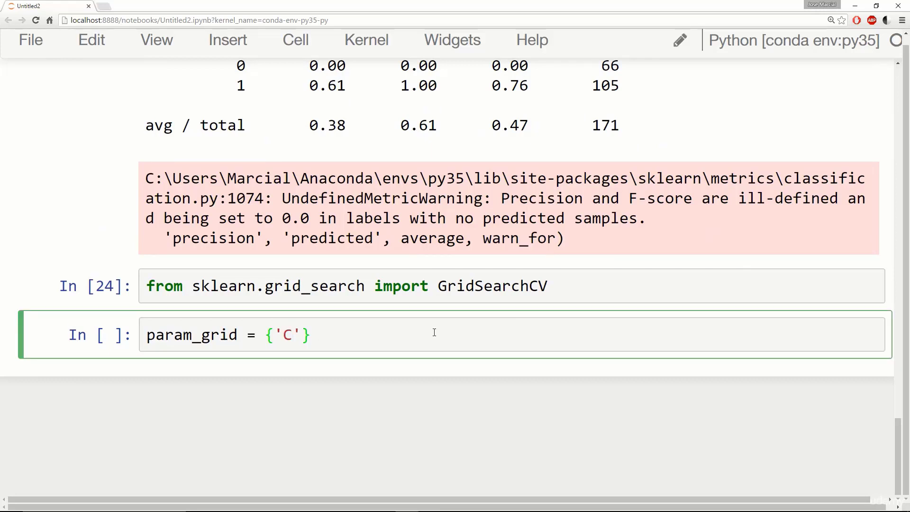
{"action": "type", "text": ":[]"}
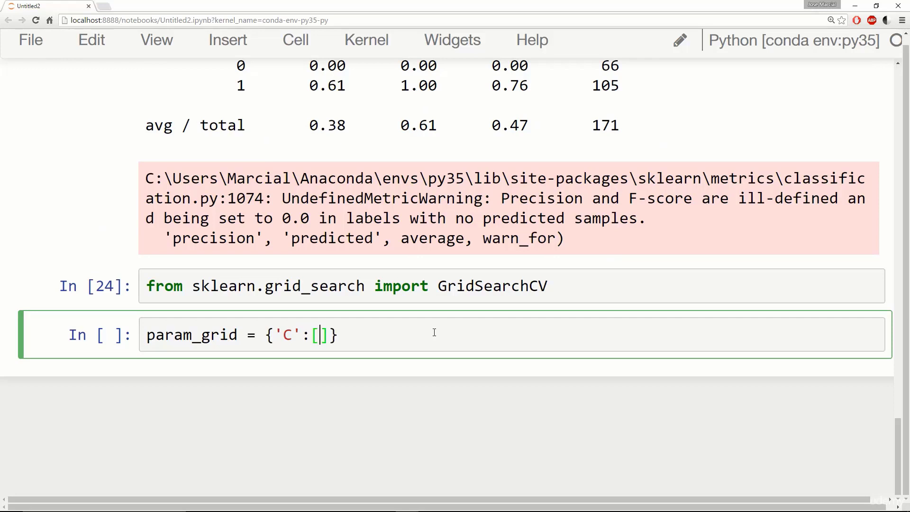
{"action": "type", "text": "0.1"}
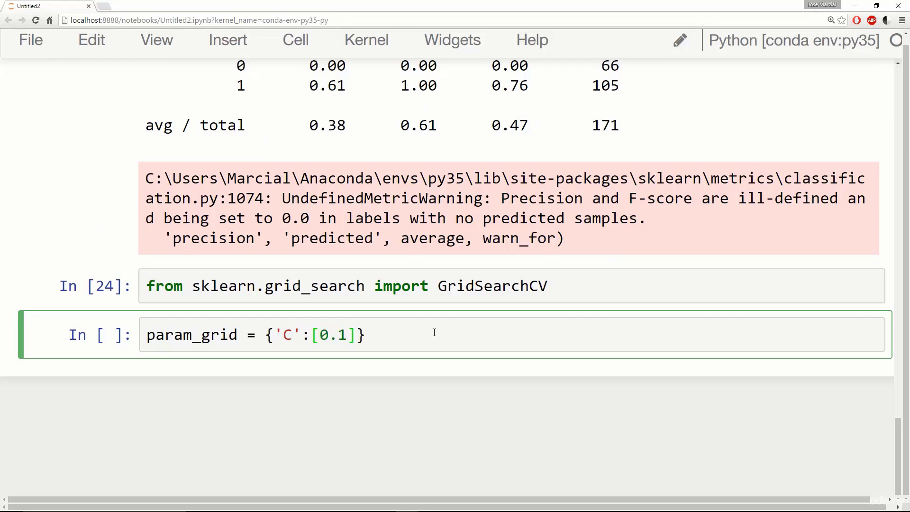
{"action": "type", "text": "1,10,100,10"}
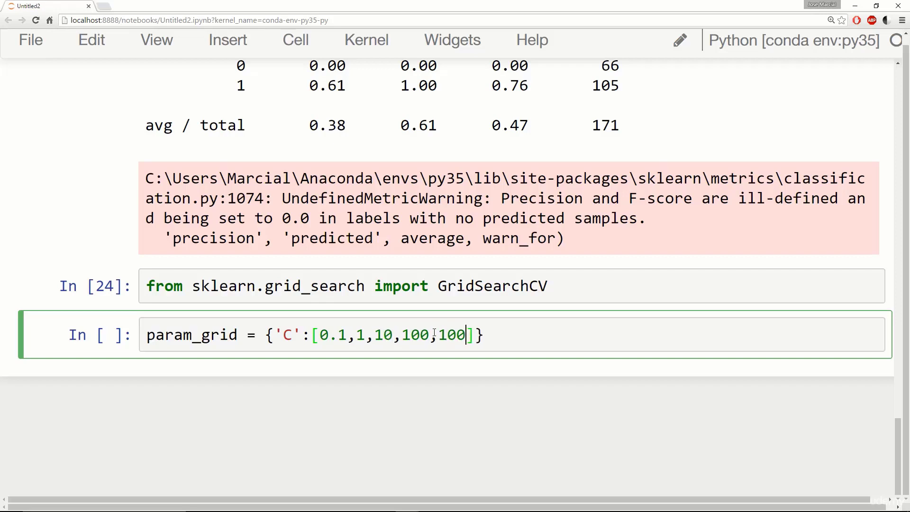
{"action": "type", "text": "0"}
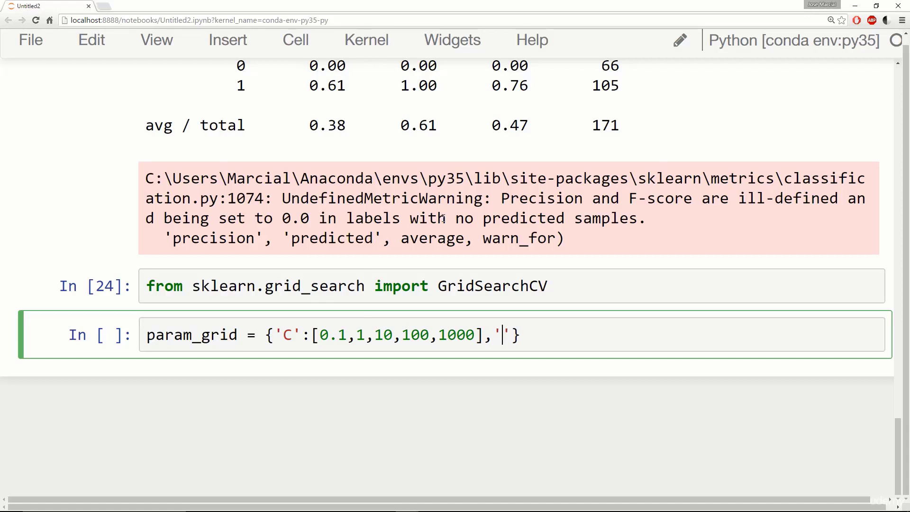
Add a 'gamma' list of 1, 0.1, 0.01, 0.001, 0.0001 and run the cell.
{"action": "type", "text": "gamma"}
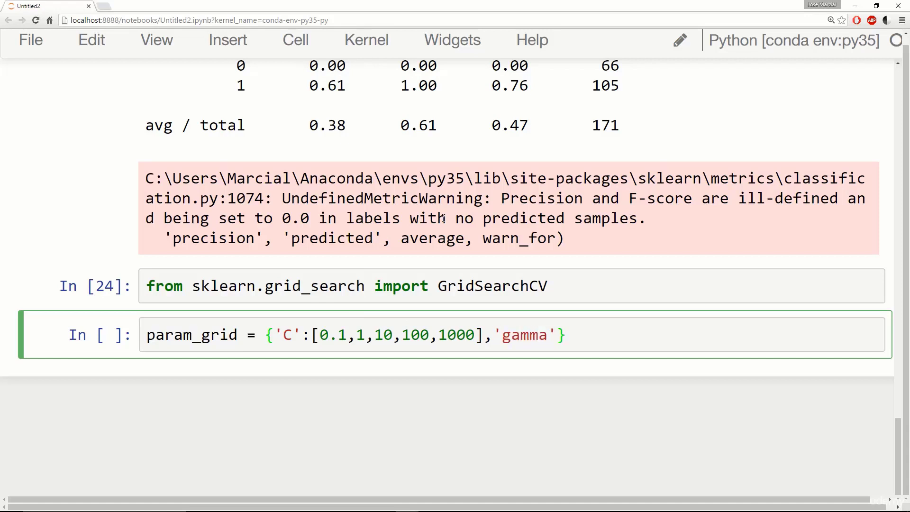
{"action": "type", "text": ":[]"}
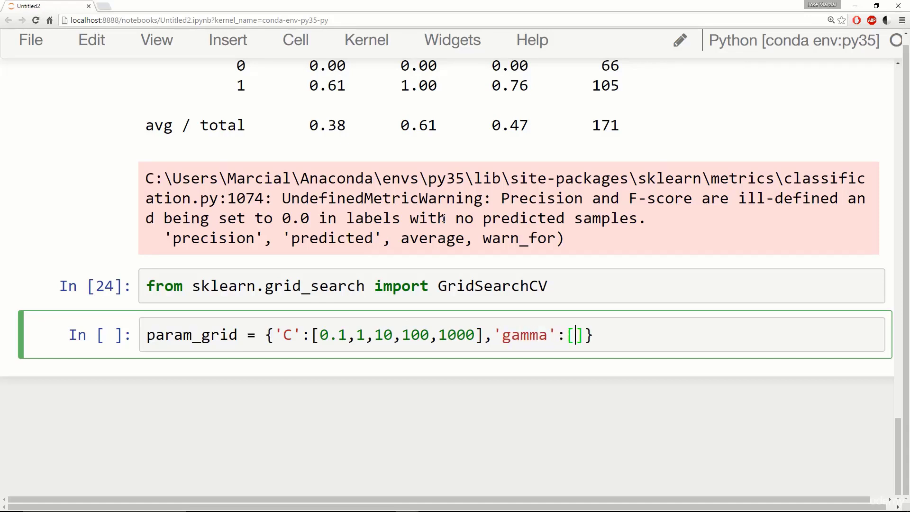
{"action": "type", "text": "1,"}
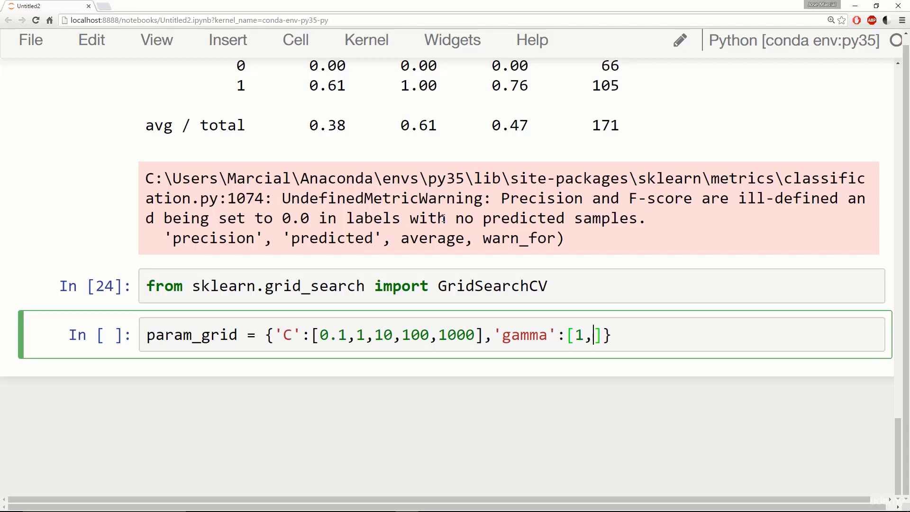
{"action": "type", "text": "0.1,"}
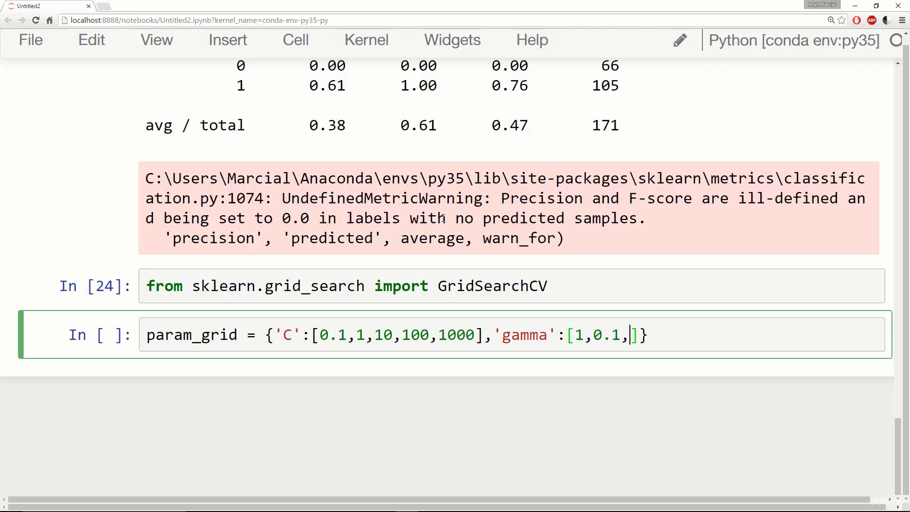
{"action": "type", "text": "0.01,0.001"}
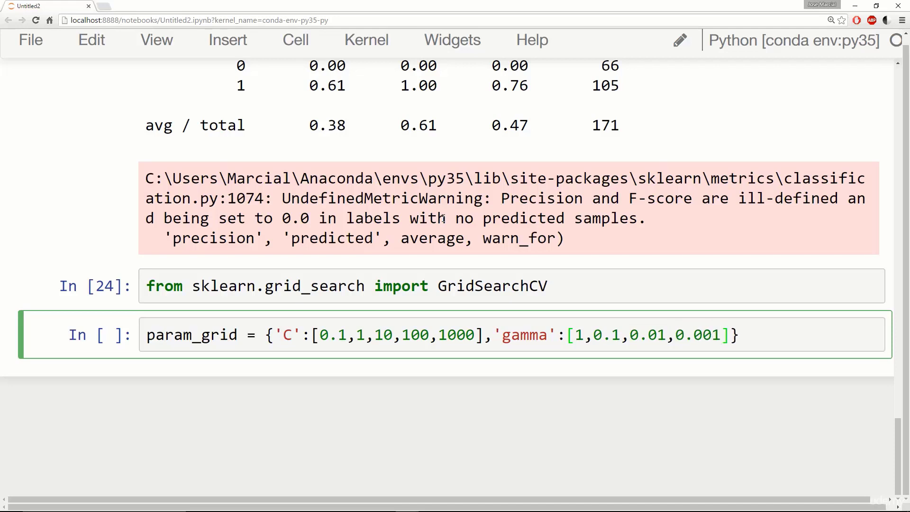
{"action": "type", "text": ",0.000"}
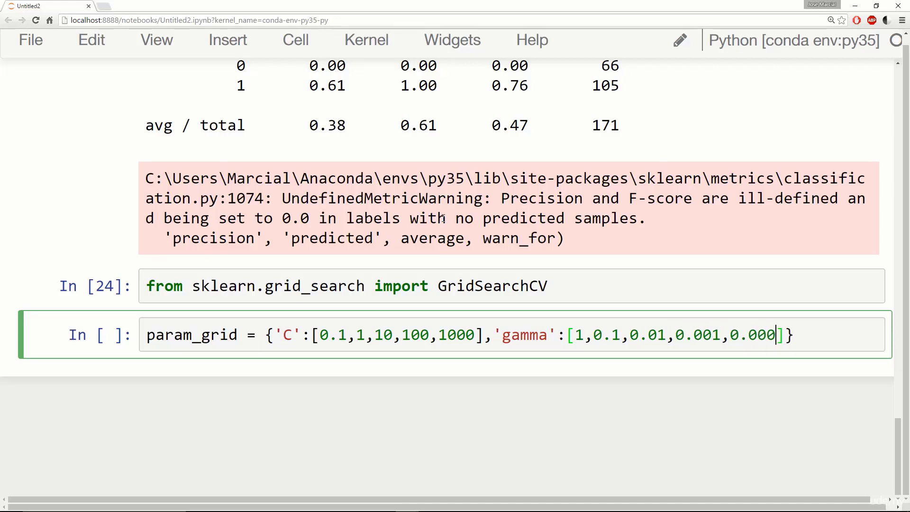
{"action": "type", "text": "1"}
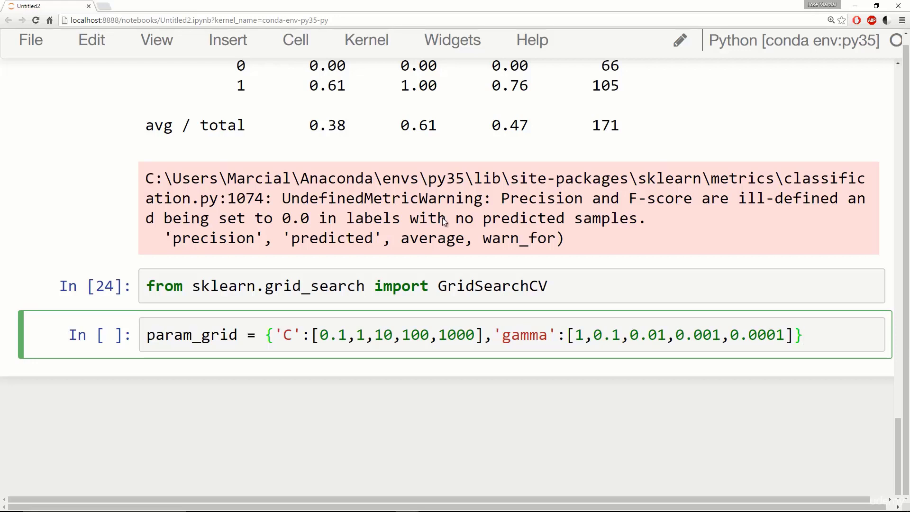
{"action": "key", "text": "shift+enter"}
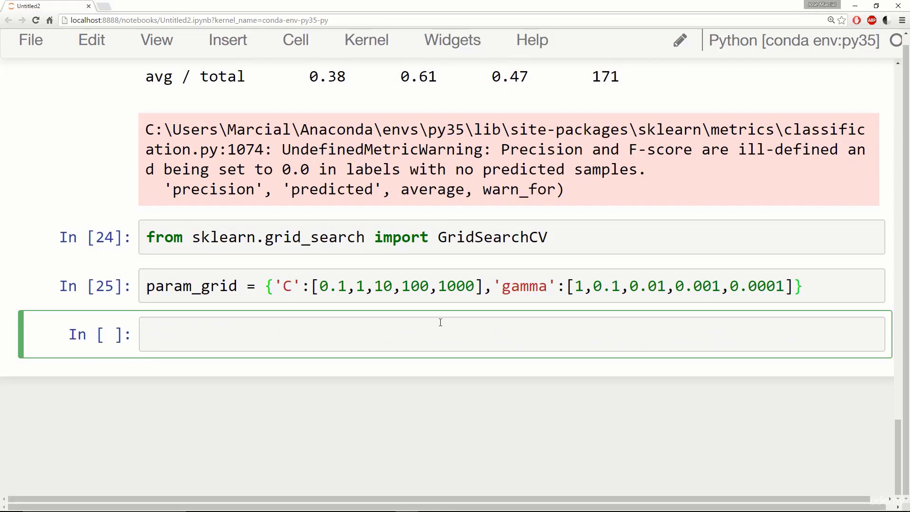
Write grid = GridSearchCV(SVC(), param_grid, ...) checking the signature docs along the way.
{"action": "type", "text": "gri"}
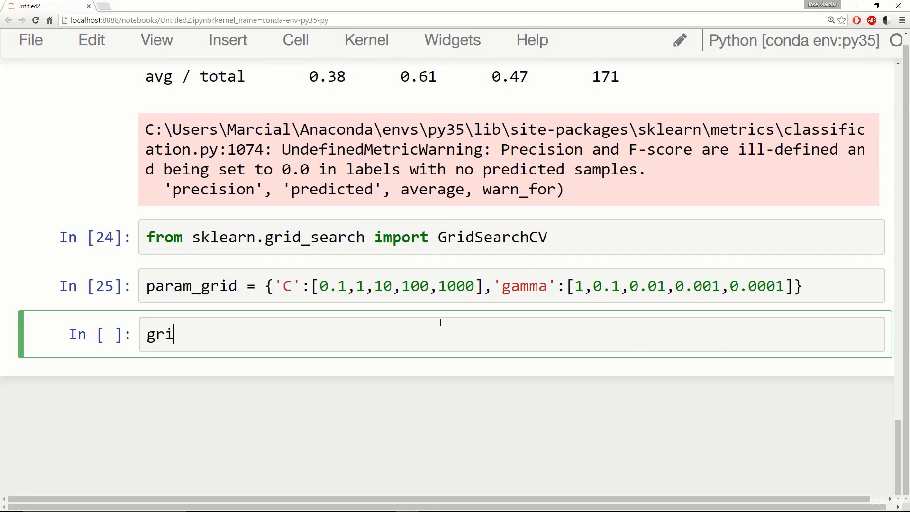
{"action": "type", "text": "d ="}
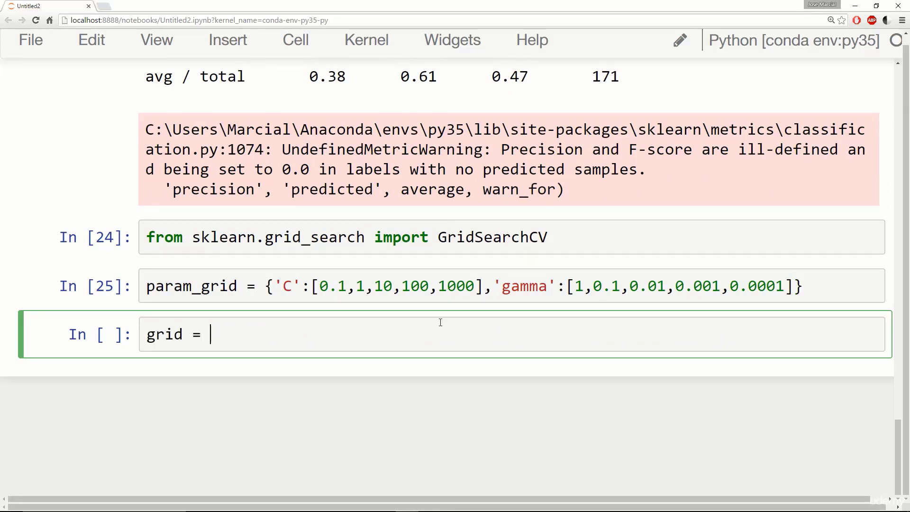
{"action": "type", "text": "GridSearchCV"}
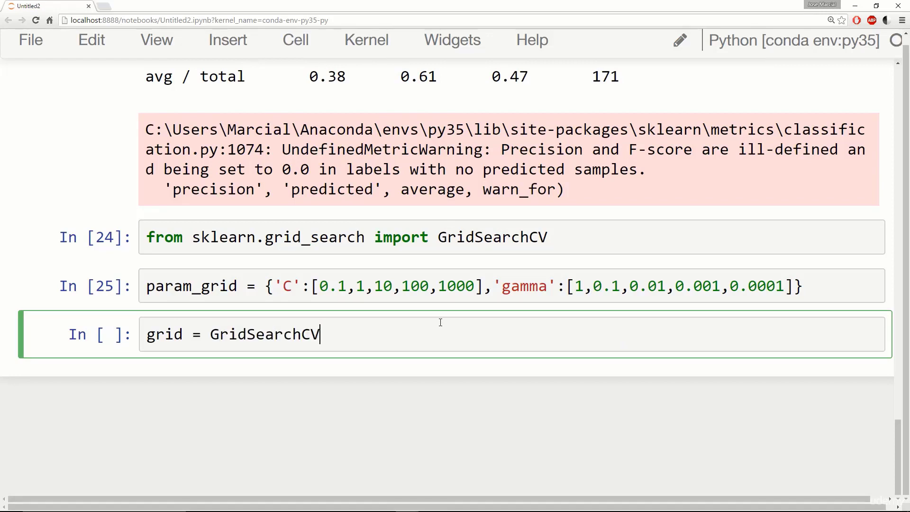
{"action": "type", "text": "()"}
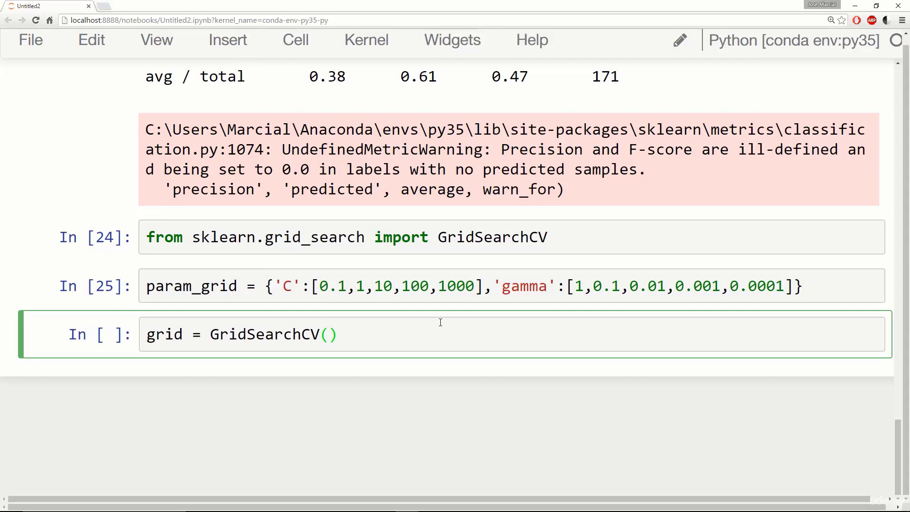
{"action": "key", "text": "shift+Tab"}
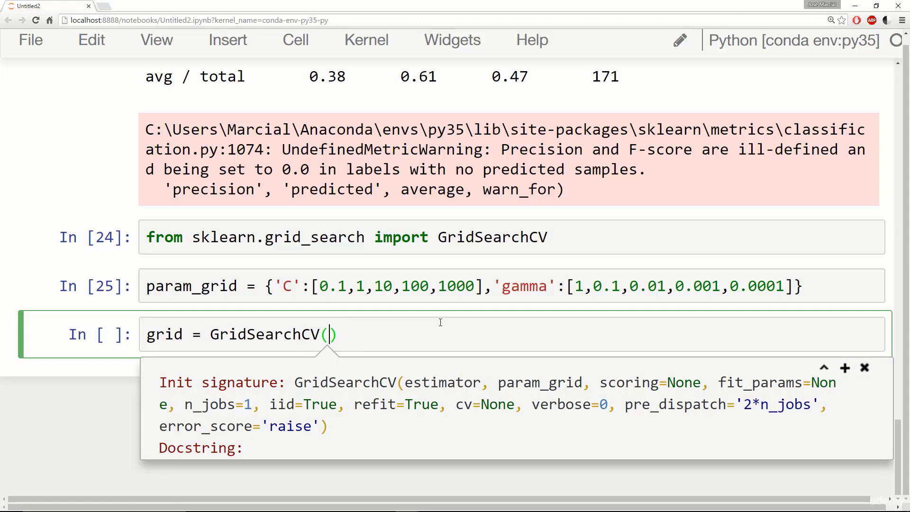
{"action": "mouse_move", "coordinate": [653, 401]}
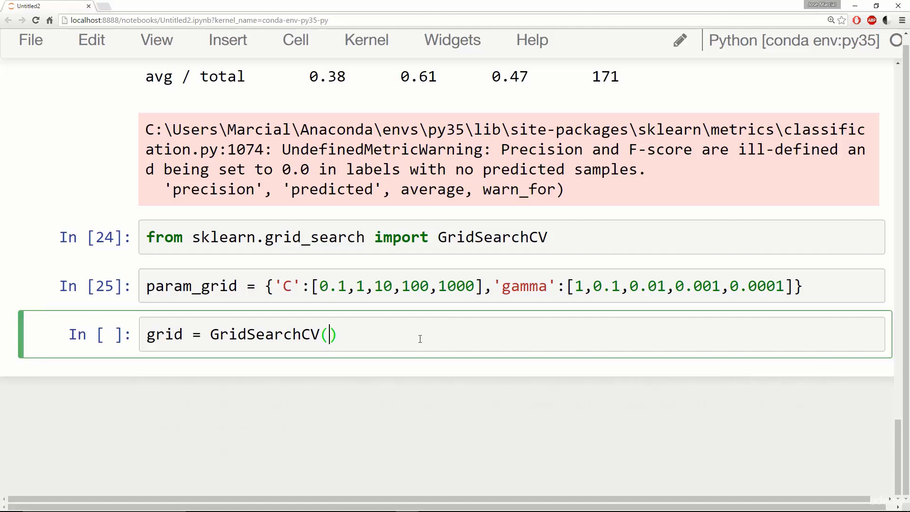
{"action": "type", "text": "SVC"}
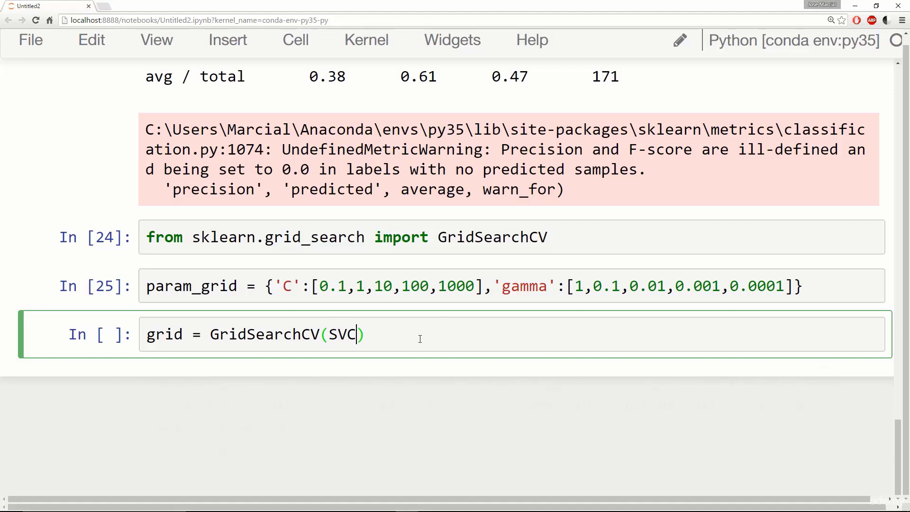
{"action": "type", "text": "()"}
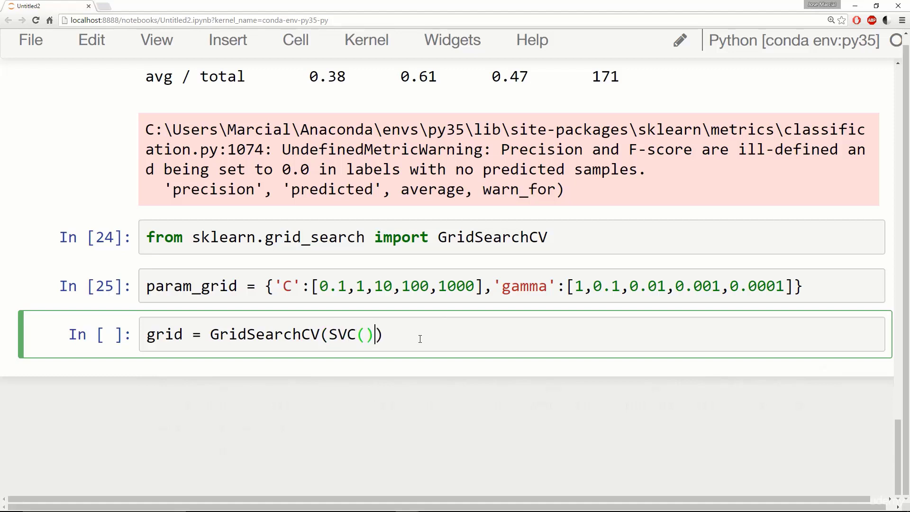
{"action": "type", "text": ","}
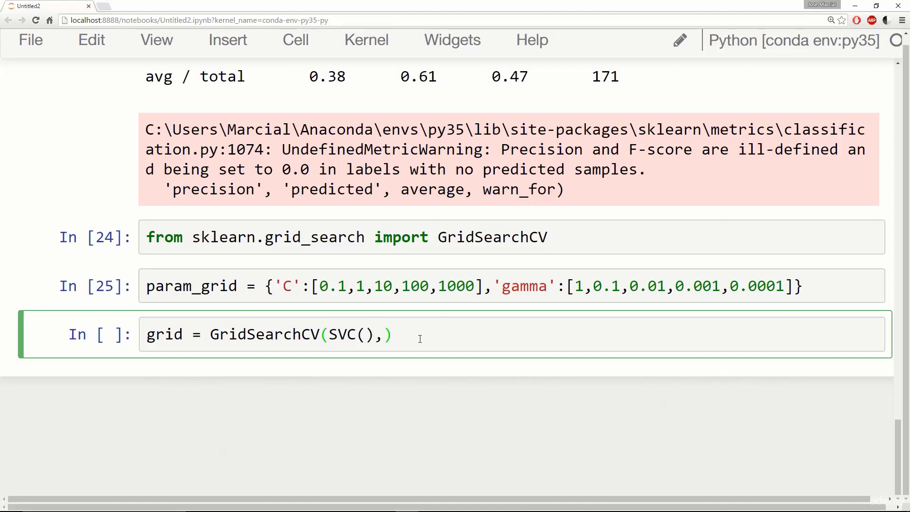
{"action": "type", "text": "param_grid"}
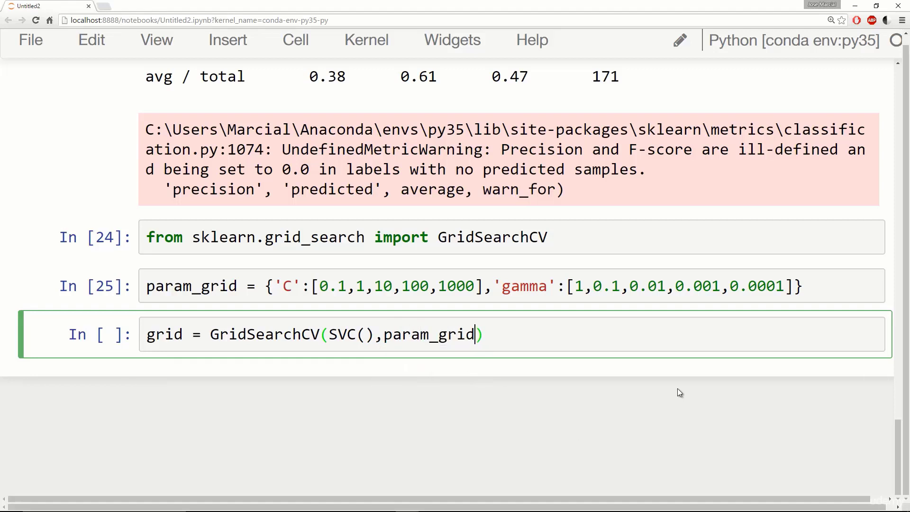
Finish the call with verbose=3 and run it to create the grid search.
{"action": "type", "text": ","}
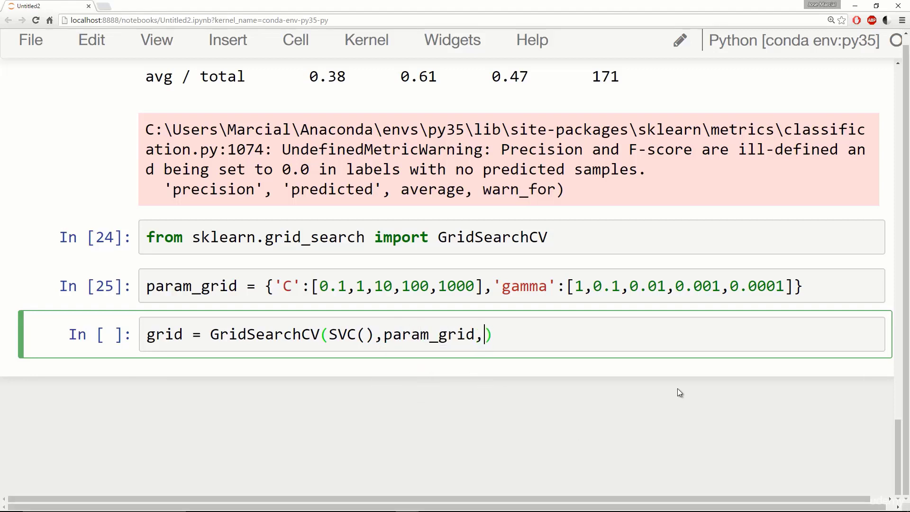
{"action": "type", "text": "verbose"}
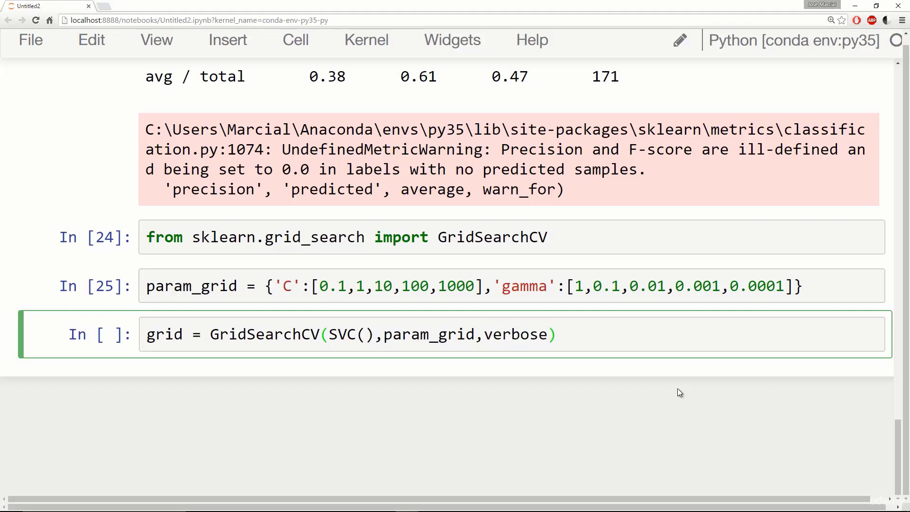
{"action": "type", "text": "="}
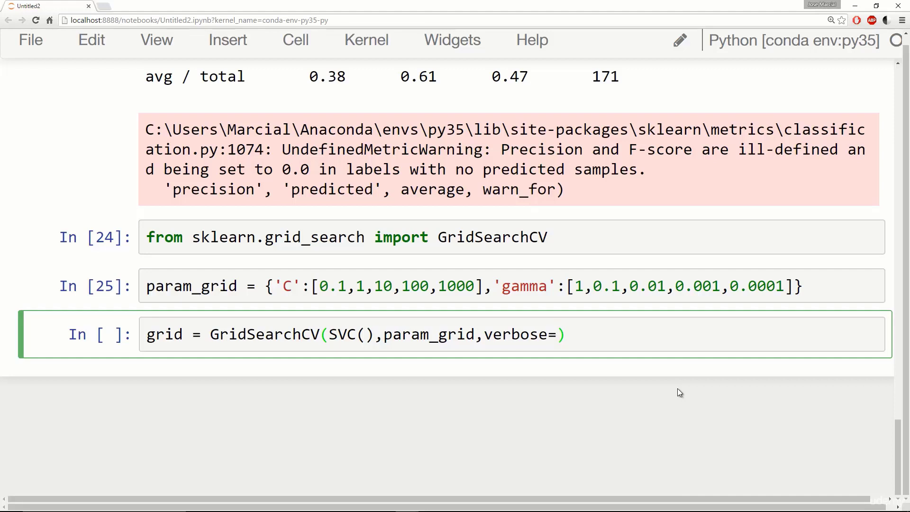
{"action": "left_click", "coordinate": [557, 334]}
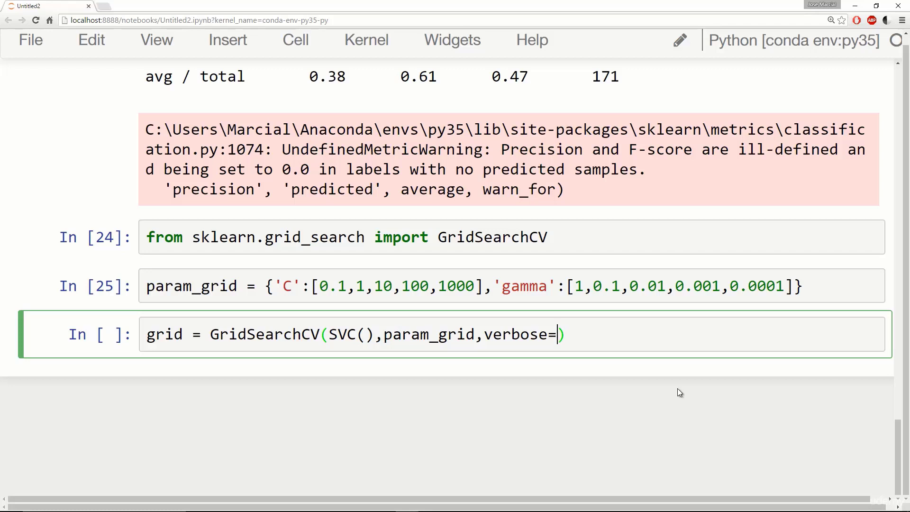
{"action": "type", "text": "3"}
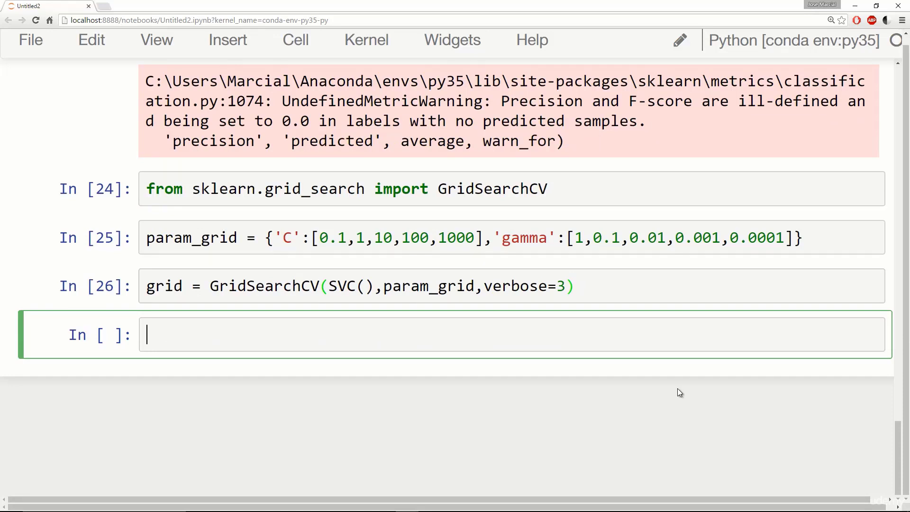
Fit the grid on X_train, y_train and review the printed fold scores for 75 fits.
{"action": "type", "text": "grid.fi"}
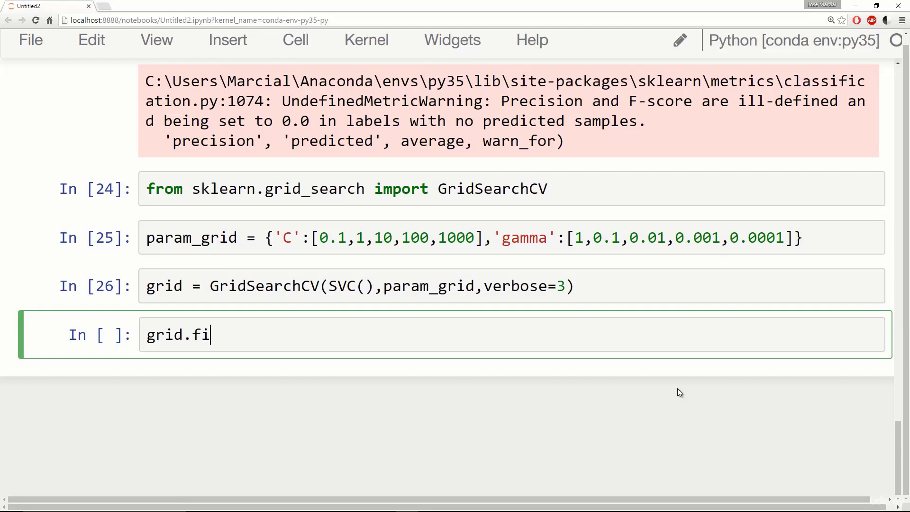
{"action": "type", "text": "t()"}
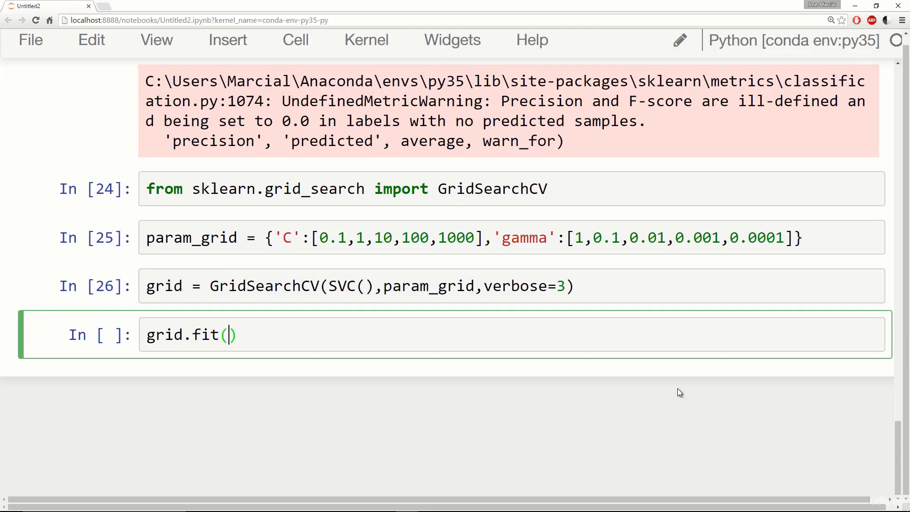
{"action": "type", "text": "X_train,"}
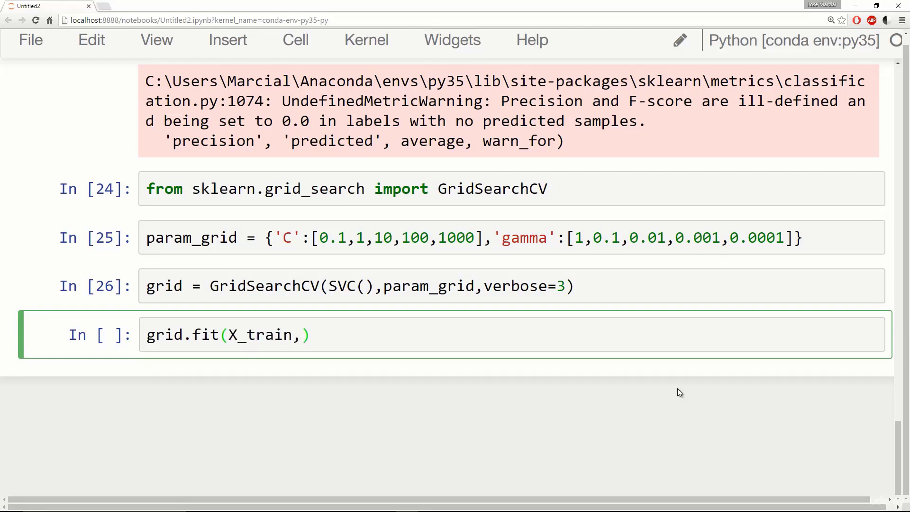
{"action": "type", "text": "y_train"}
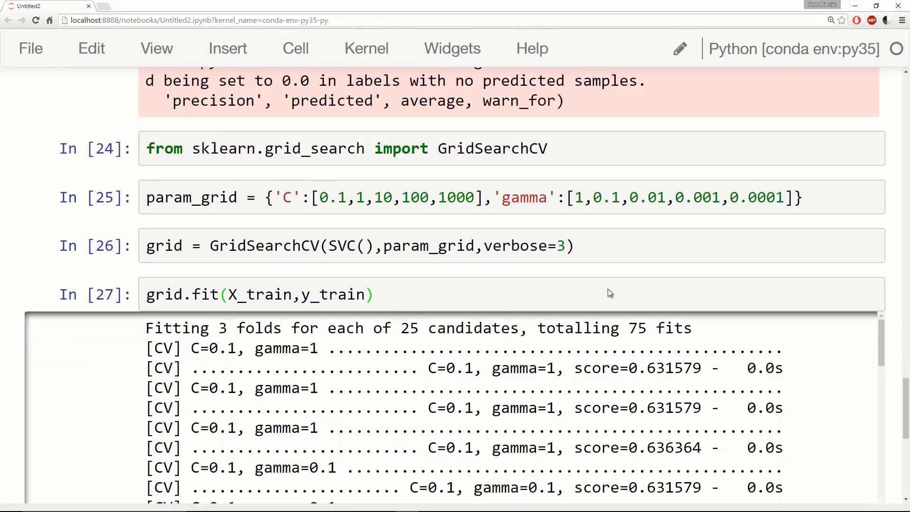
{"action": "scroll", "scroll_direction": "down", "scroll_amount": 3}
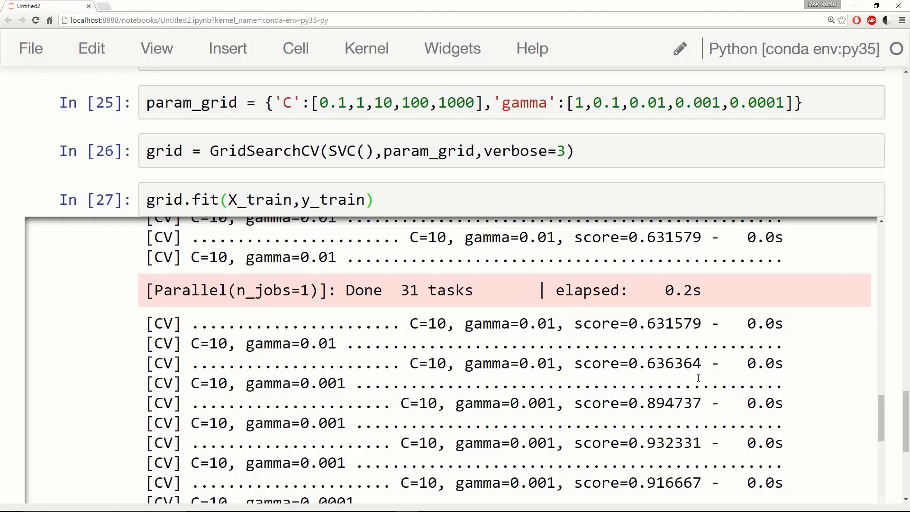
{"action": "mouse_move", "coordinate": [699, 378]}
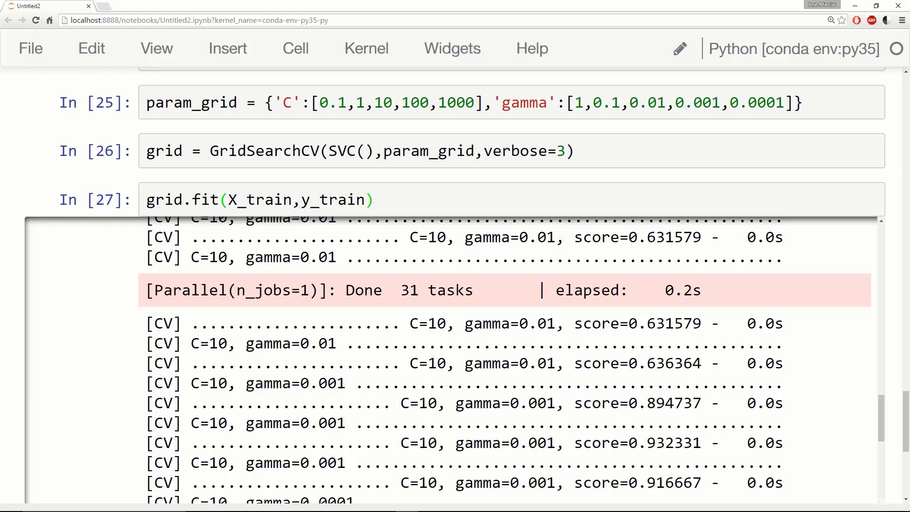
{"action": "scroll", "scroll_direction": "down", "scroll_amount": 3}
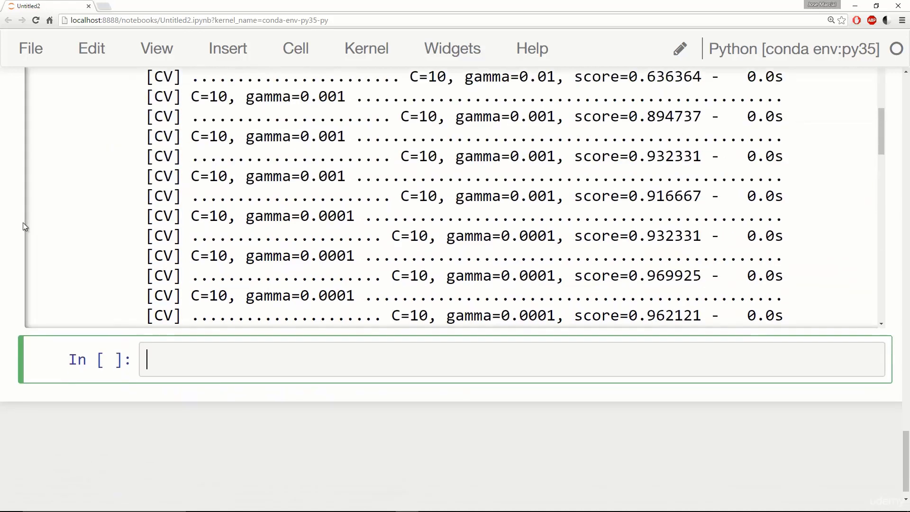
Display grid.best_params_, showing C 10 and gamma 0.0001.
{"action": "type", "text": "grid"}
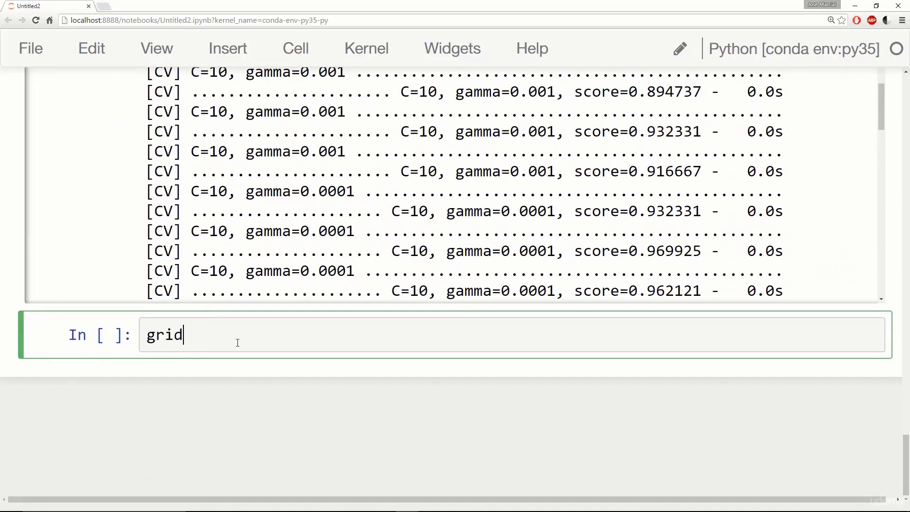
{"action": "type", "text": ".n"}
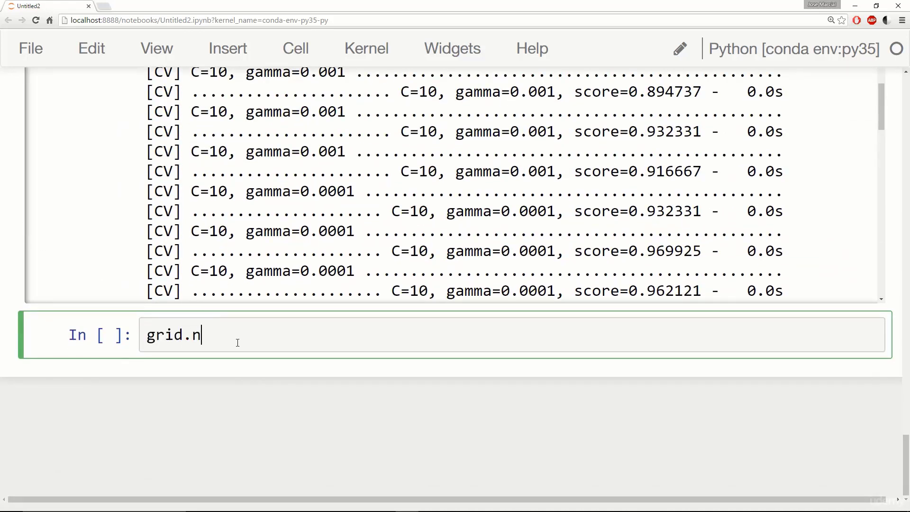
{"action": "type", "text": "bes"}
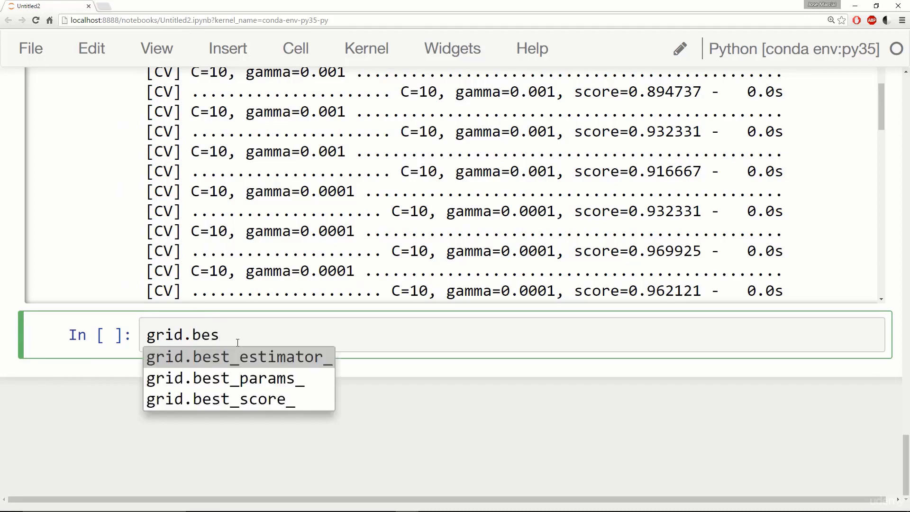
{"action": "left_click", "coordinate": [225, 377]}
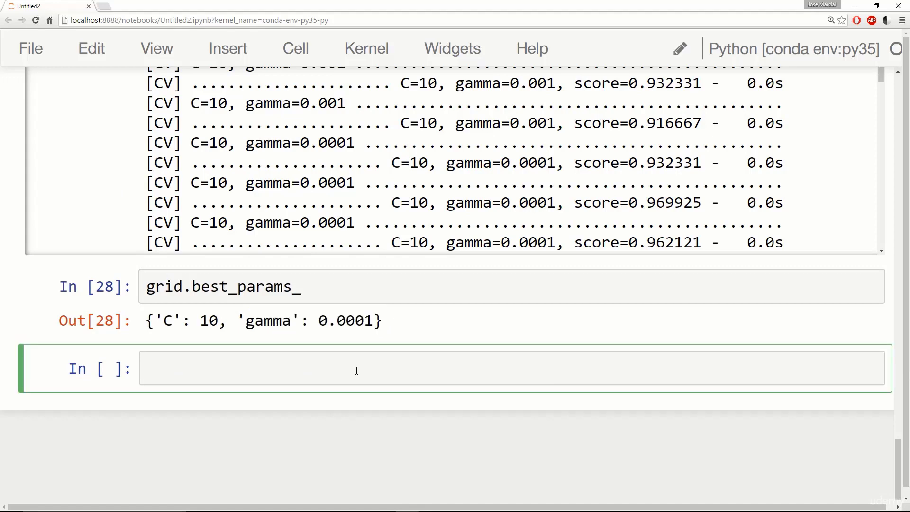
Display grid.best_estimator_, the matching SVC.
{"action": "type", "text": "grid."}
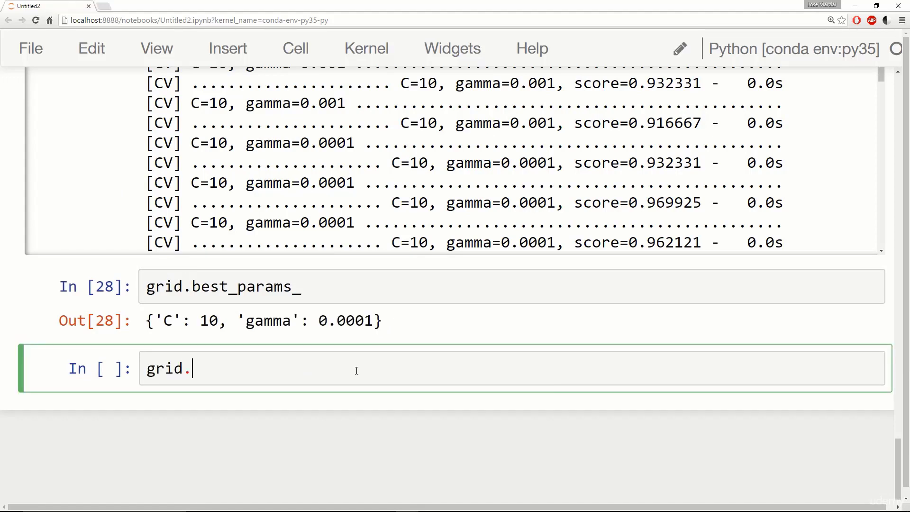
{"action": "type", "text": "best_estimator_"}
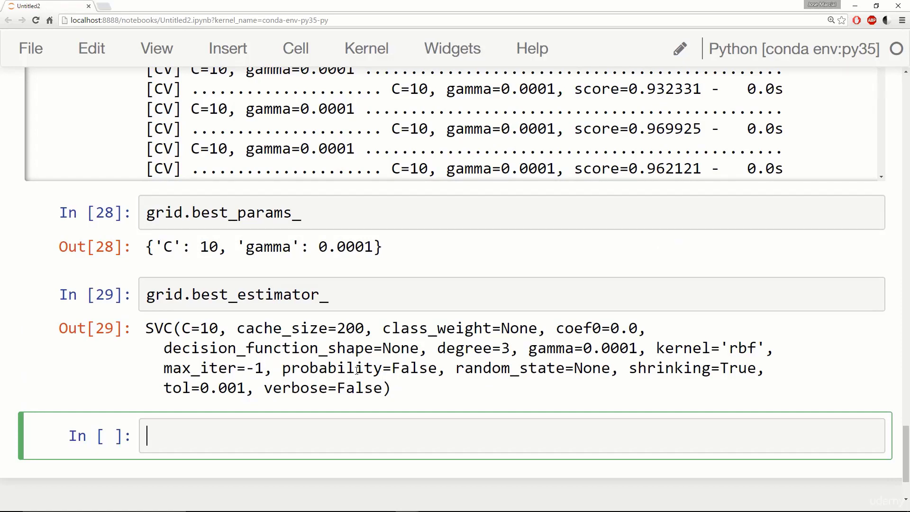
Compute grid_predictions = grid.predict(X_test) and run it.
{"action": "type", "text": "g"}
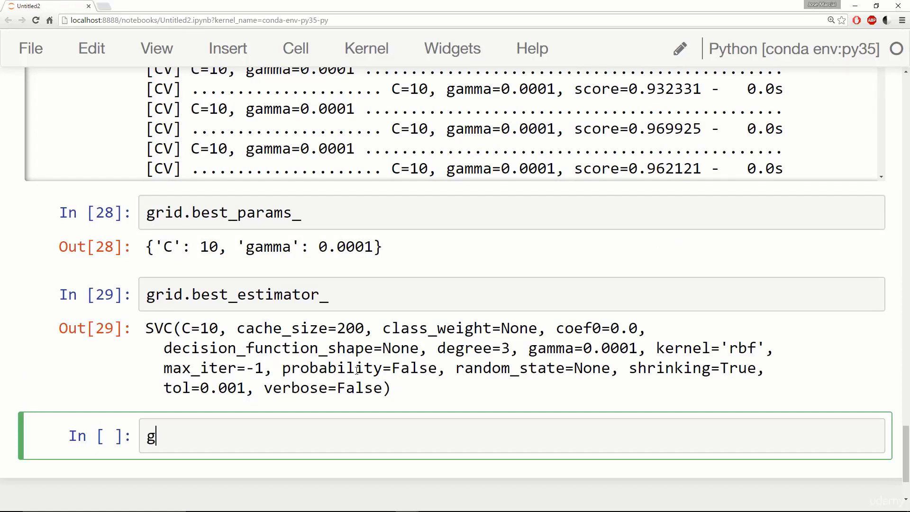
{"action": "type", "text": "rid_pre"}
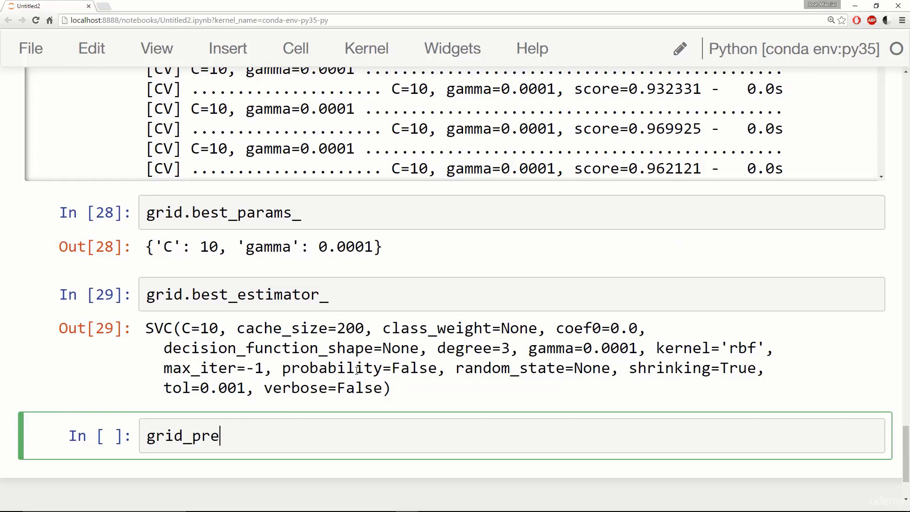
{"action": "type", "text": "dictions"}
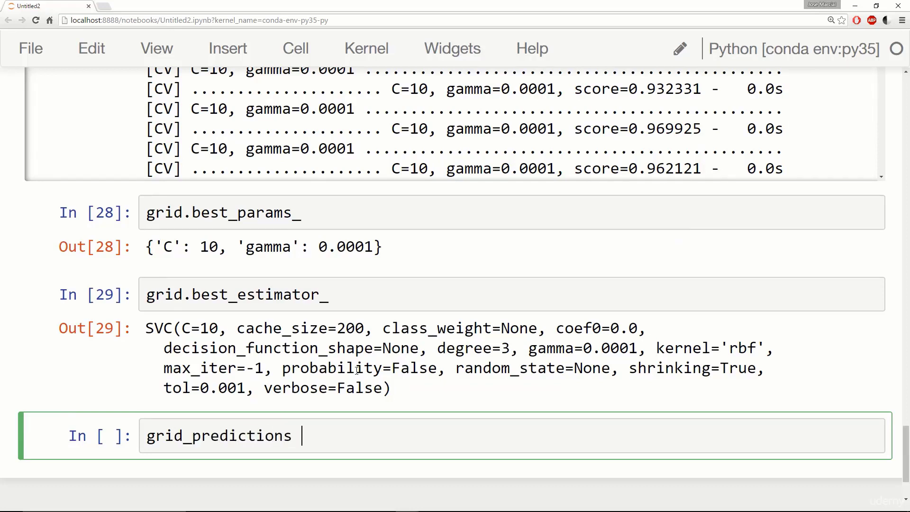
{"action": "type", "text": "= grid."}
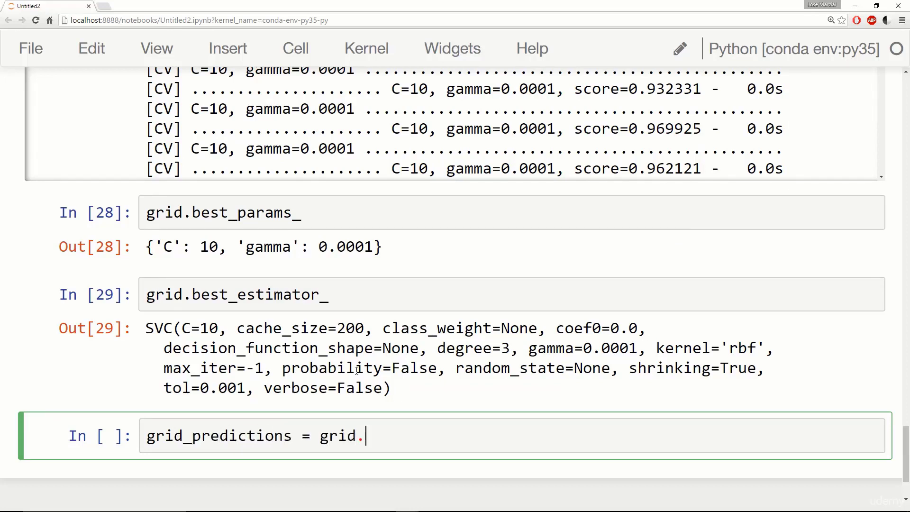
{"action": "type", "text": "predict(X_test"}
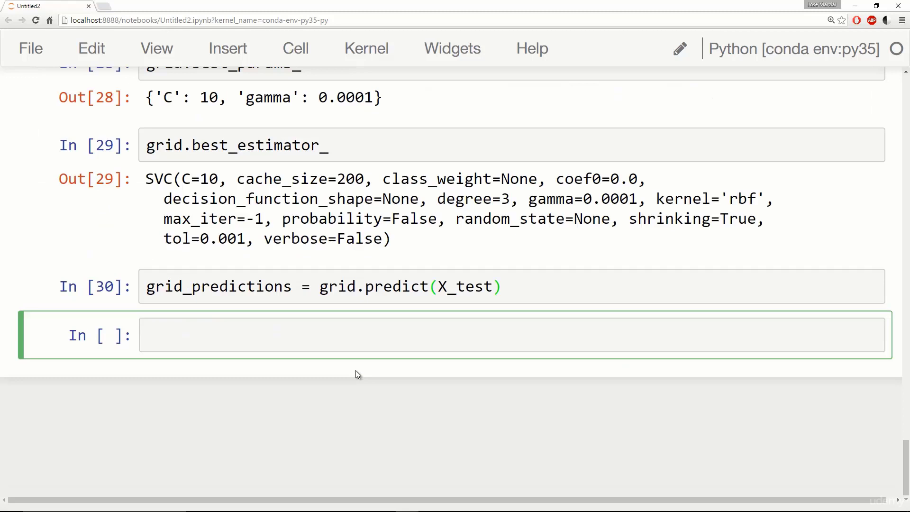
Print the confusion matrix and classification report for grid_predictions, hitting a NameError on misspelled y_tets.
{"action": "type", "text": "print("}
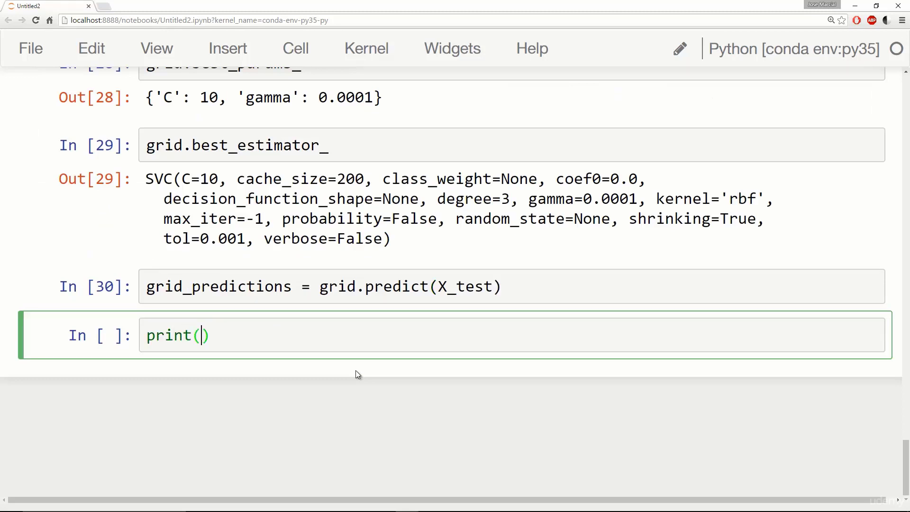
{"action": "type", "text": "confusion_matrix"}
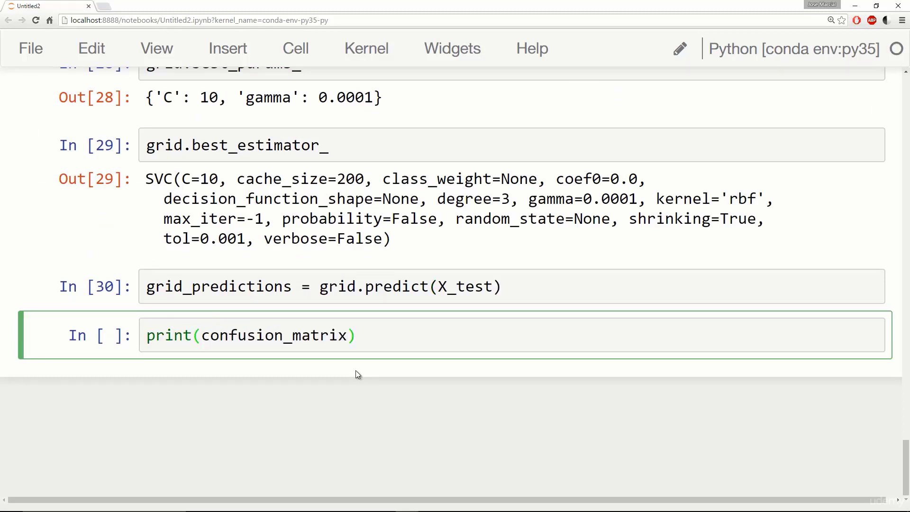
{"action": "type", "text": "(y_ets"}
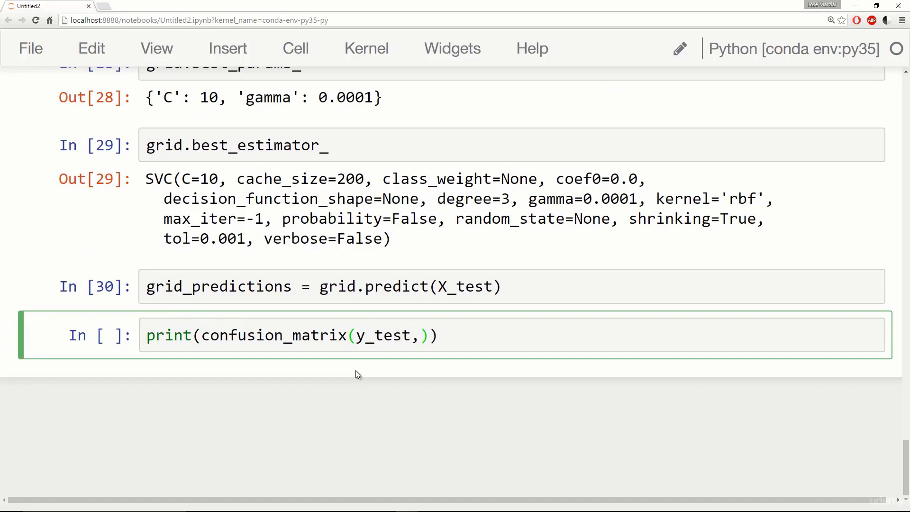
{"action": "type", "text": "grid_predictions"}
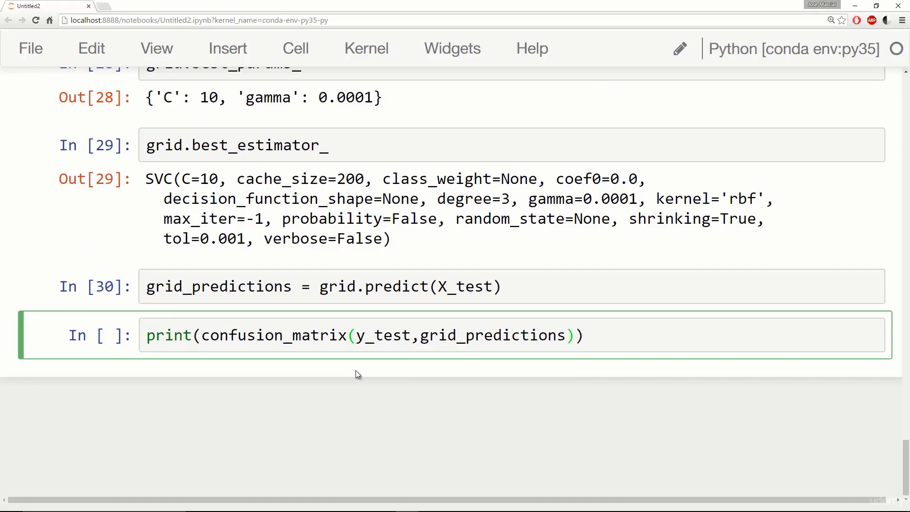
{"action": "type", "text": "print()"}
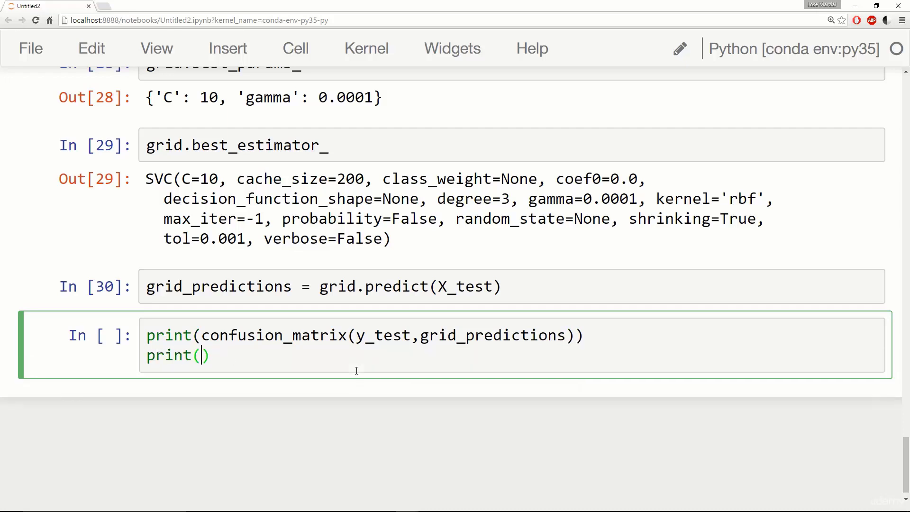
{"action": "type", "text": "'\\n'"}
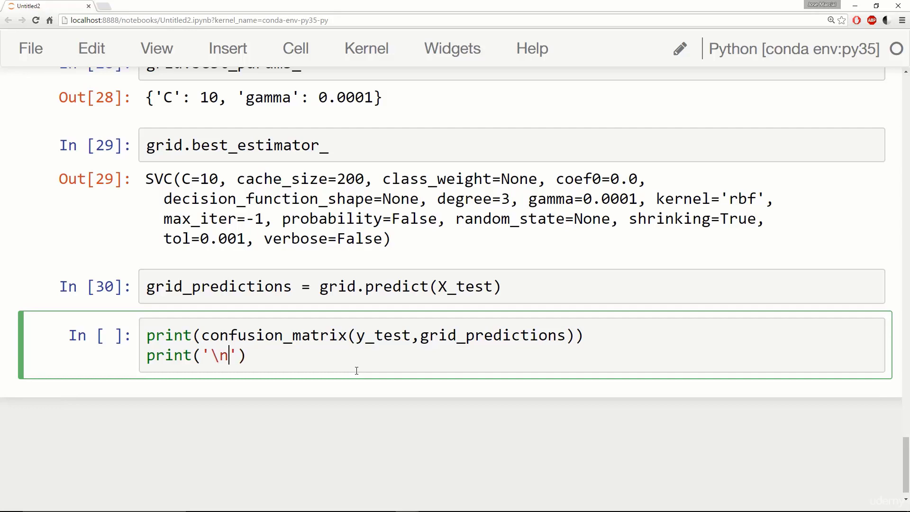
{"action": "type", "text": "print"}
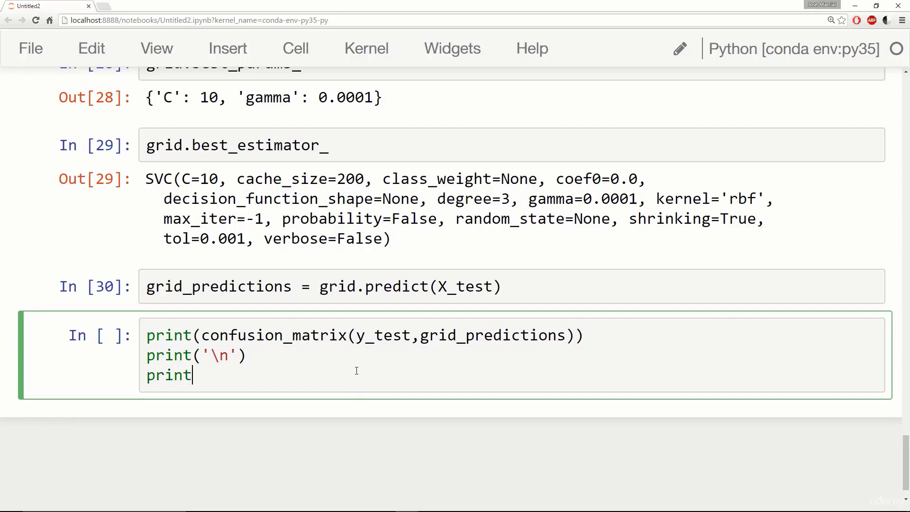
{"action": "type", "text": "(classification_report(y_tets,grid_predictions"}
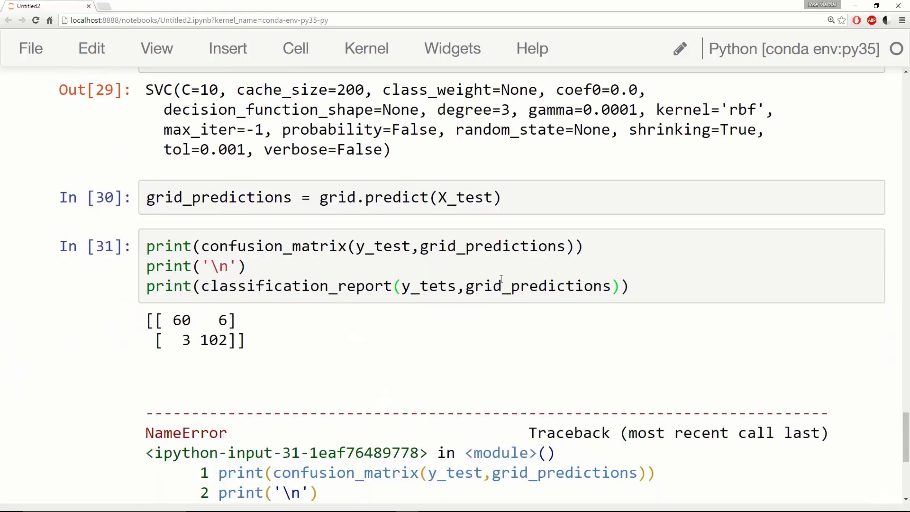
Correct y_tets to y_test and rerun, printing a classification report with 0.95 averages.
{"action": "scroll", "scroll_direction": "down", "scroll_amount": 3}
{"action": "type", "text": "s"}
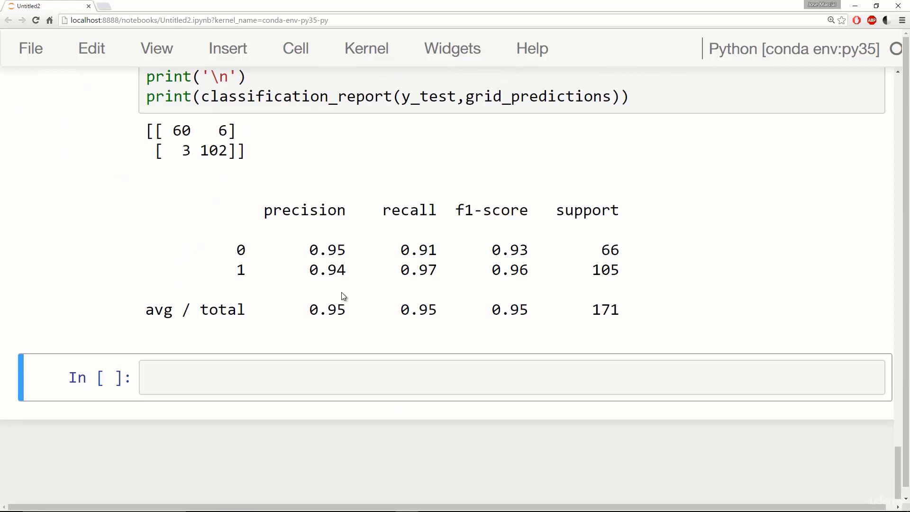
{"action": "double_click", "coordinate": [327, 309]}
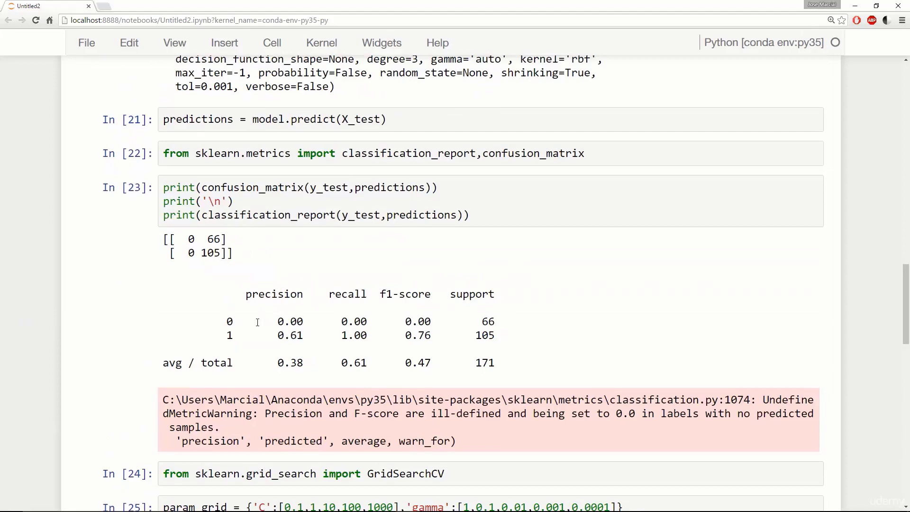
{"action": "left_click_drag", "start_coordinate": [226, 335], "coordinate": [450, 335]}
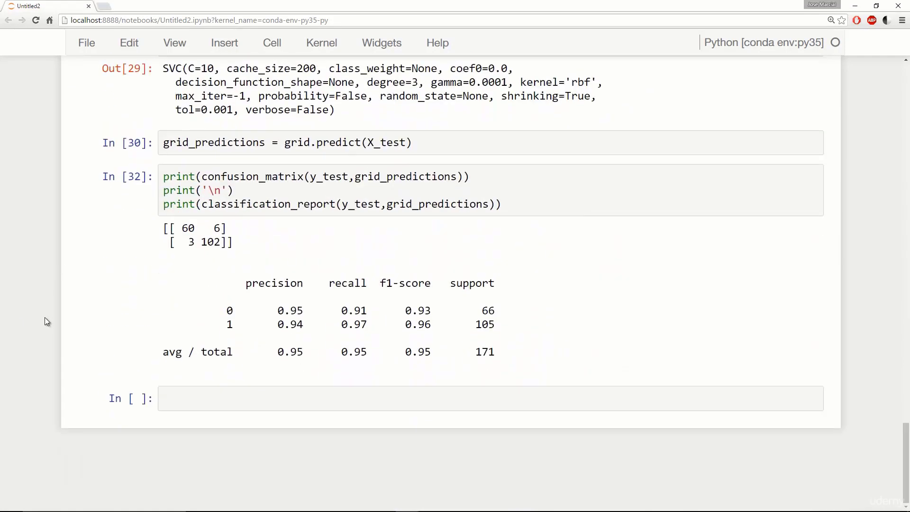
{"action": "mouse_move", "coordinate": [52, 316]}
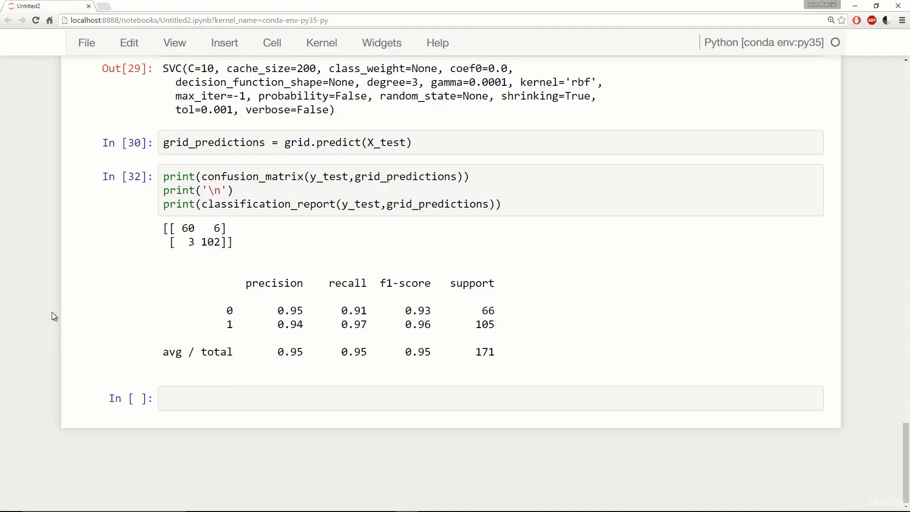
{"action": "mouse_move", "coordinate": [228, 344]}
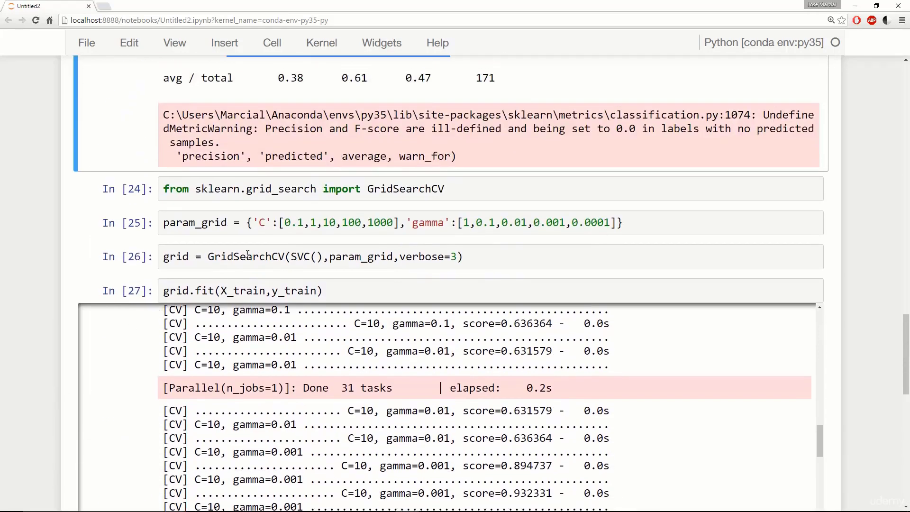
{"action": "left_click", "coordinate": [416, 223]}
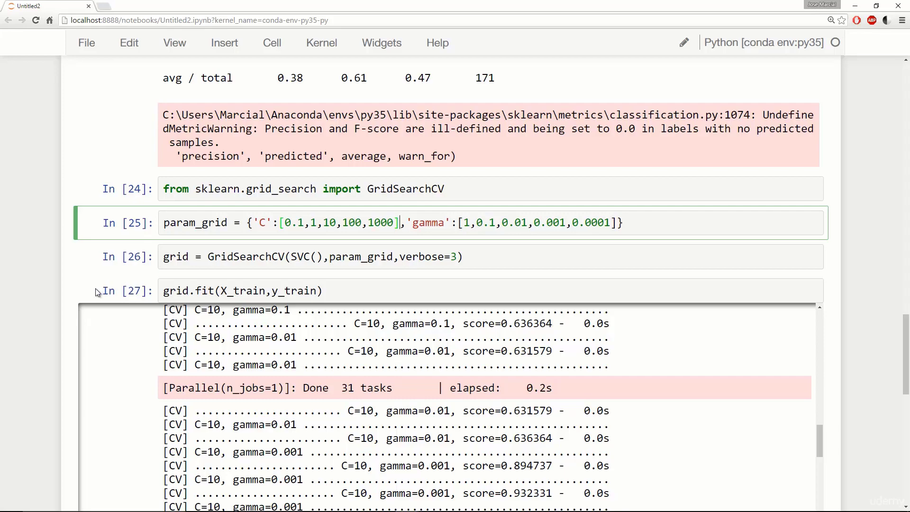
{"action": "scroll", "scroll_direction": "up", "scroll_amount": 3}
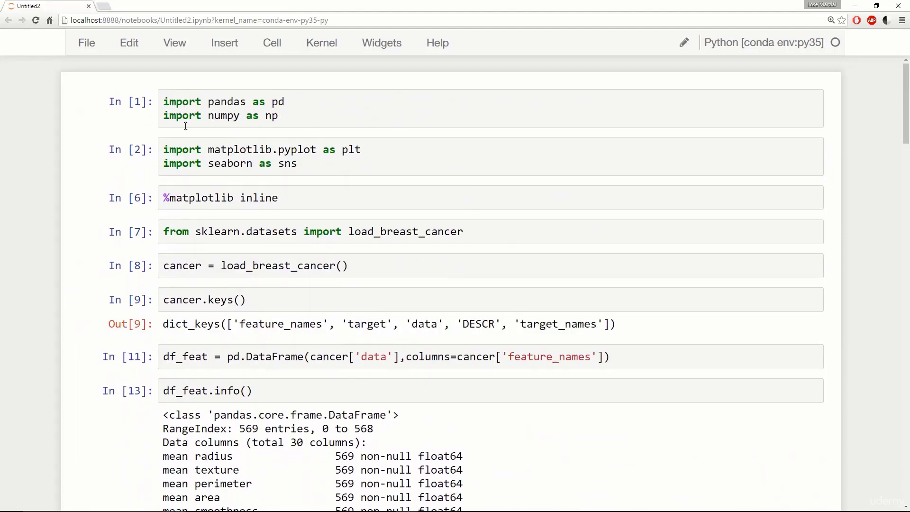
{"action": "scroll", "scroll_direction": "down", "scroll_amount": 3}
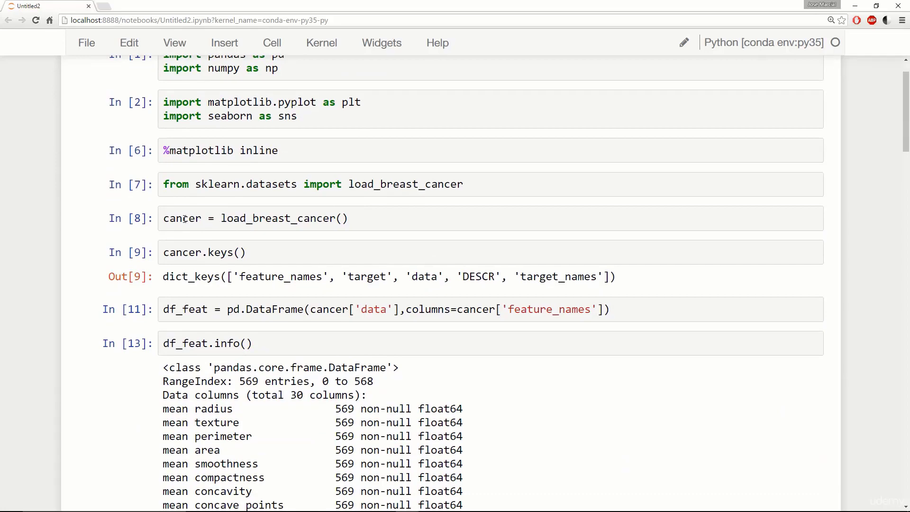
{"action": "scroll", "scroll_direction": "down", "scroll_amount": 3}
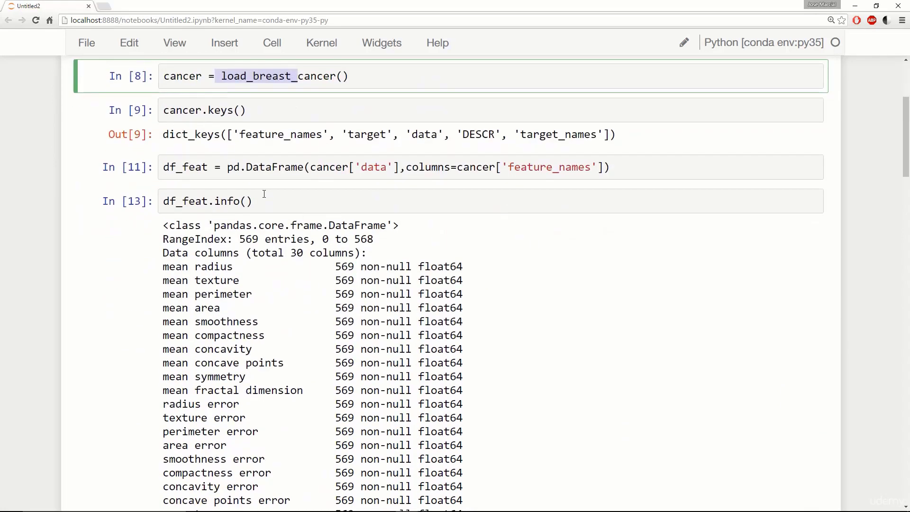
{"action": "scroll", "scroll_direction": "down", "scroll_amount": 3}
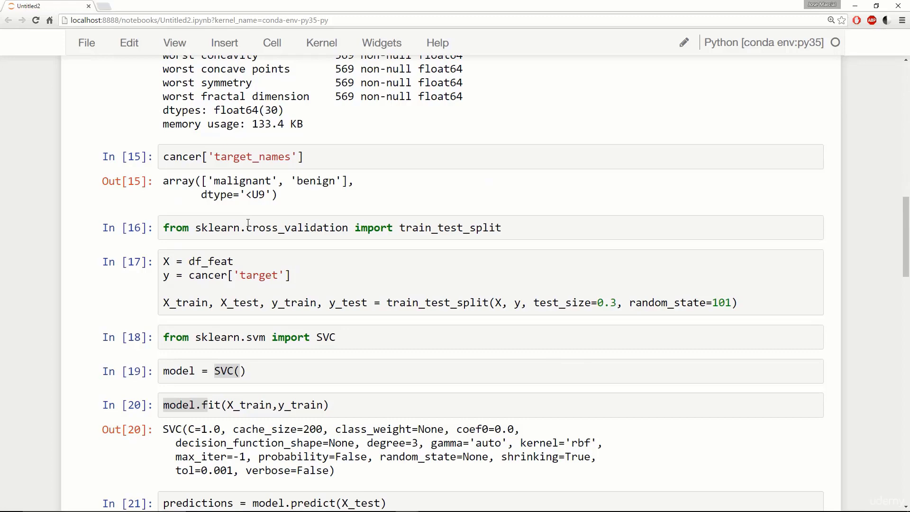
{"action": "scroll", "scroll_direction": "down", "scroll_amount": 3}
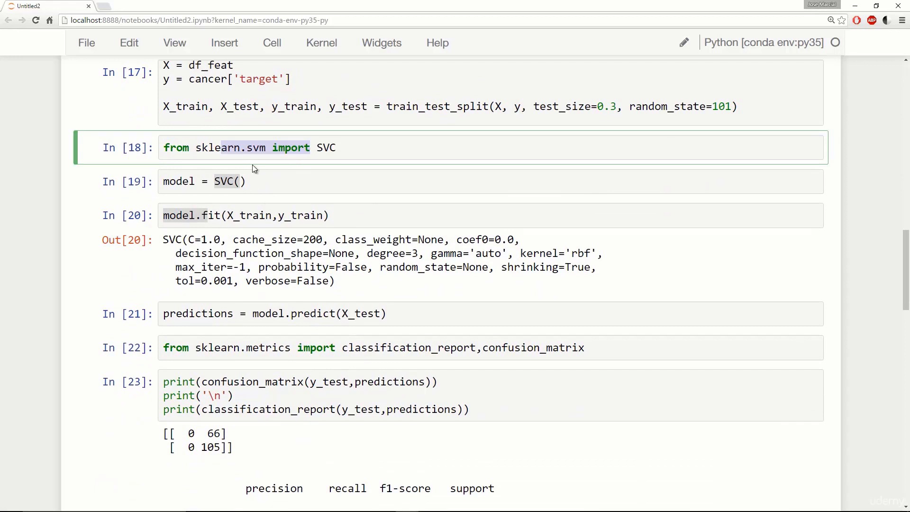
{"action": "left_click", "coordinate": [226, 181]}
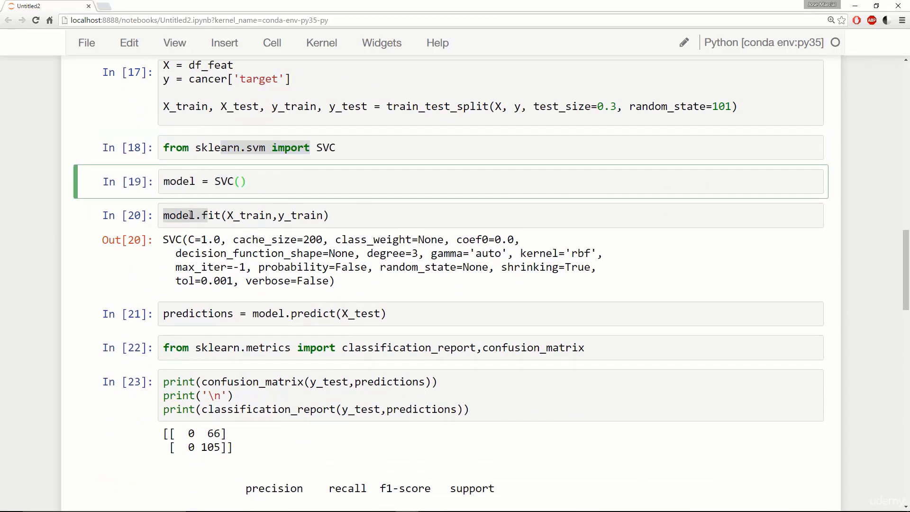
{"action": "left_click", "coordinate": [261, 215]}
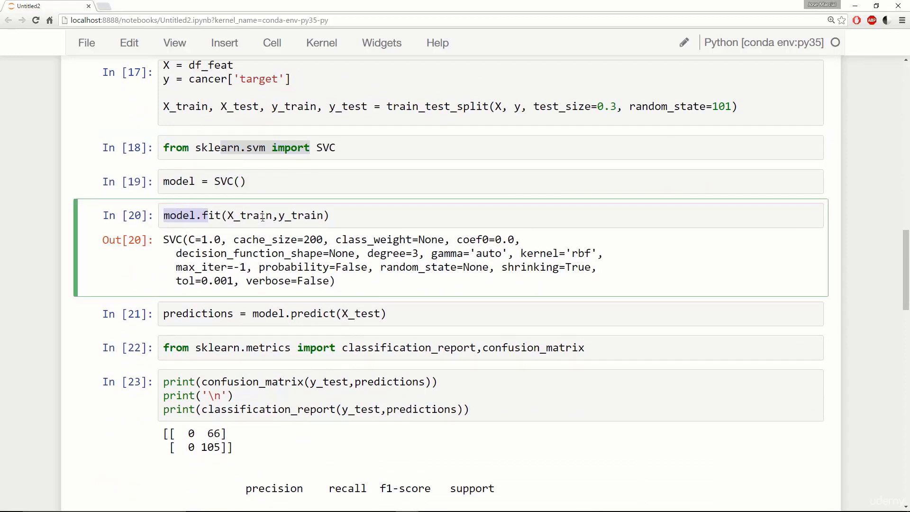
{"action": "scroll", "scroll_direction": "down", "scroll_amount": 3}
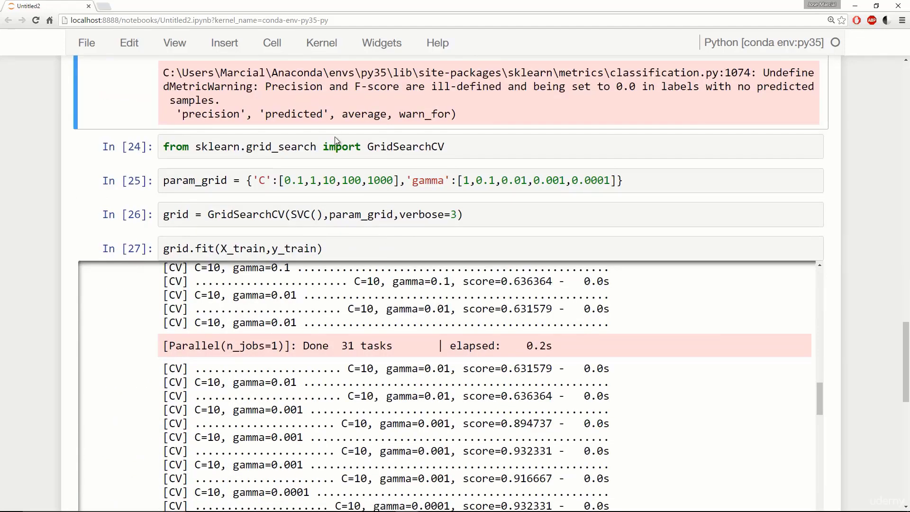
{"action": "double_click", "coordinate": [195, 180]}
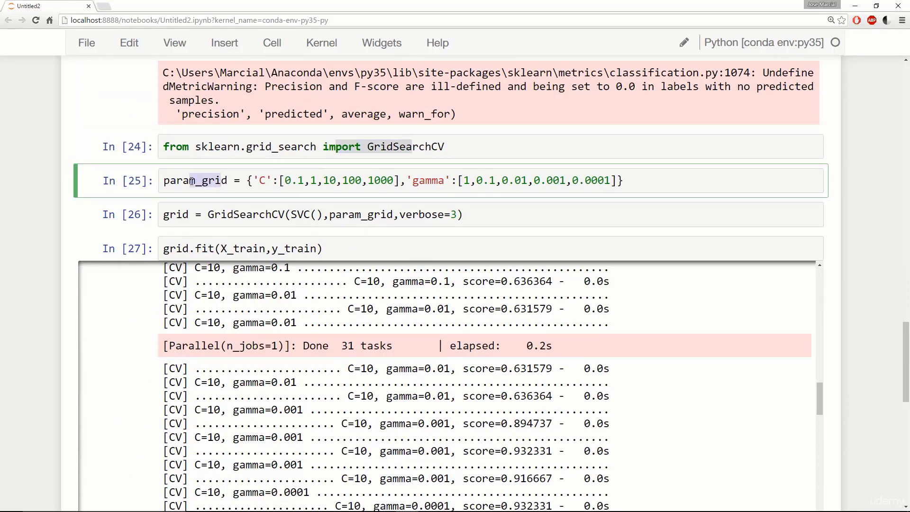
{"action": "left_click", "coordinate": [191, 214]}
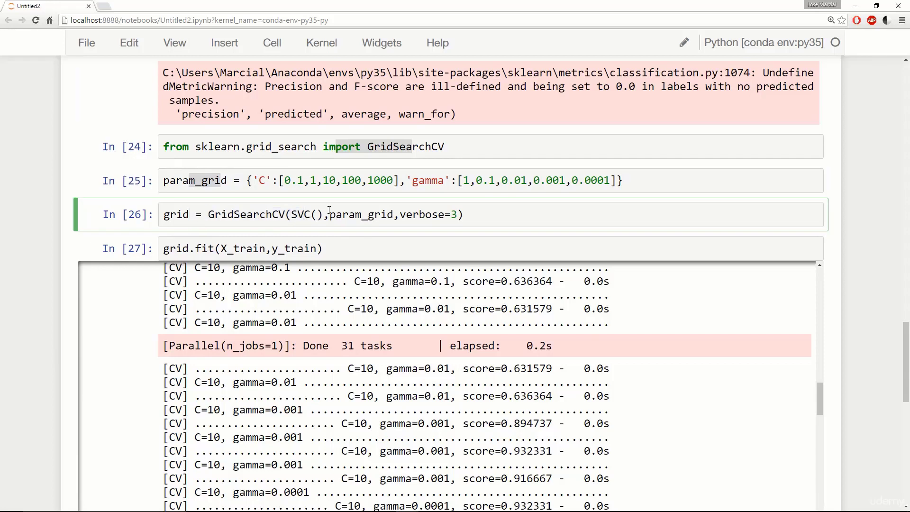
{"action": "double_click", "coordinate": [363, 214]}
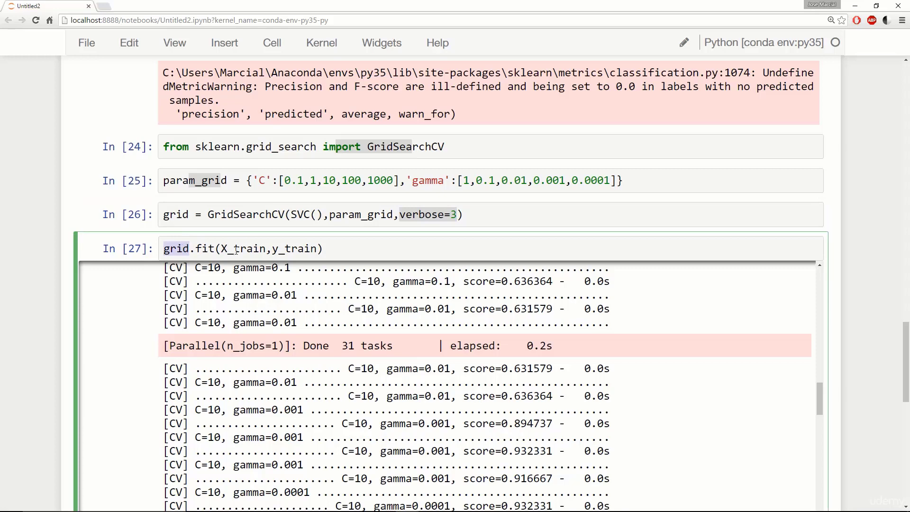
{"action": "scroll", "scroll_direction": "down", "scroll_amount": 3}
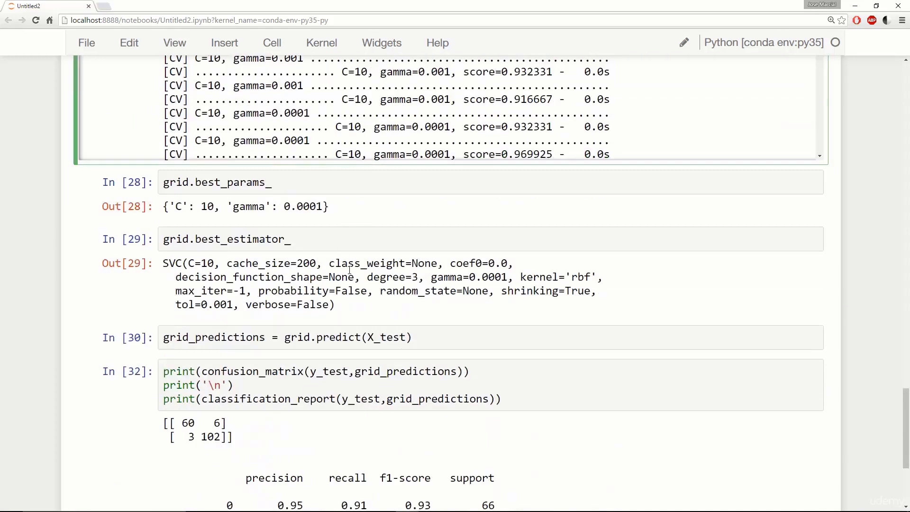
{"action": "scroll", "scroll_direction": "down", "scroll_amount": 3}
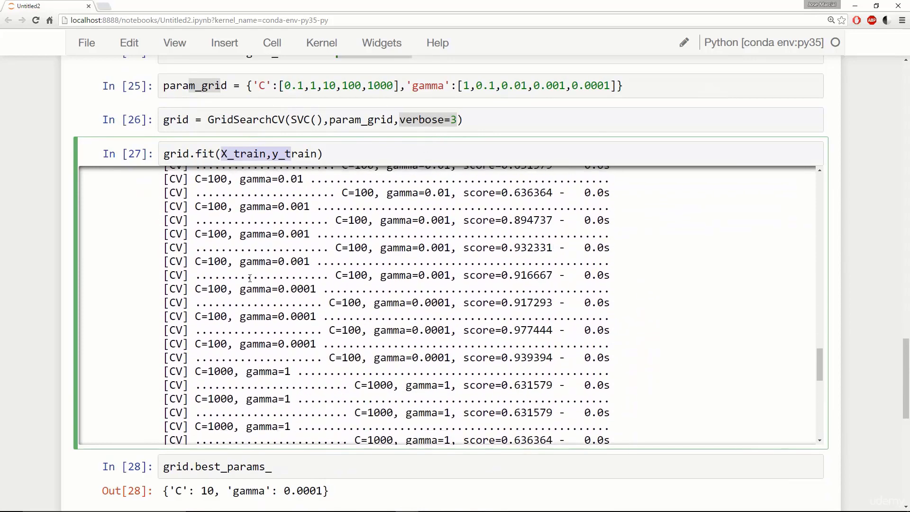
{"action": "scroll", "scroll_direction": "down", "scroll_amount": 3}
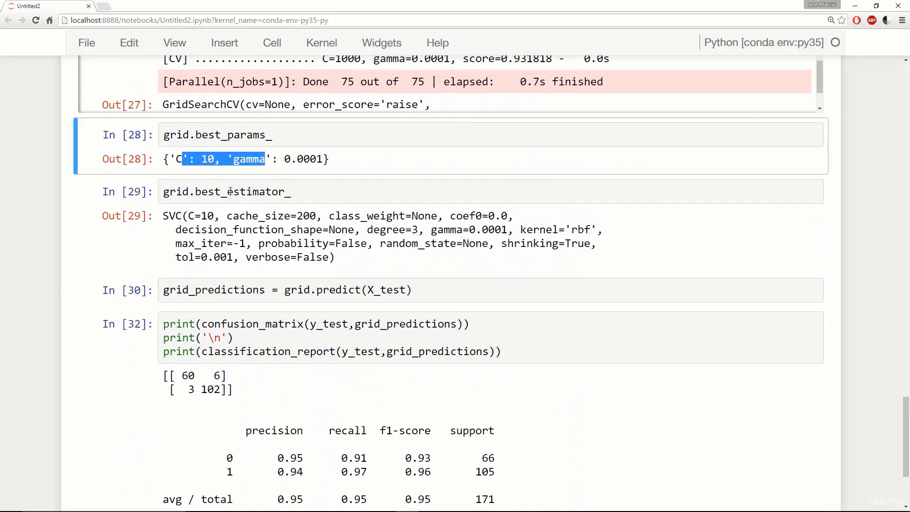
{"action": "scroll", "scroll_direction": "down", "scroll_amount": 3}
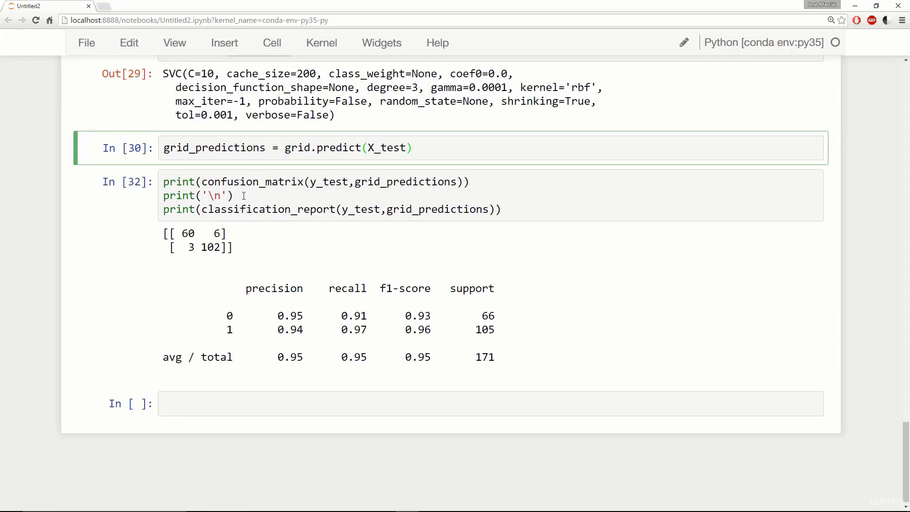
{"action": "mouse_move", "coordinate": [267, 225]}
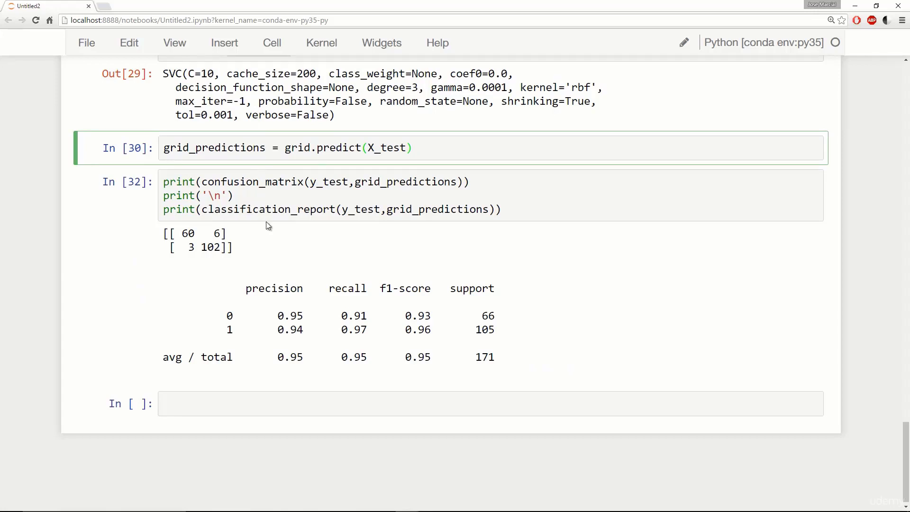